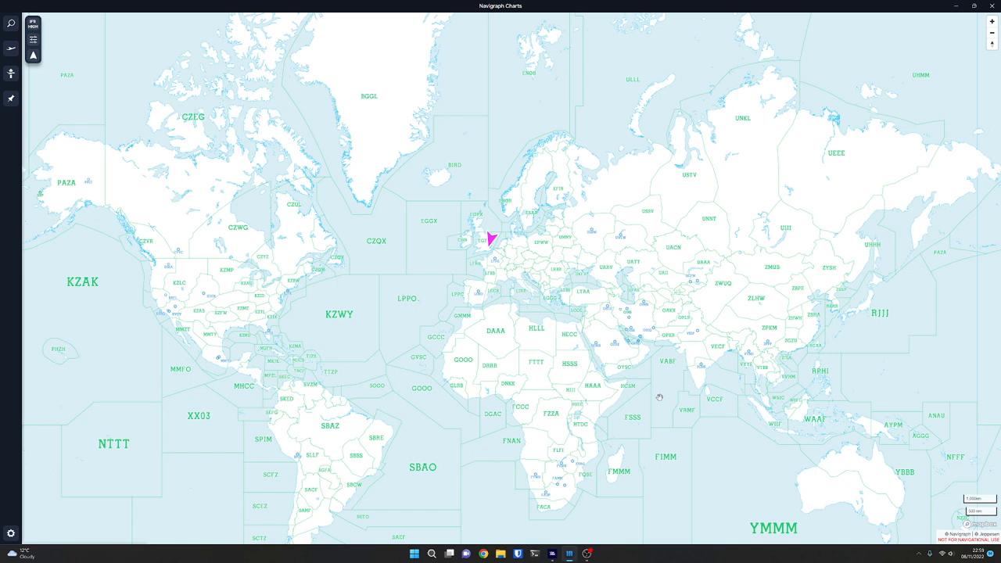
pyautogui.moveTo(660, 395)
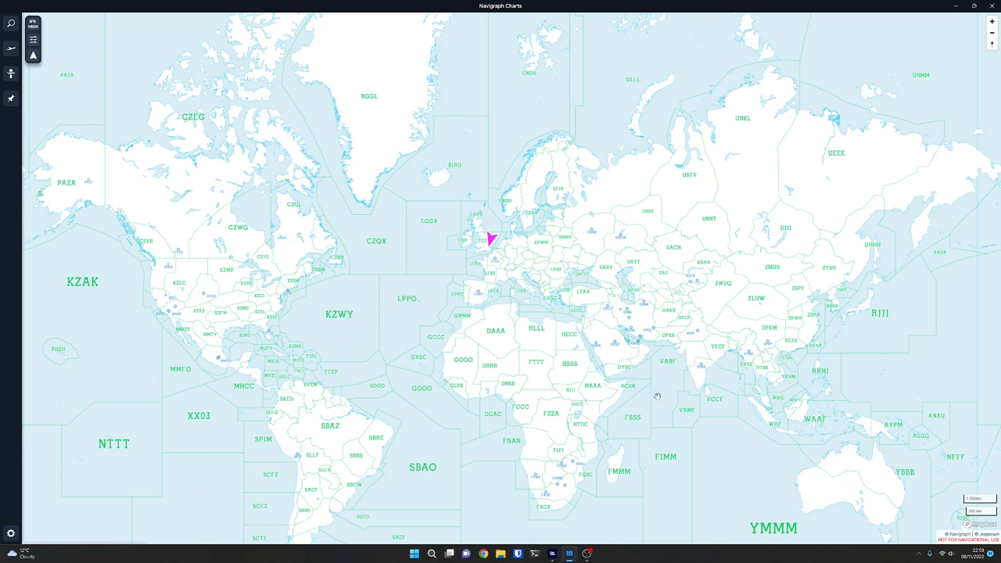
pyautogui.moveTo(453, 246)
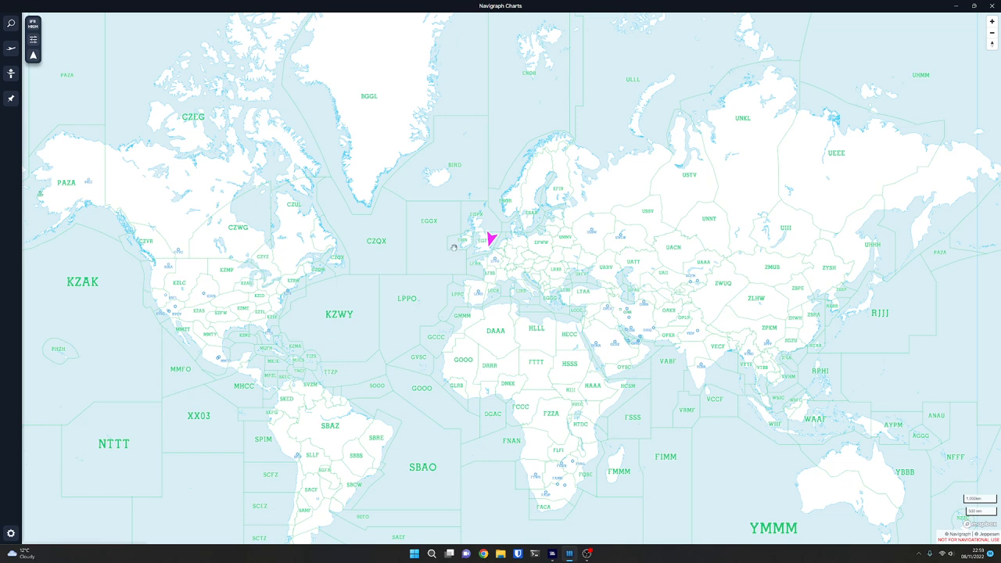
pyautogui.moveTo(457, 256)
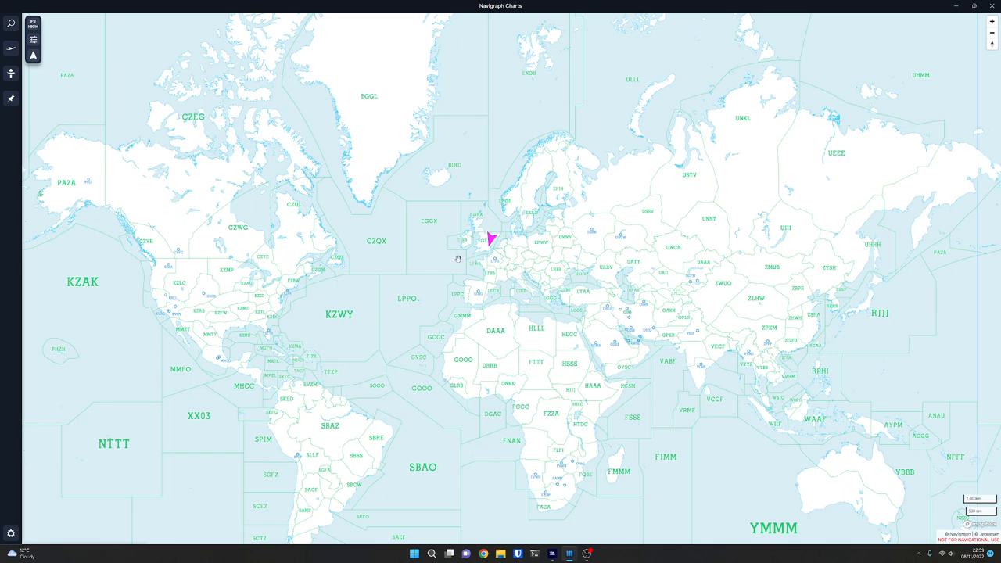
pyautogui.moveTo(459, 249)
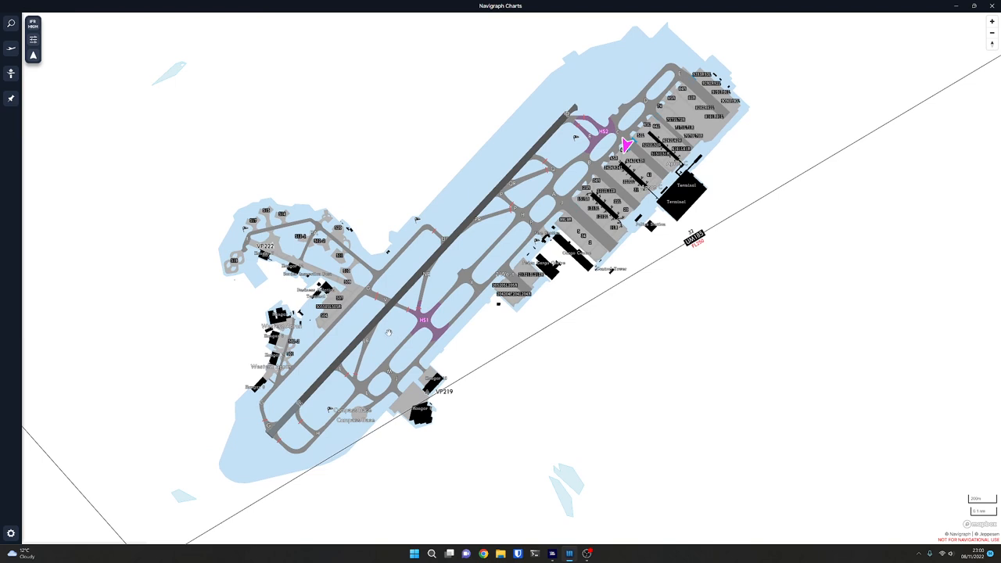
pyautogui.moveTo(379, 314)
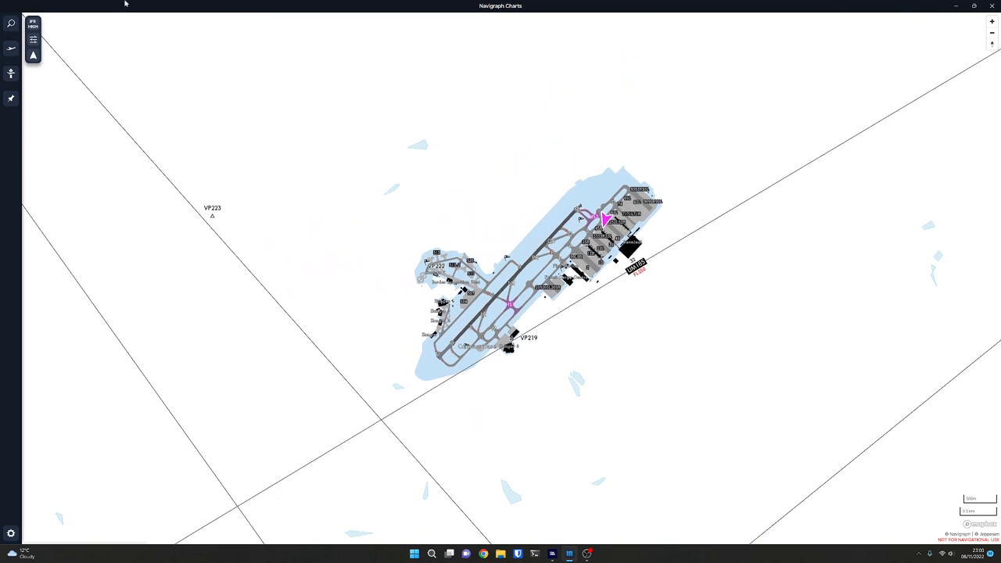
pyautogui.moveTo(11, 224)
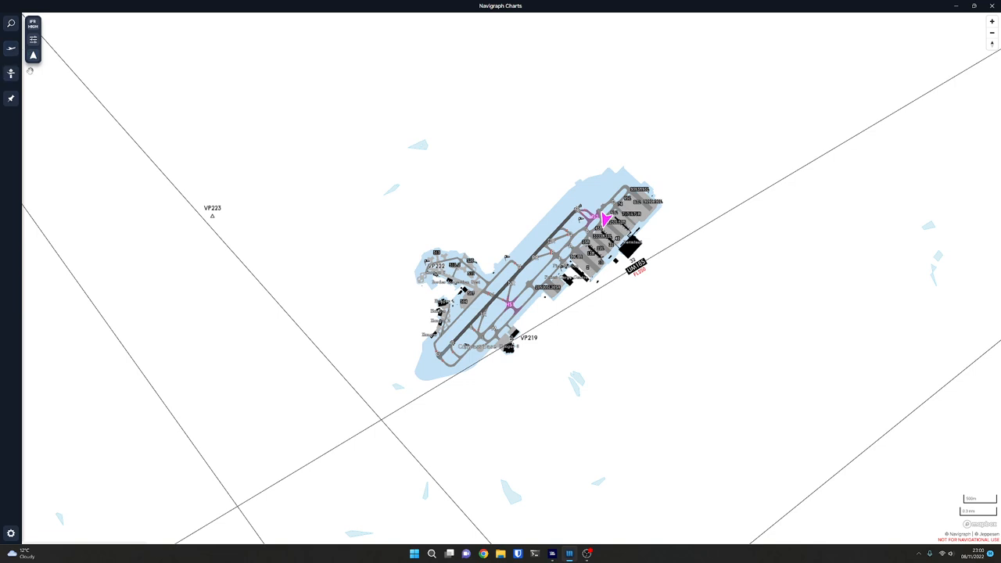
pyautogui.moveTo(6, 26)
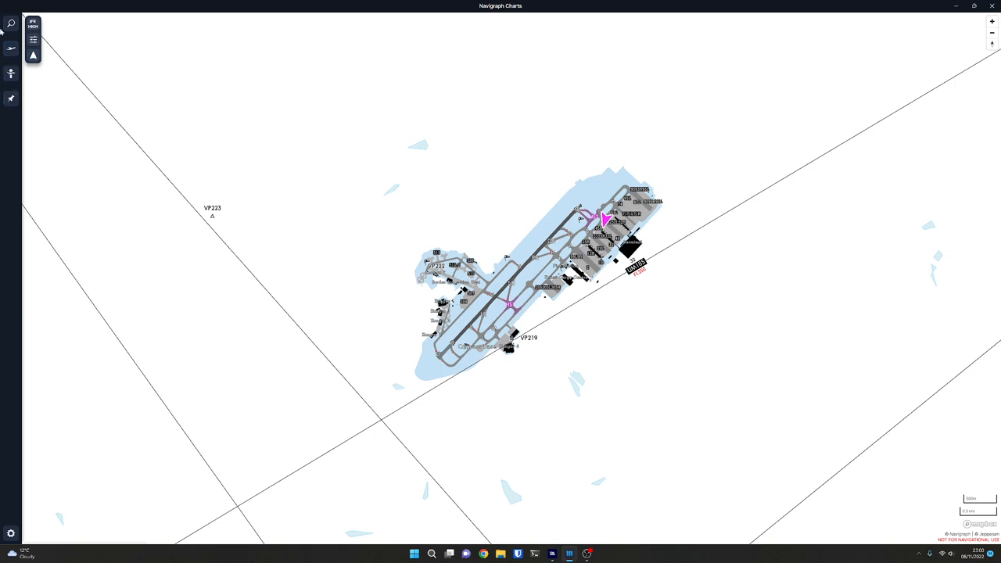
# Search for EGSS and open the Stansted (EGSS / STN) airport summary card.
pyautogui.click(7, 22)
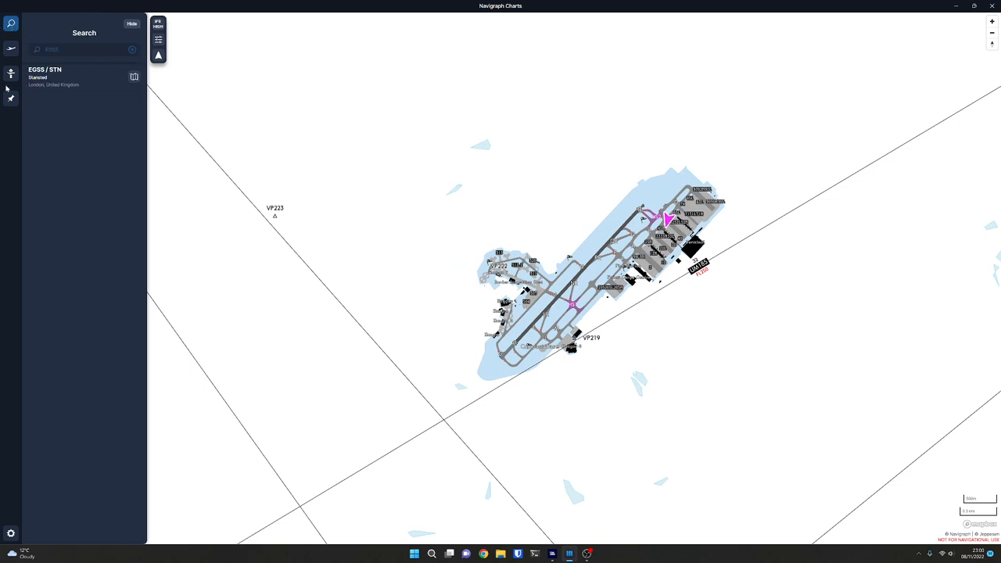
pyautogui.write('EGSS')
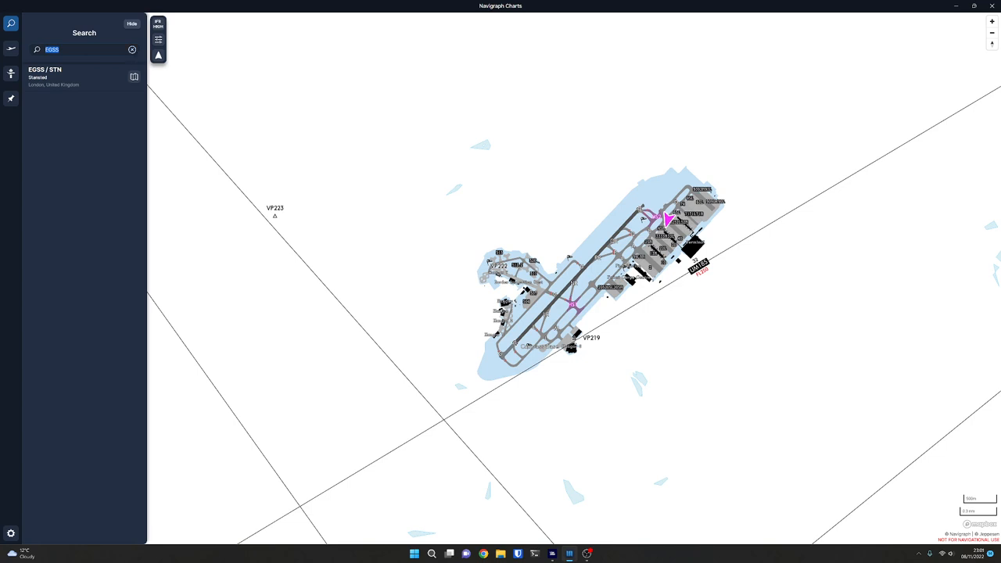
pyautogui.click(131, 49)
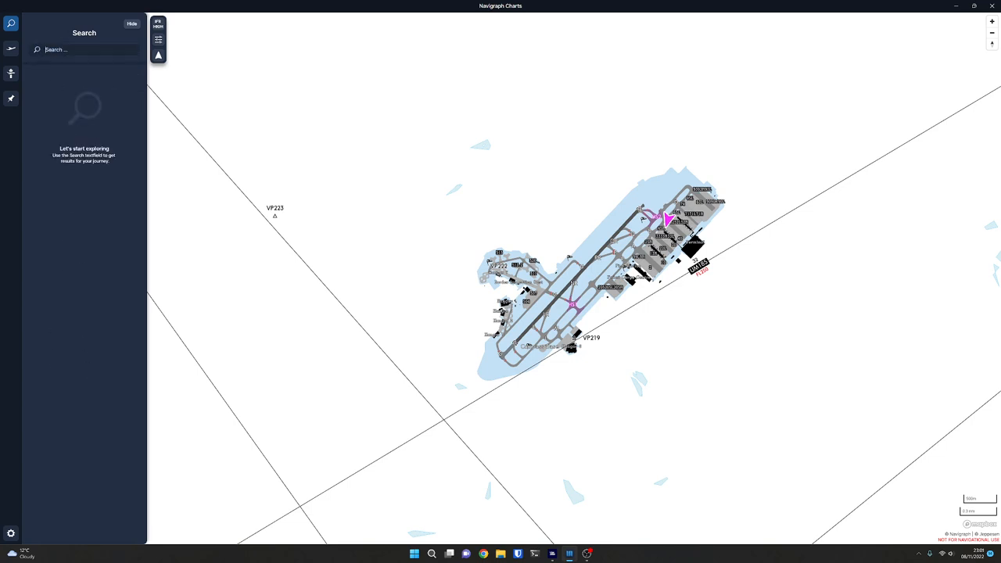
pyautogui.write('EGSS')
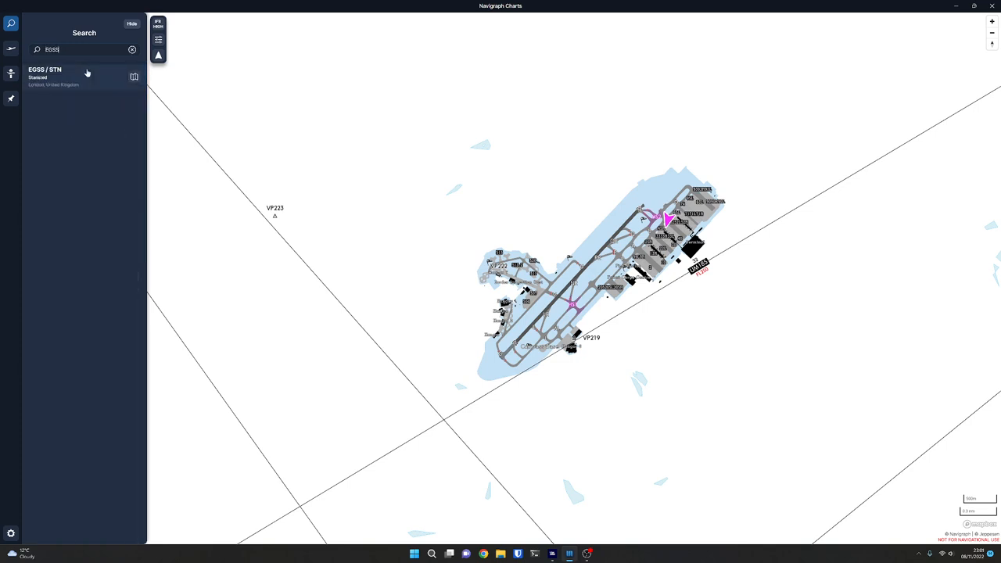
pyautogui.click(71, 75)
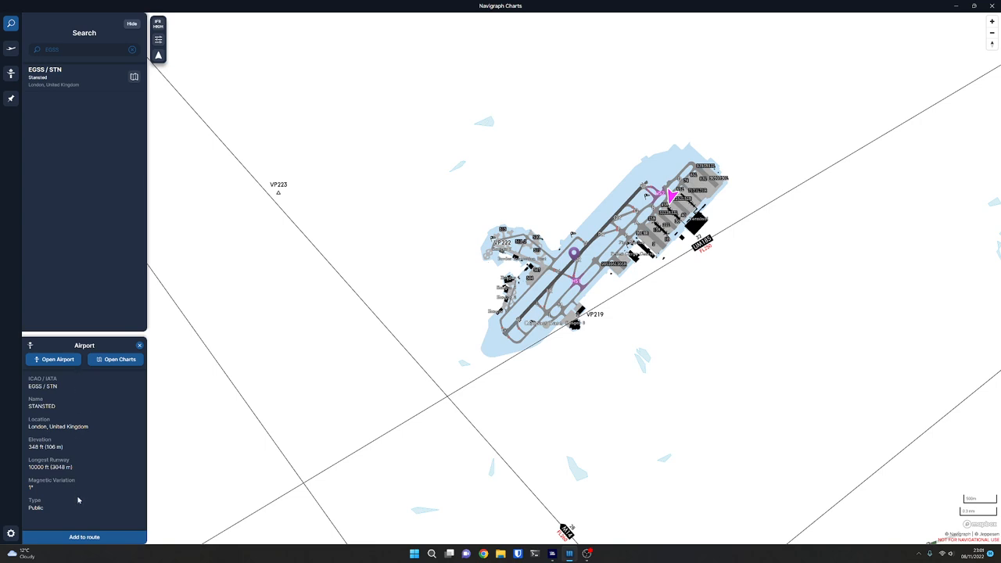
pyautogui.moveTo(5, 444)
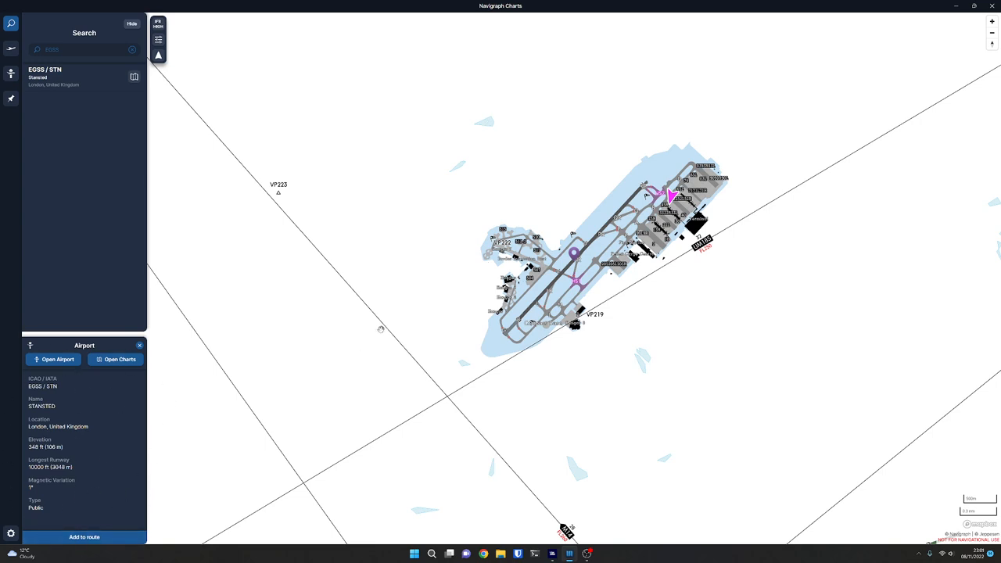
pyautogui.moveTo(88, 373)
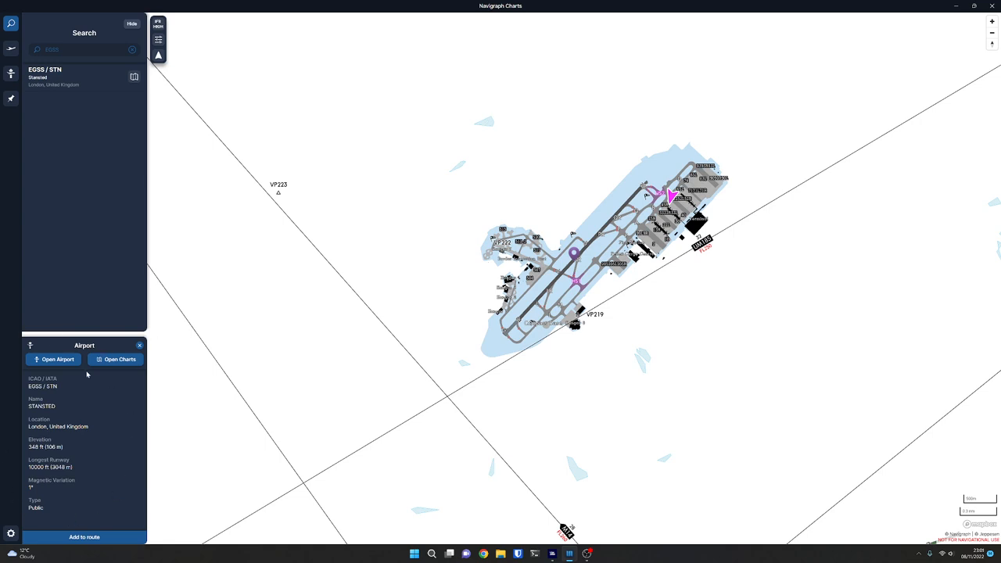
pyautogui.moveTo(87, 468)
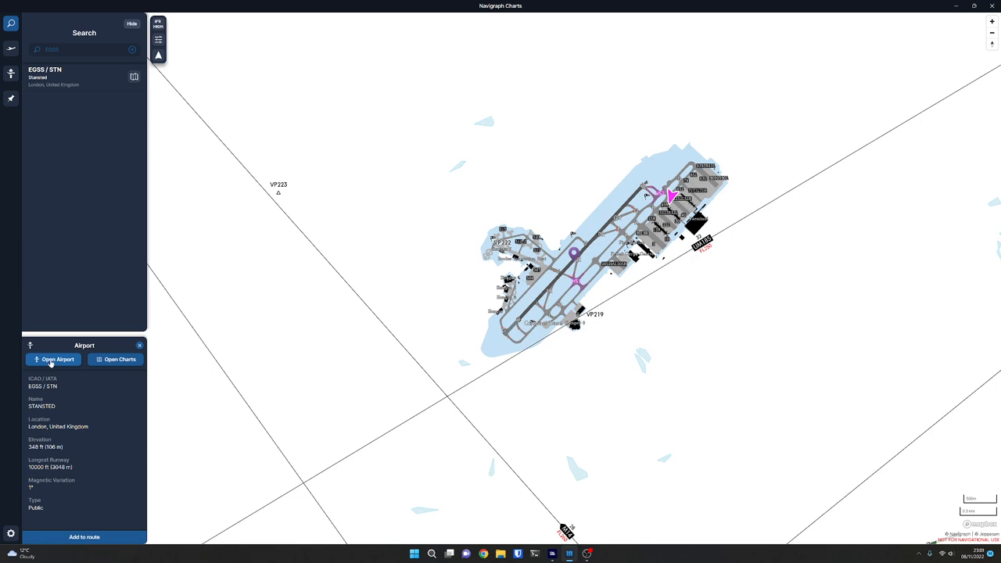
# Open Stansted's full airport page and review runways 04 and 22, each 3,049 m × 46 m.
pyautogui.click(54, 359)
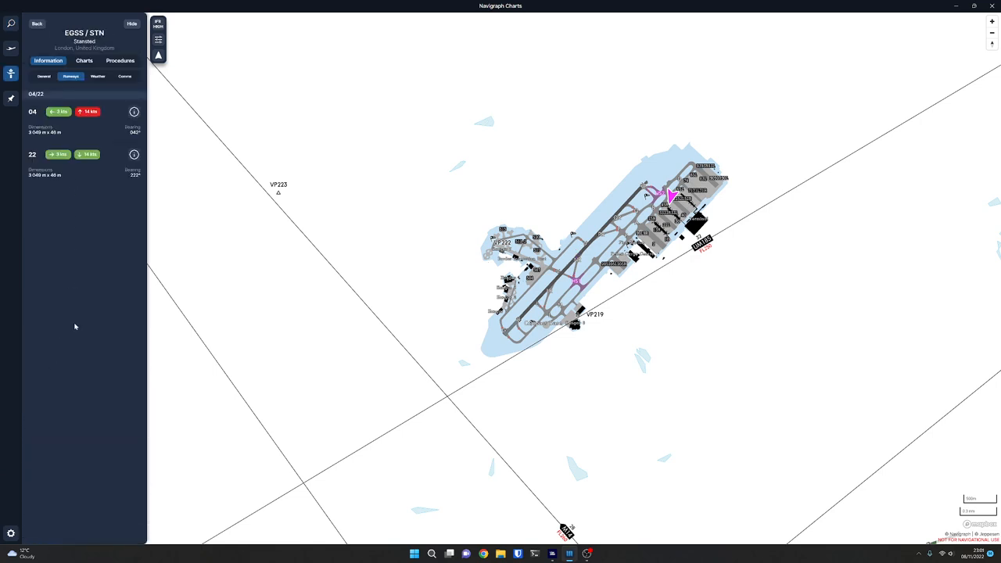
pyautogui.moveTo(624, 152)
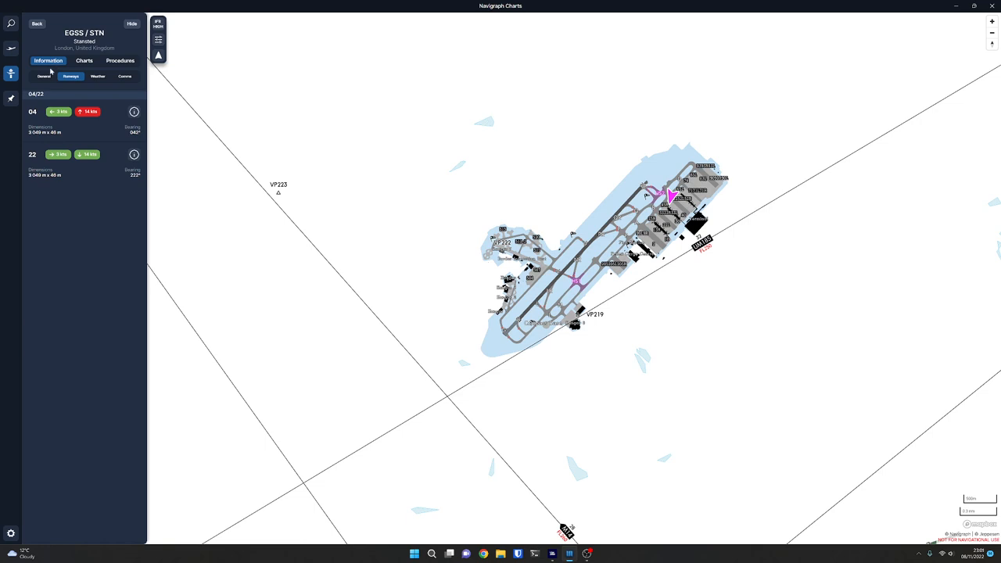
pyautogui.click(43, 76)
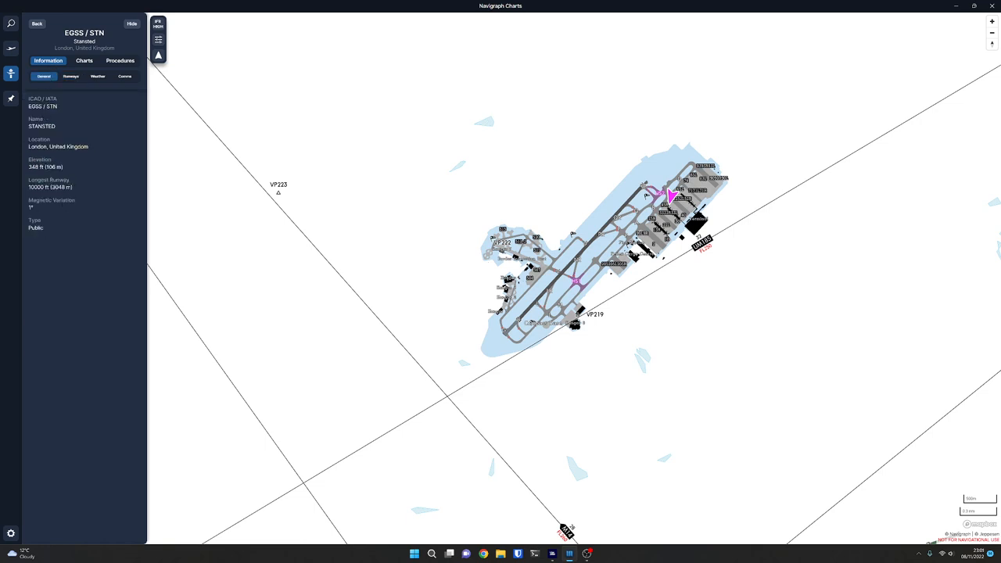
pyautogui.click(71, 76)
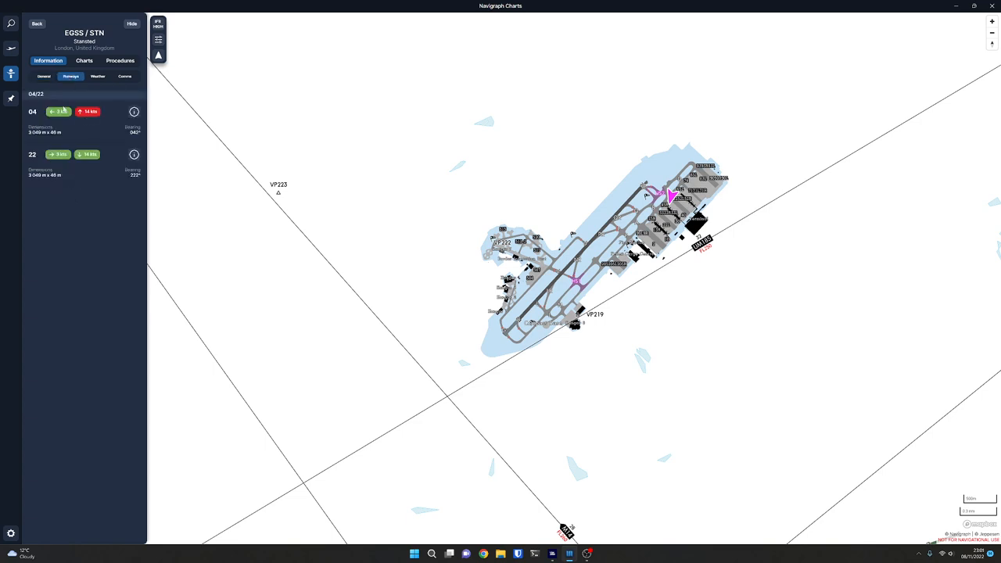
pyautogui.moveTo(75, 132)
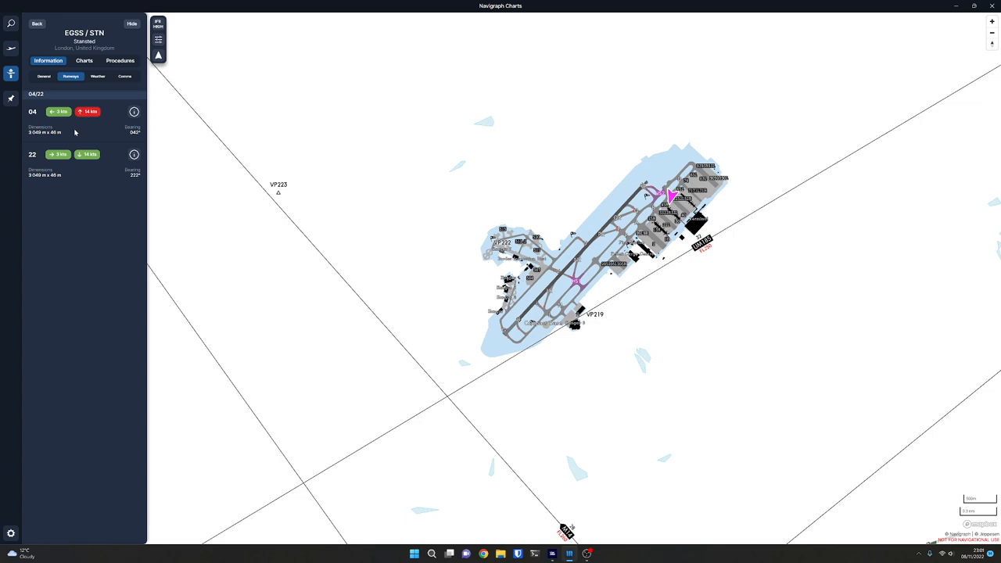
pyautogui.moveTo(75, 133)
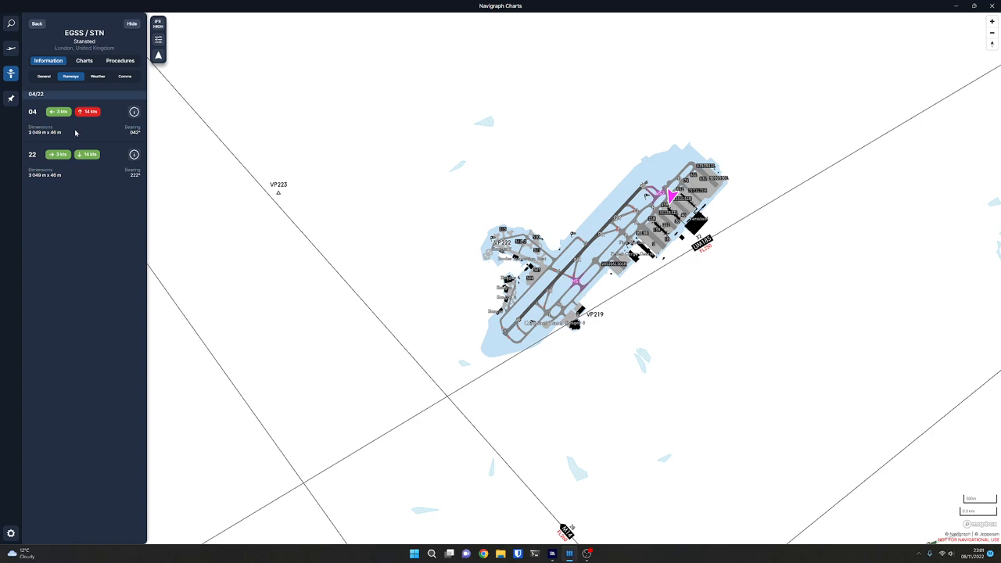
pyautogui.moveTo(72, 159)
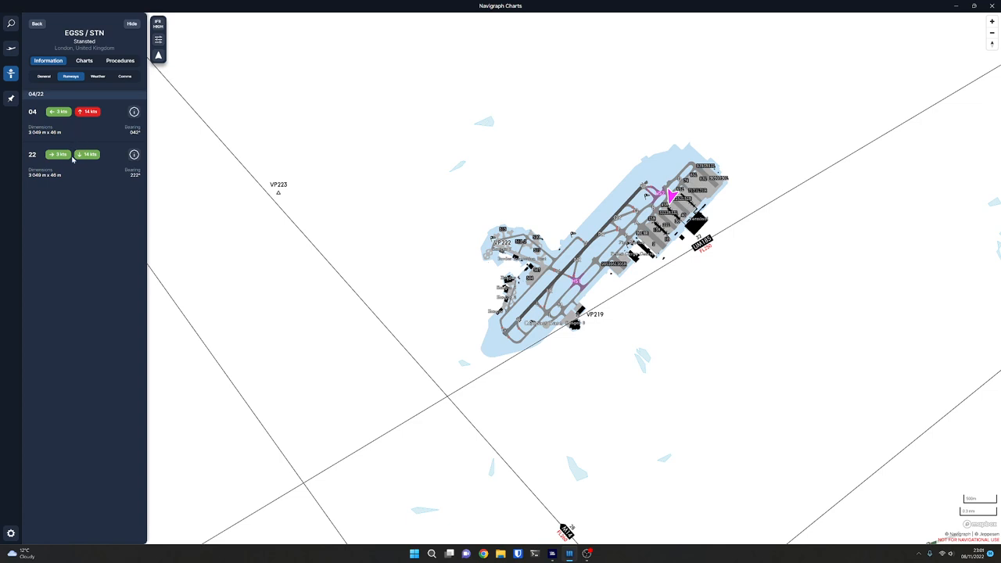
pyautogui.moveTo(94, 158)
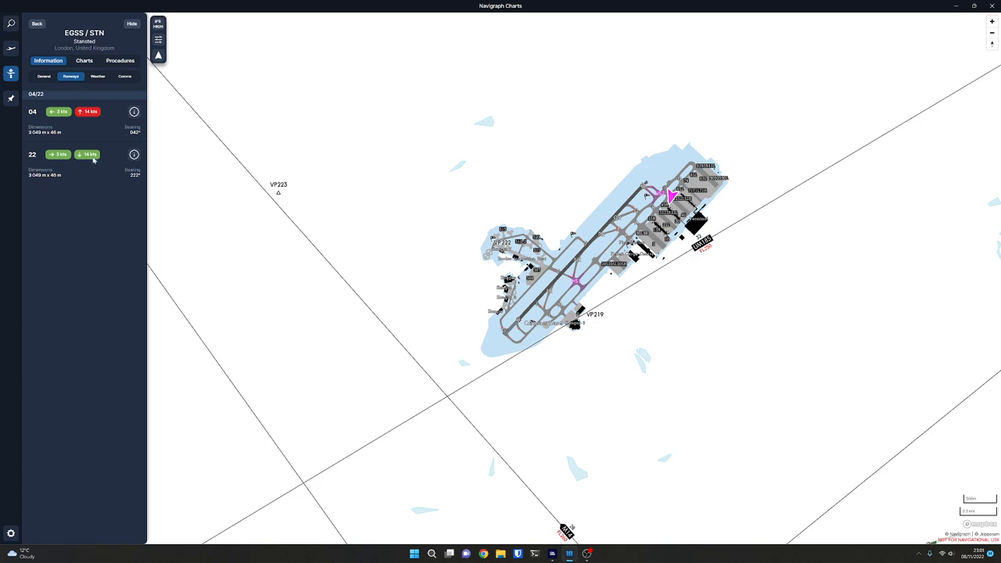
pyautogui.moveTo(95, 157)
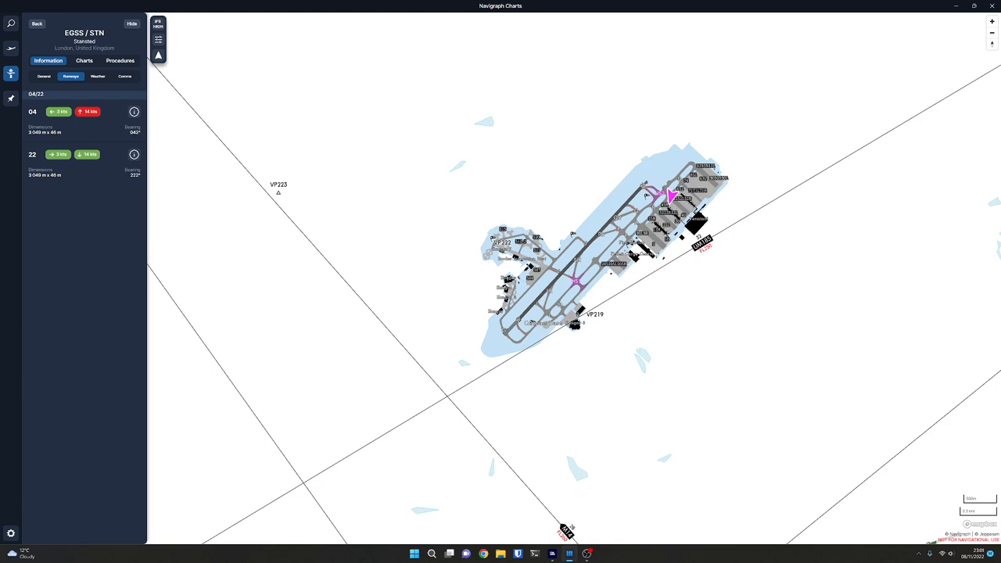
pyautogui.moveTo(125, 166)
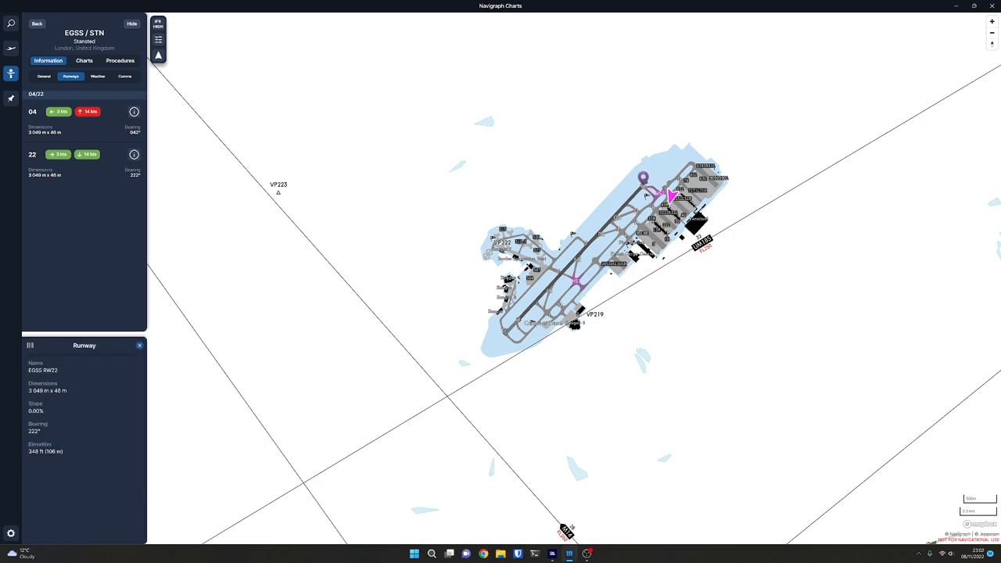
pyautogui.moveTo(122, 385)
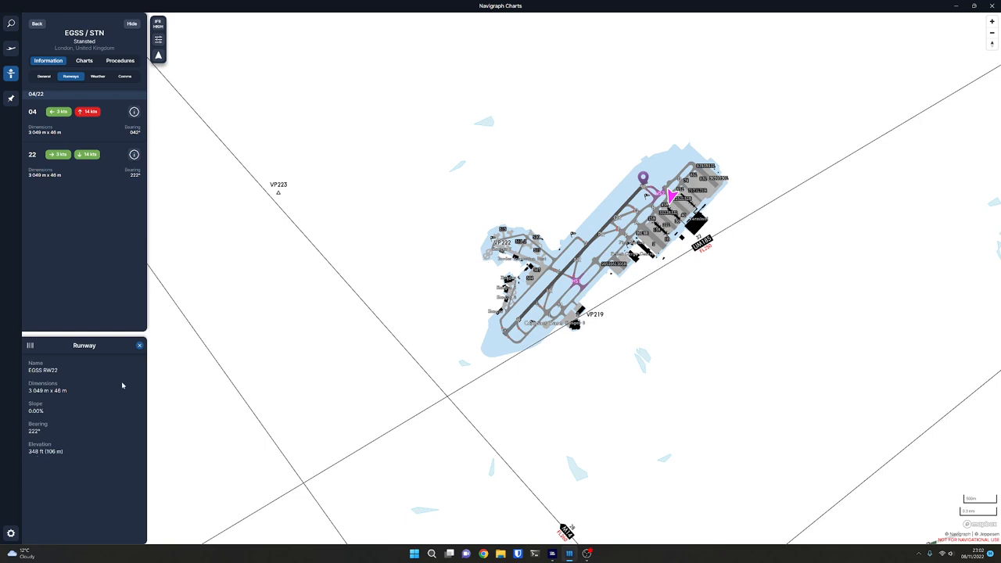
pyautogui.click(139, 346)
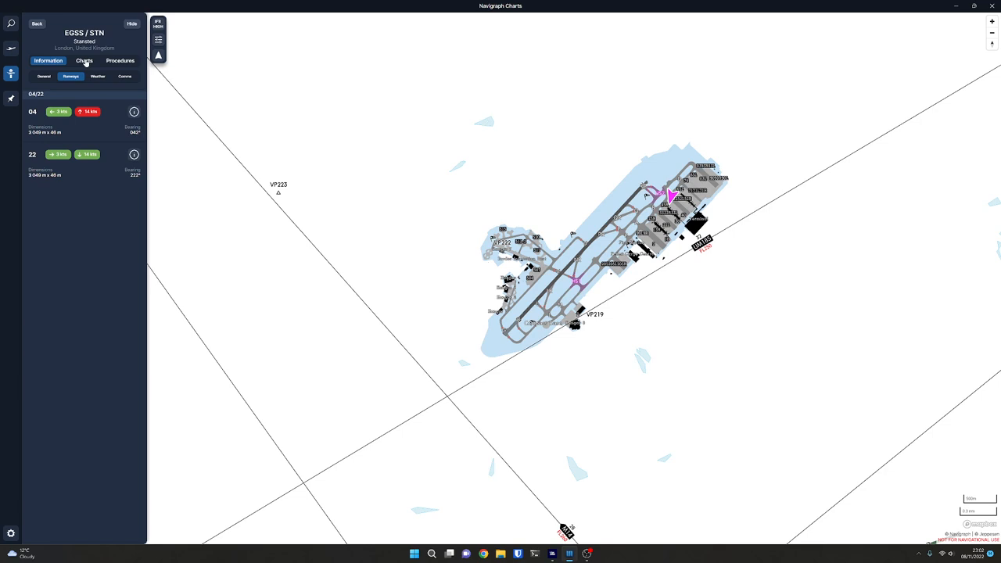
# Check Stansted's METAR and TAF, then show its ATIS, tower and ground frequencies.
pyautogui.click(98, 75)
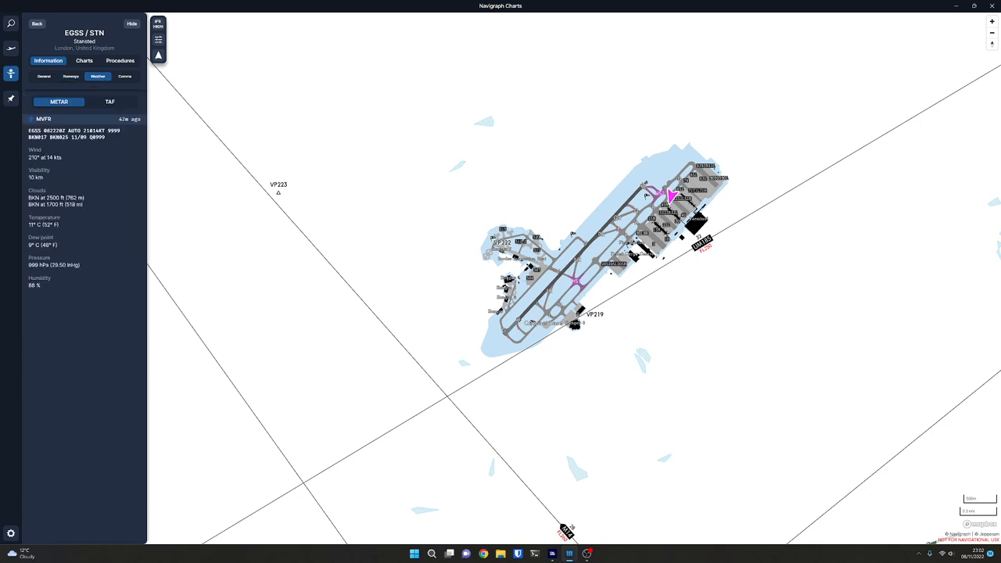
pyautogui.moveTo(67, 334)
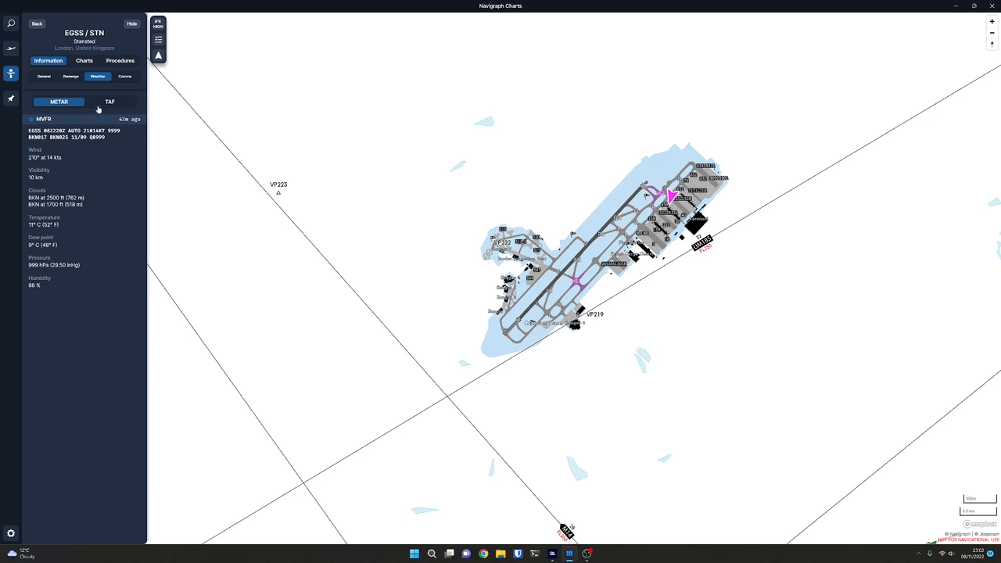
pyautogui.click(109, 102)
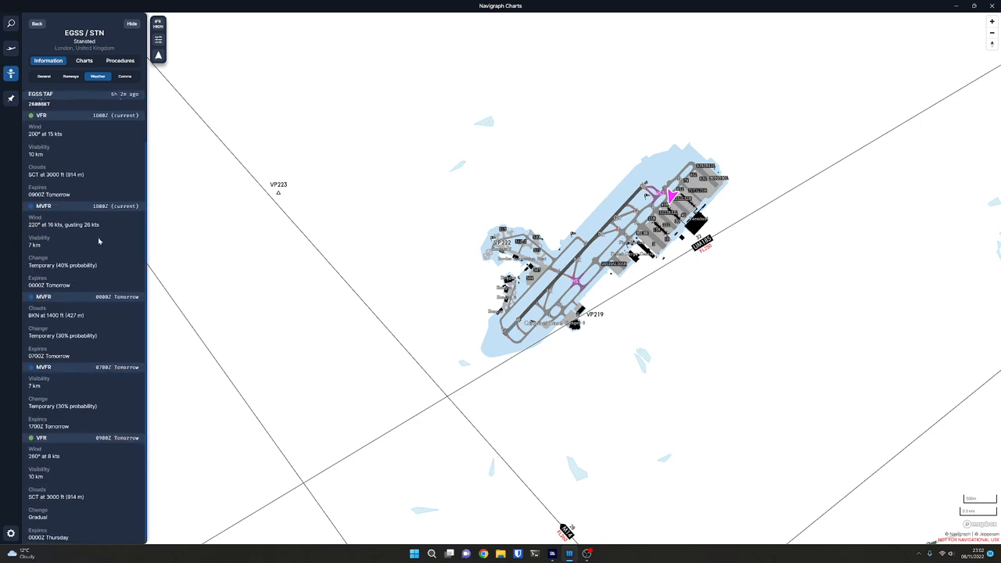
pyautogui.click(108, 102)
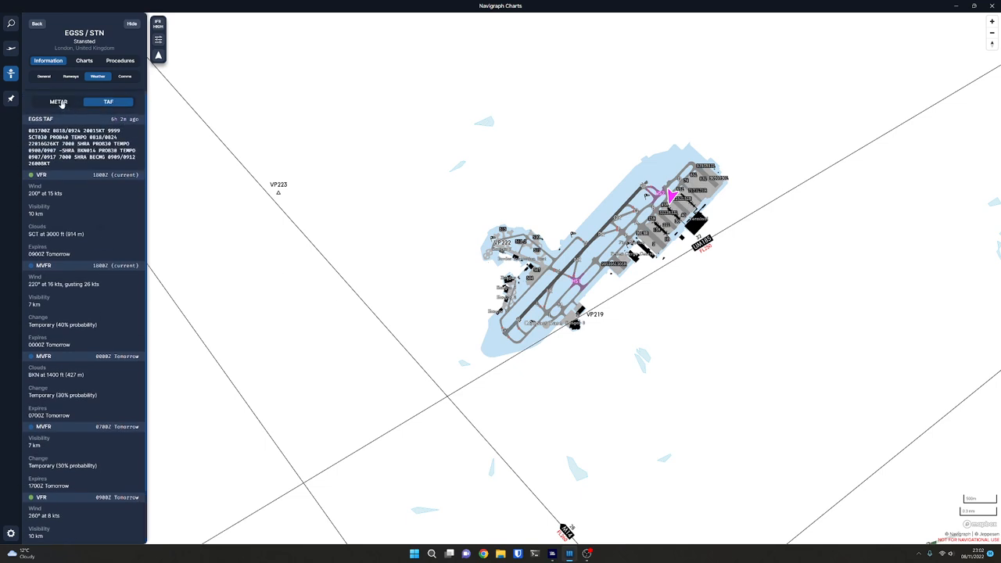
pyautogui.click(56, 100)
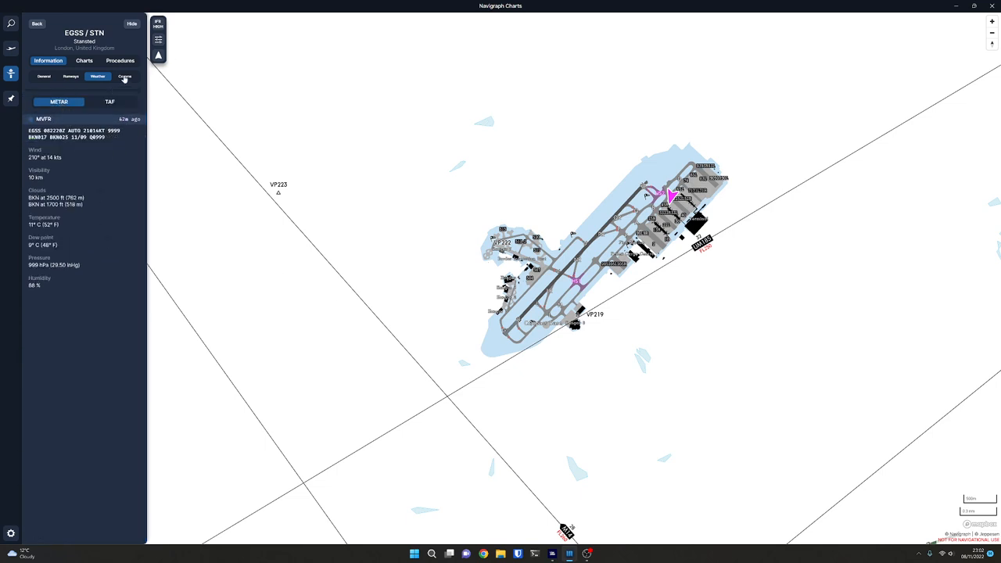
pyautogui.click(127, 76)
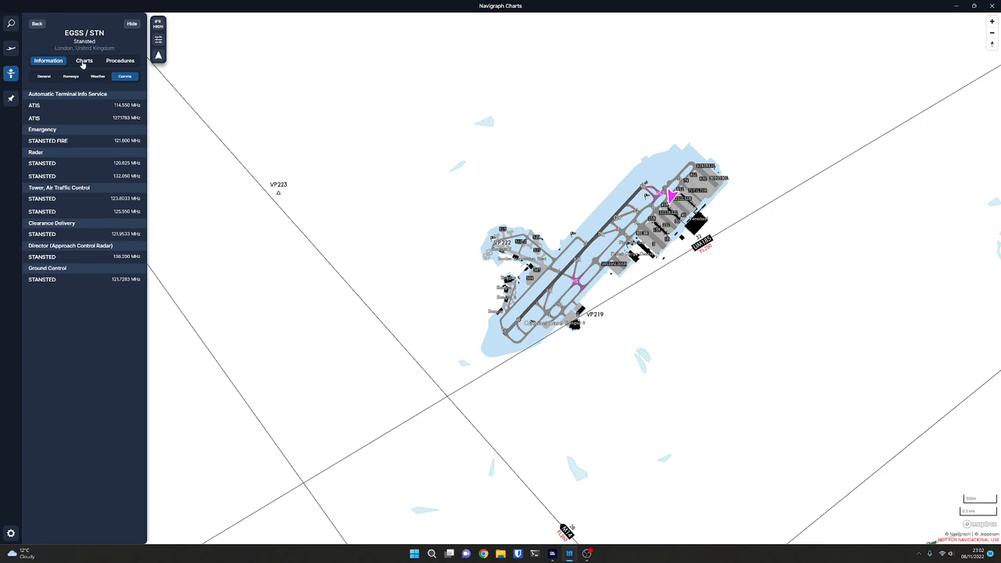
# Browse Stansted's taxi, departure and reference charts, then overlay chart 30-9 on the map.
pyautogui.click(84, 60)
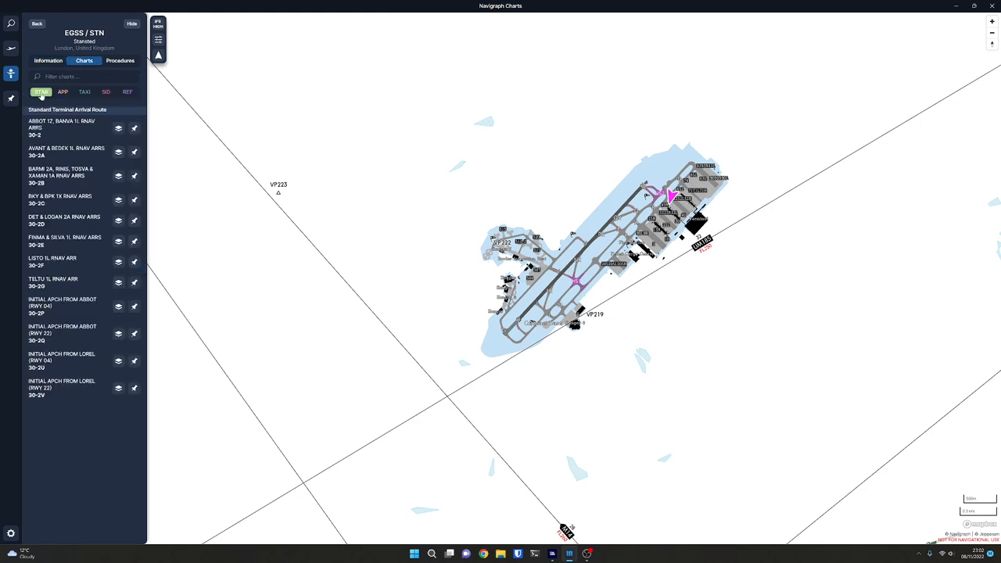
pyautogui.click(84, 92)
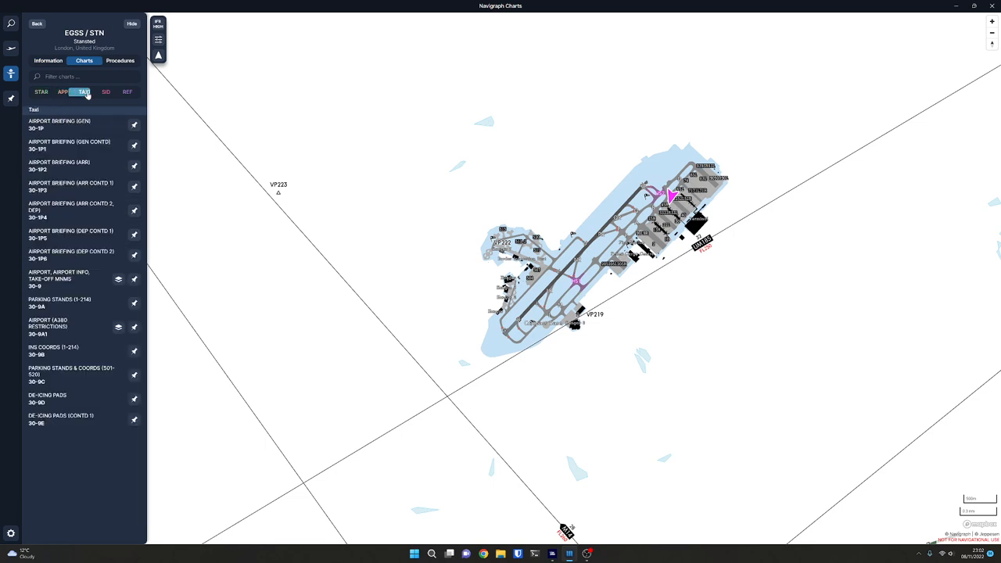
pyautogui.click(105, 93)
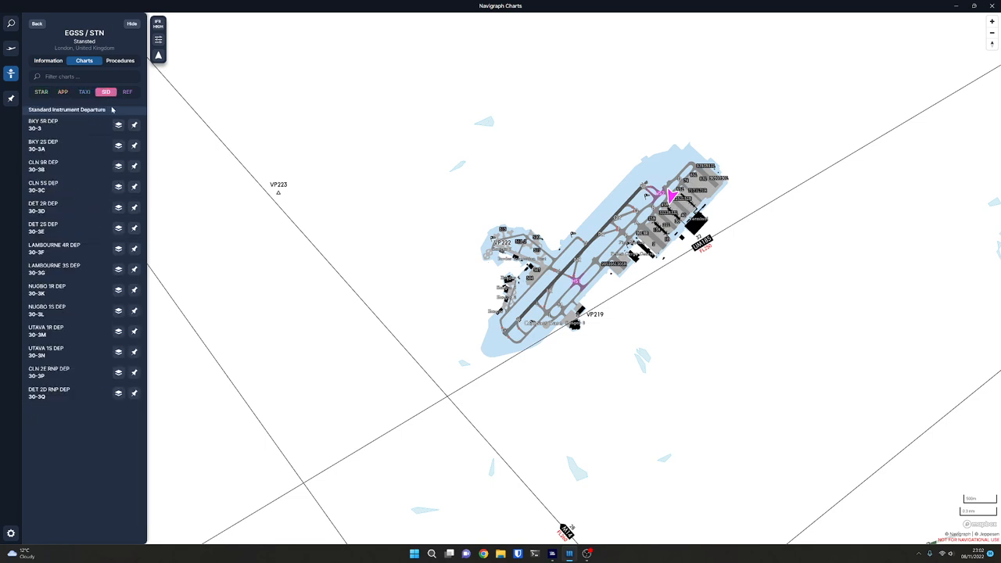
pyautogui.click(126, 93)
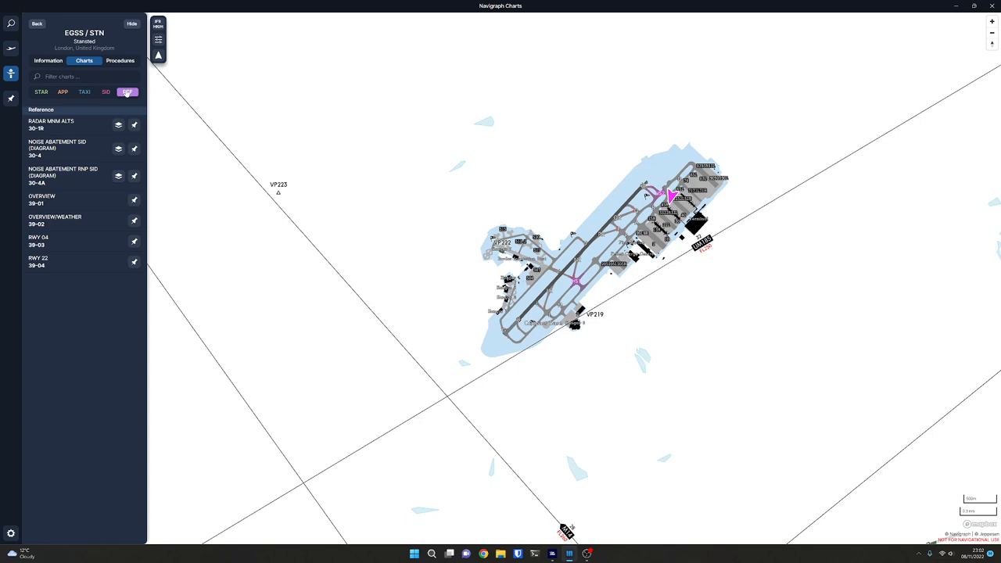
pyautogui.click(89, 92)
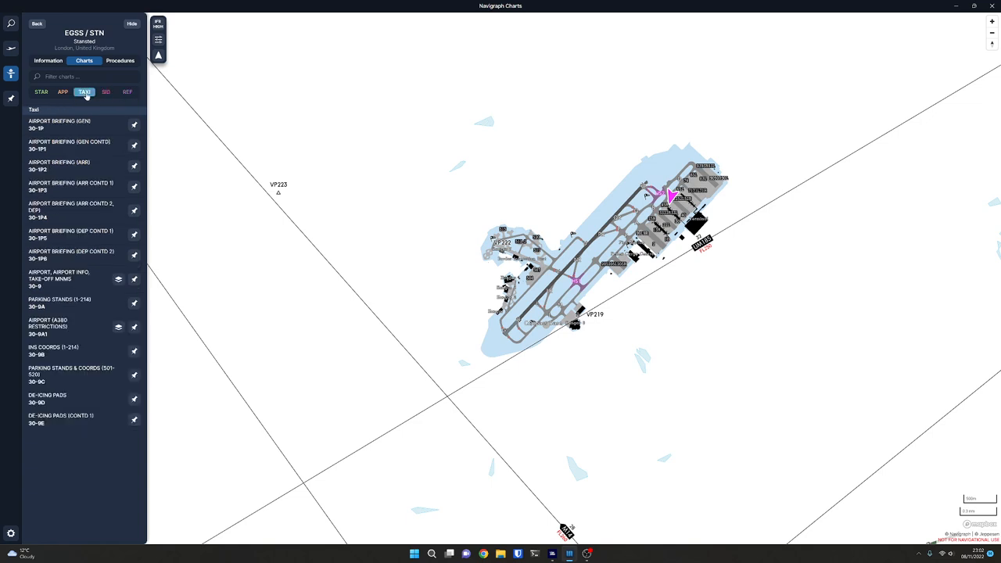
pyautogui.moveTo(72, 377)
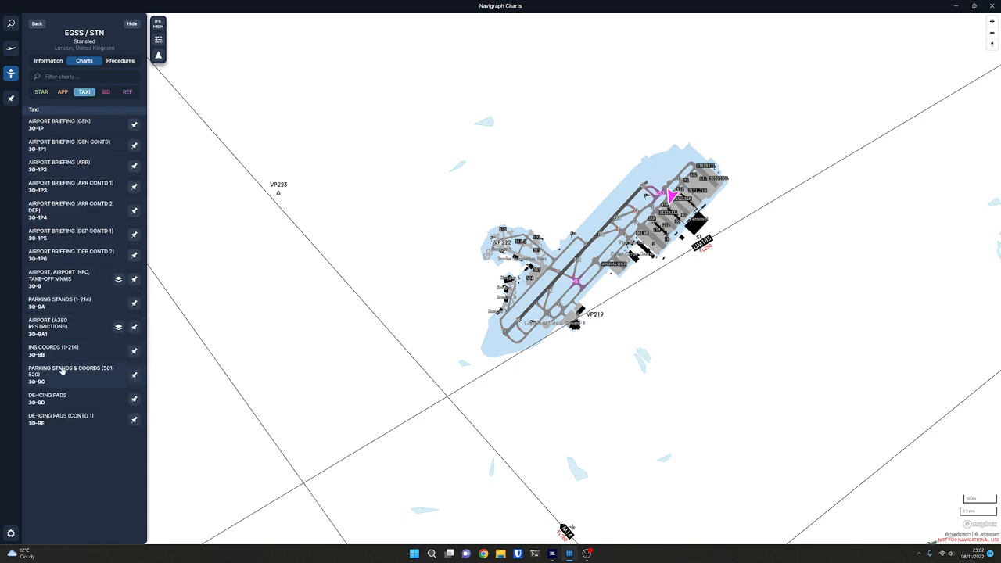
pyautogui.click(58, 279)
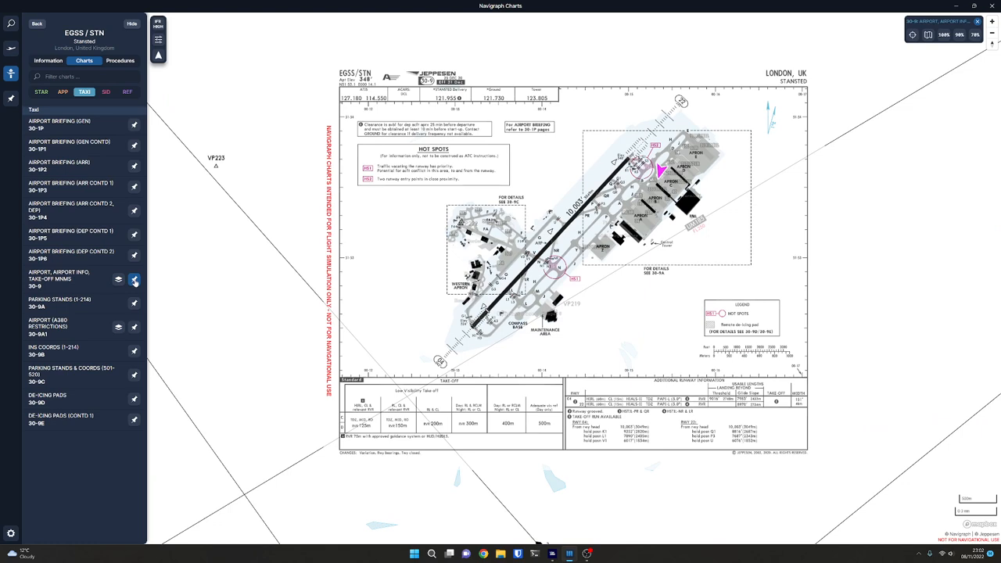
pyautogui.moveTo(45, 281)
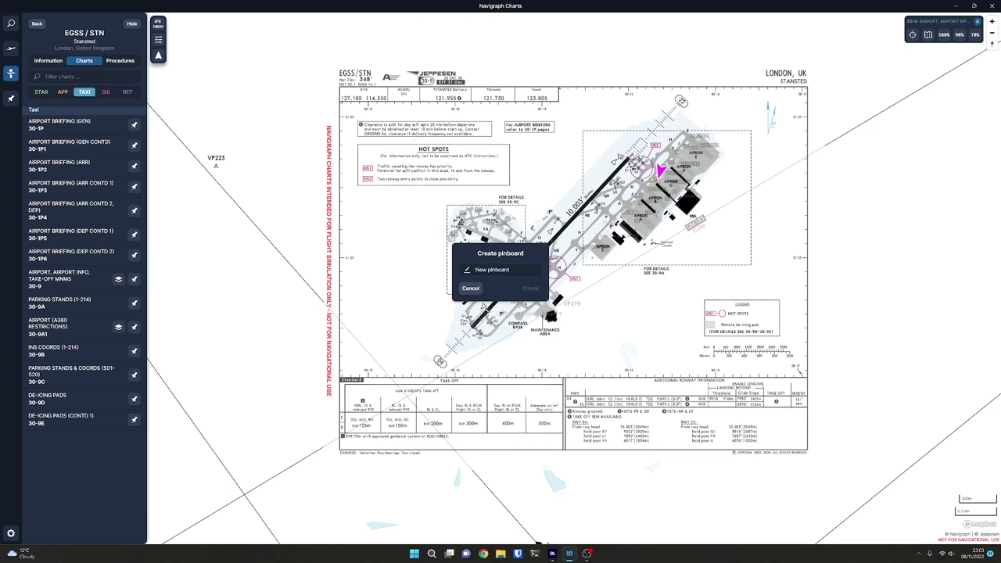
# Create a pinboard named 'Test Pinboard' and add Stansted chart 30-9 to it.
pyautogui.write('Test Pinb')
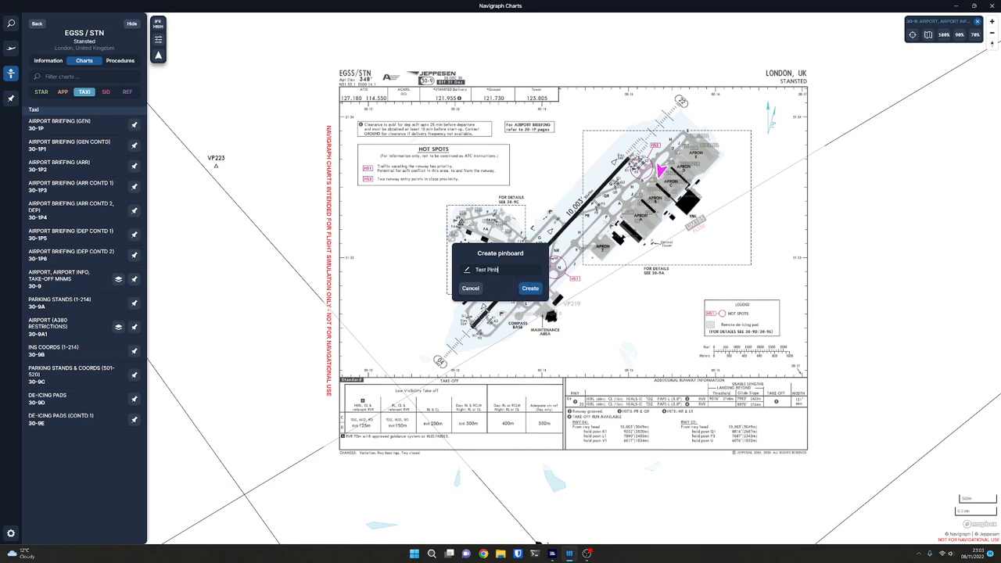
pyautogui.click(530, 288)
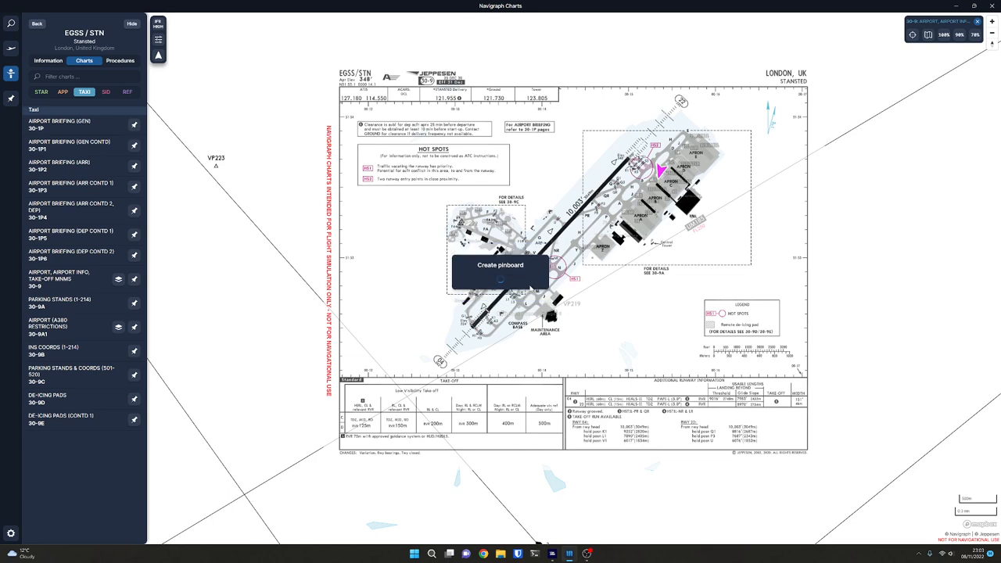
pyautogui.click(496, 268)
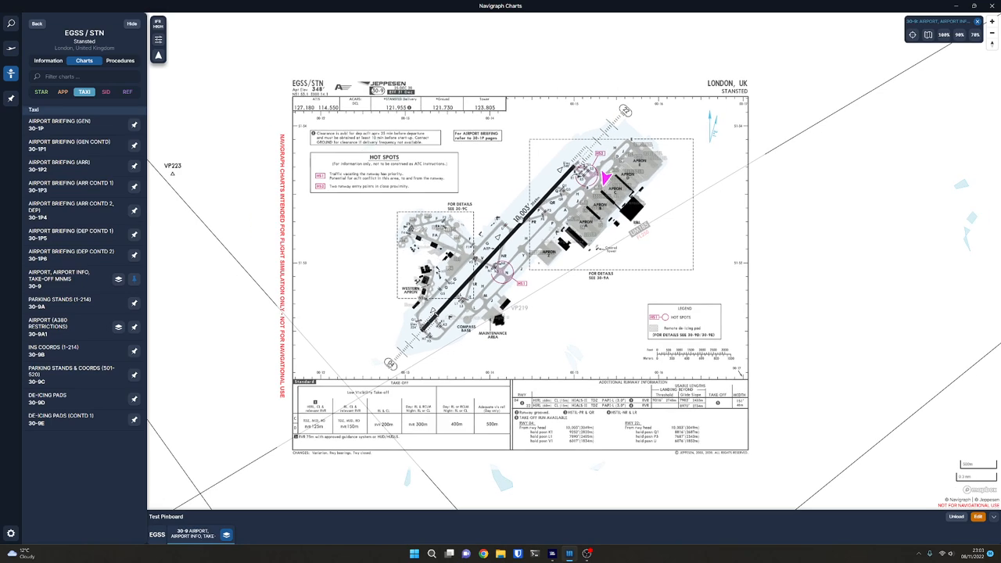
# Collapse the Test Pinboard tray while keeping the 30-9 overlay on the map.
pyautogui.scroll(-3)
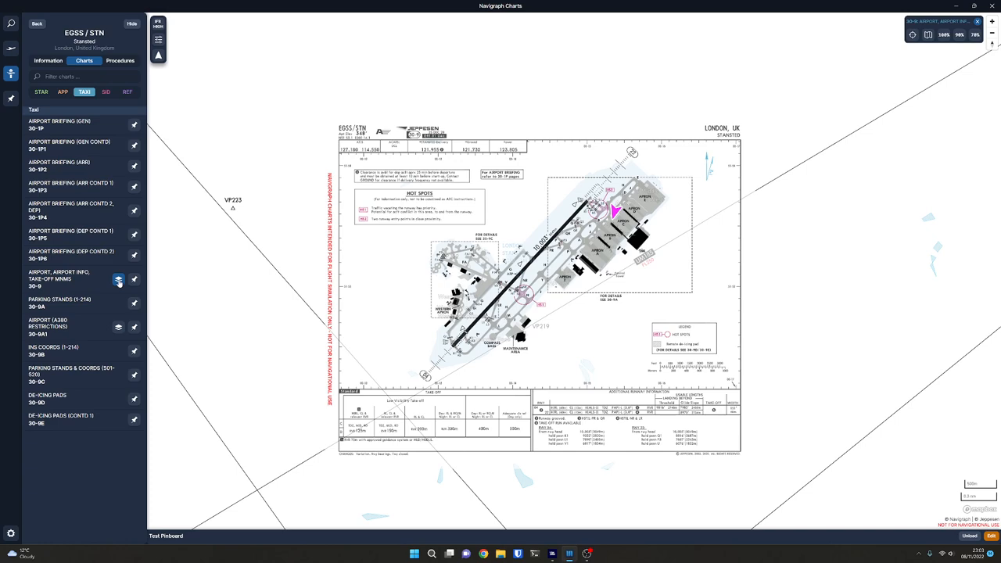
pyautogui.moveTo(74, 284)
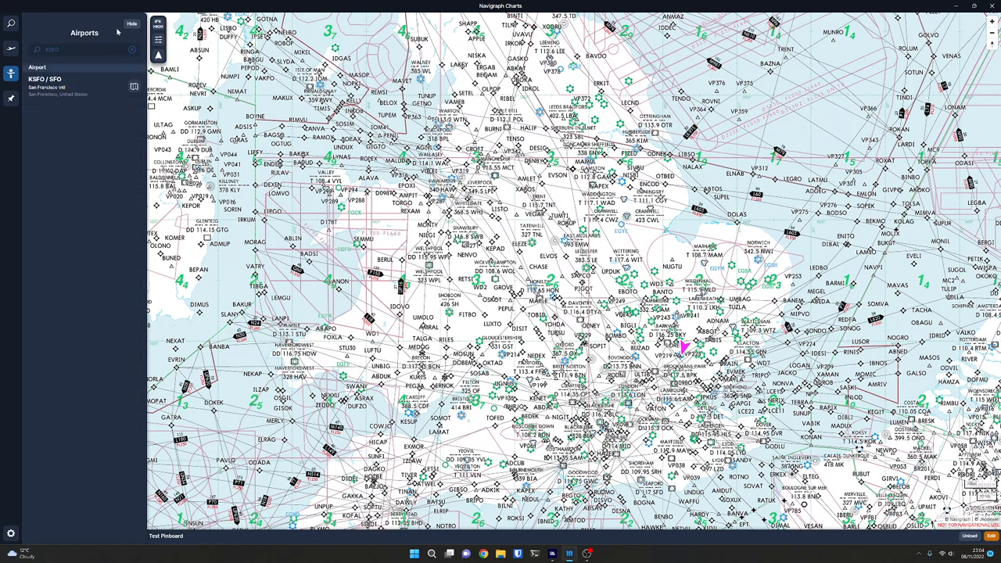
# Hide the airport search panel and show the Flights panel.
pyautogui.click(130, 30)
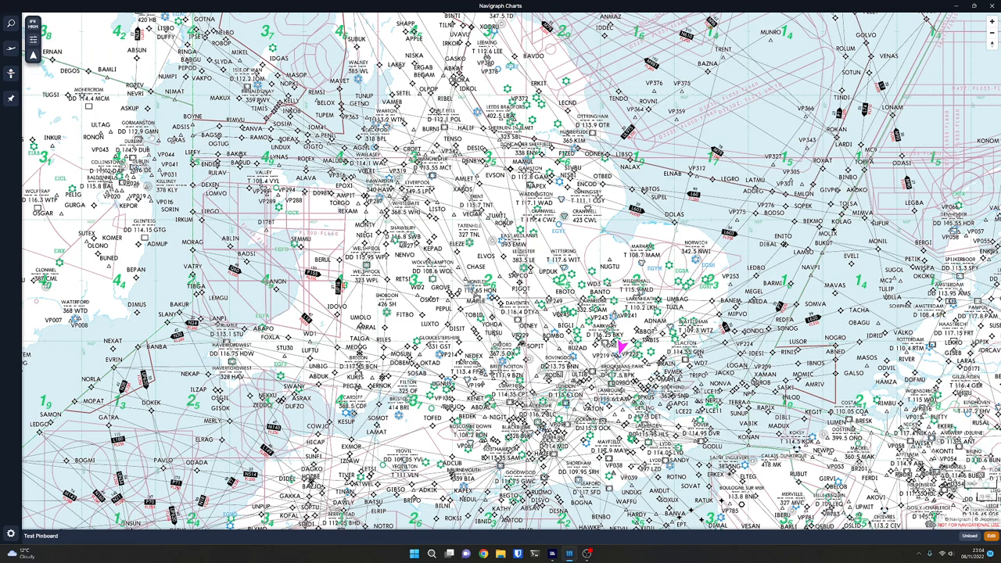
pyautogui.click(11, 37)
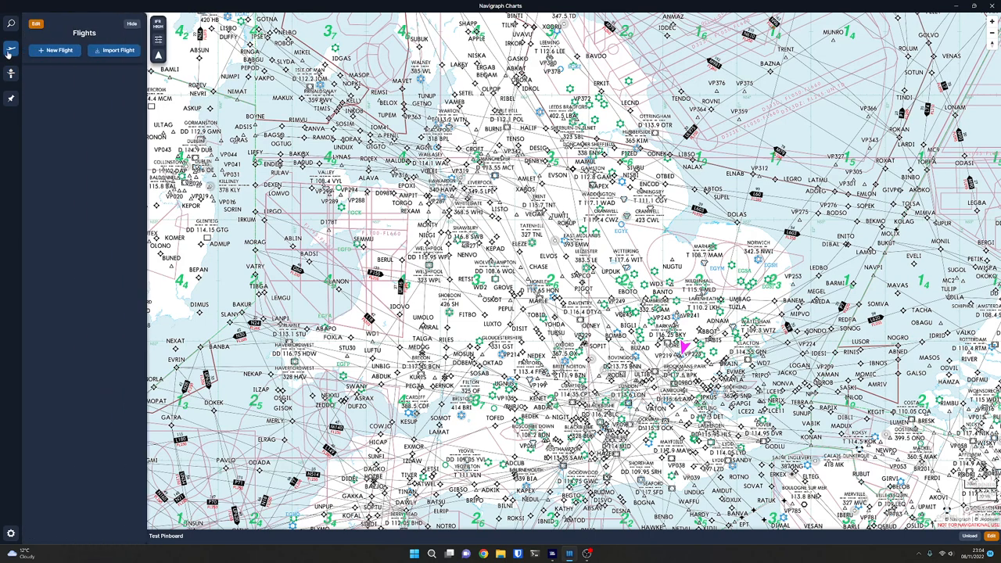
# Create flight 'Test Flight' in IFR mode with CAO charts and 36000 ft cruise altitude.
pyautogui.click(54, 50)
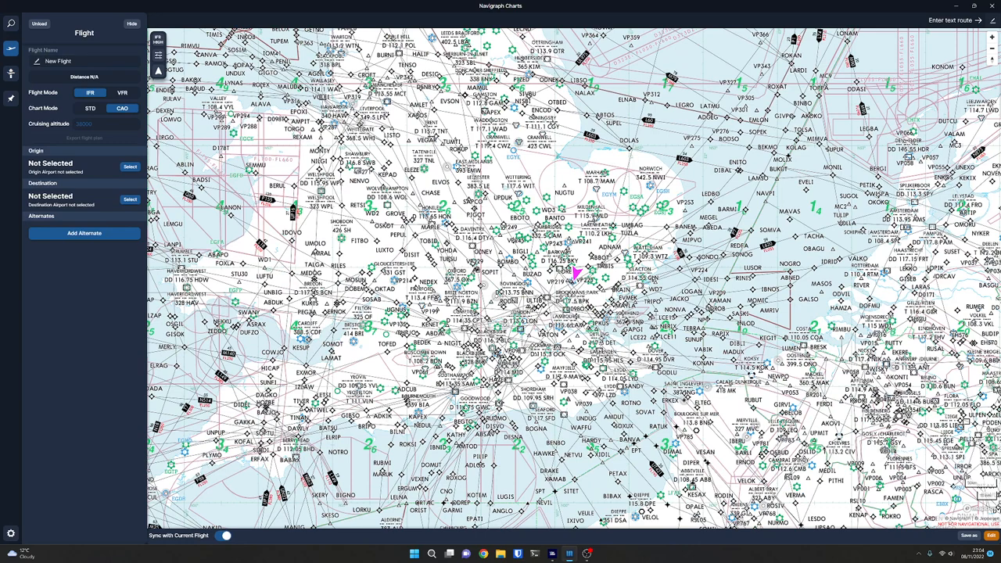
pyautogui.write('Test')
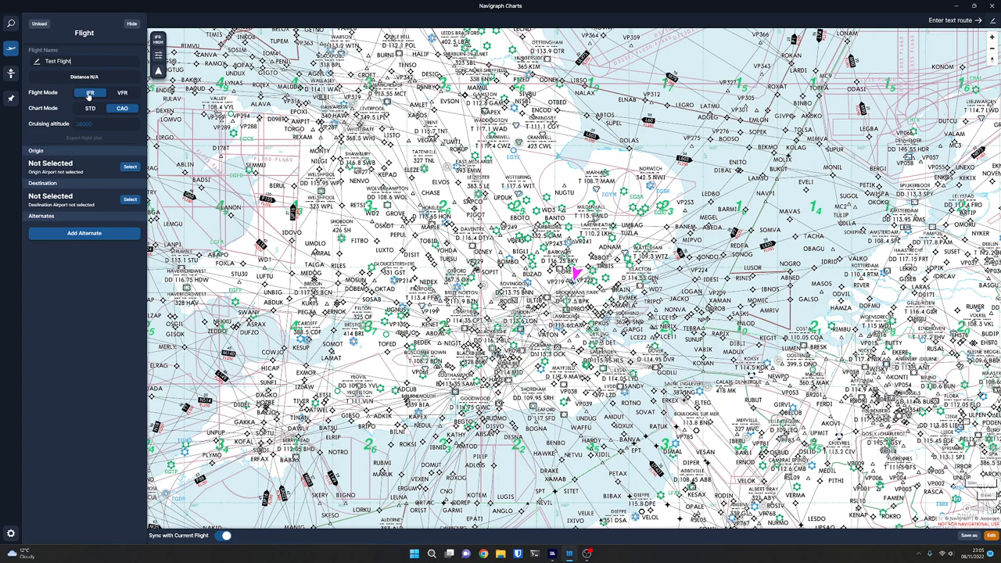
pyautogui.click(122, 92)
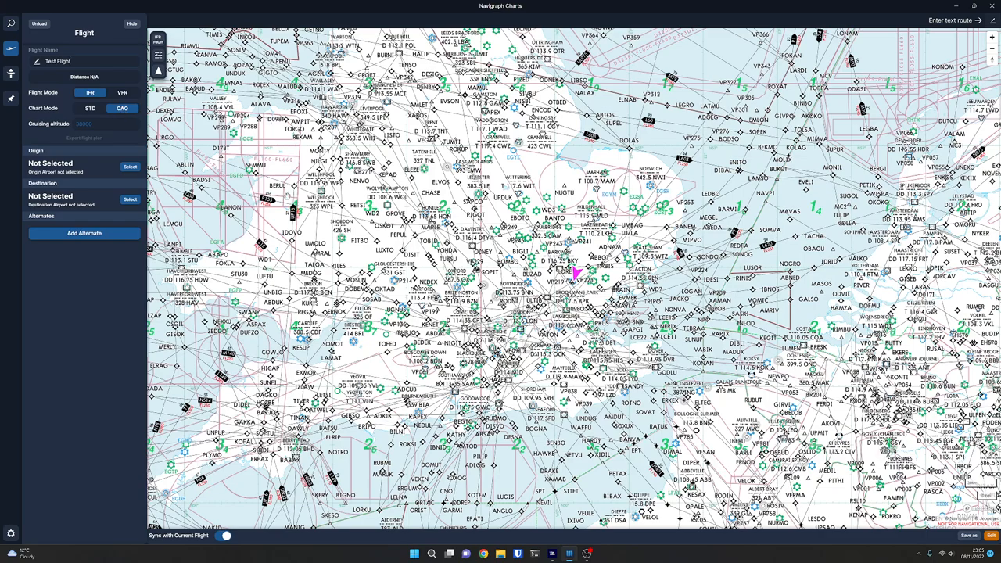
pyautogui.click(122, 108)
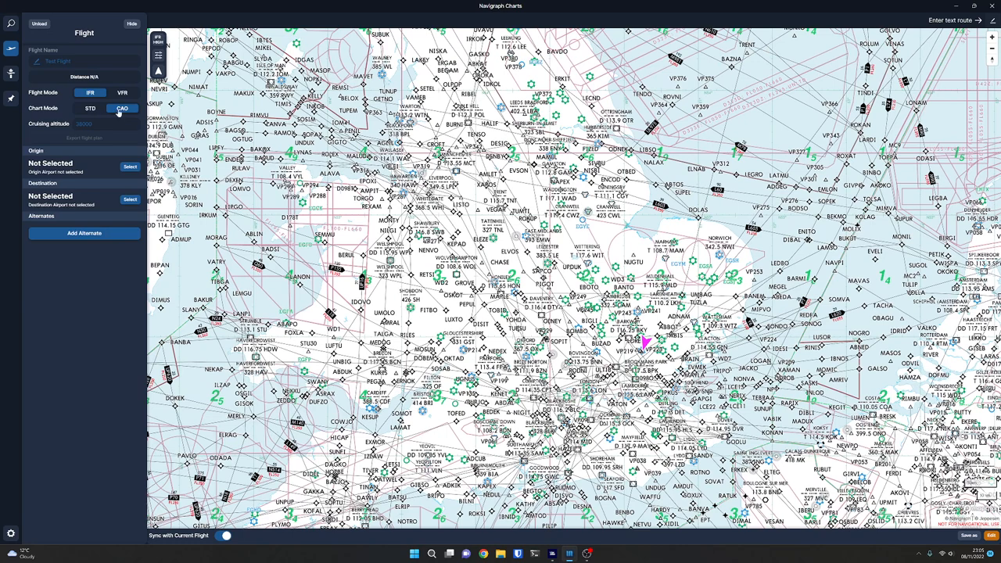
pyautogui.click(90, 109)
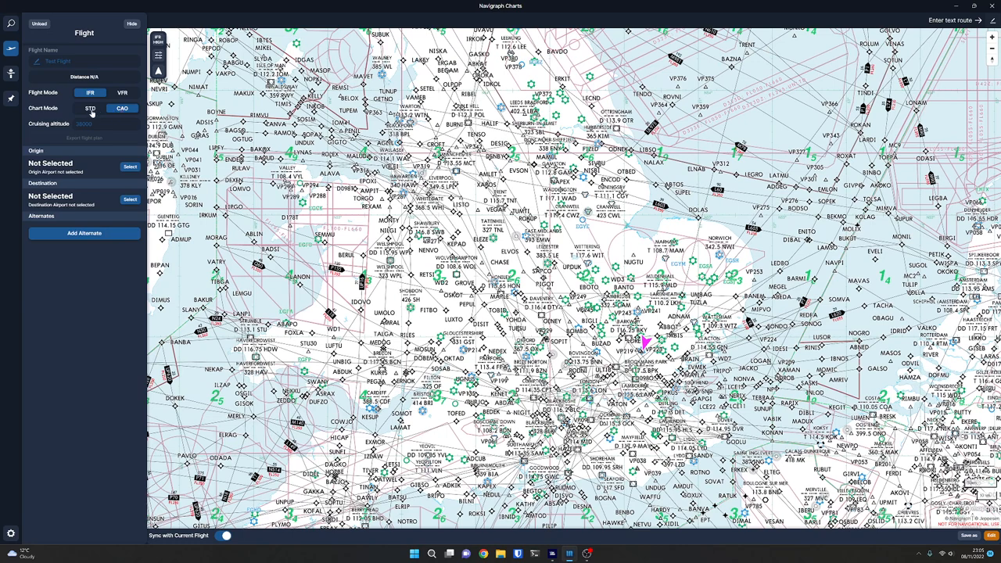
pyautogui.click(123, 108)
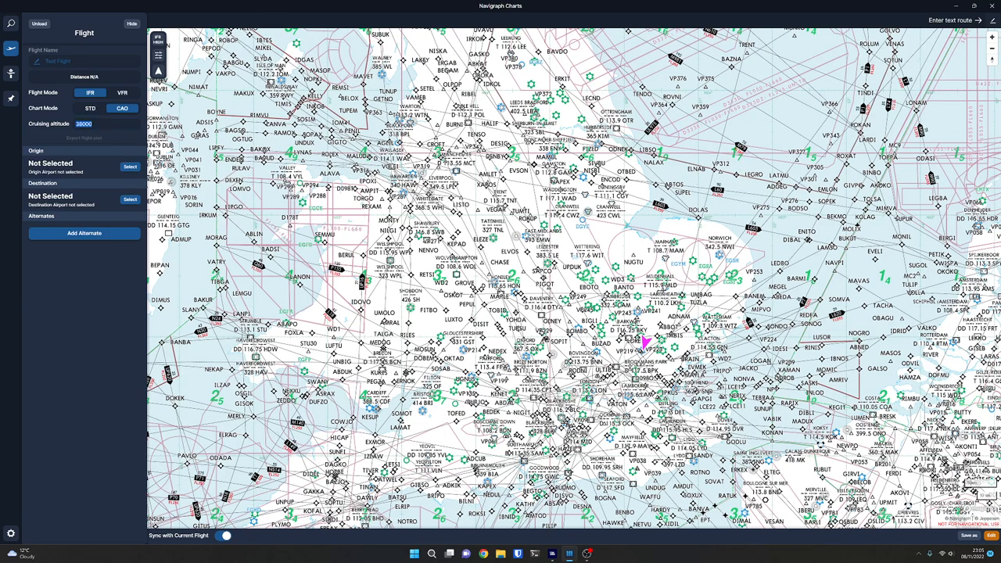
pyautogui.write('36000')
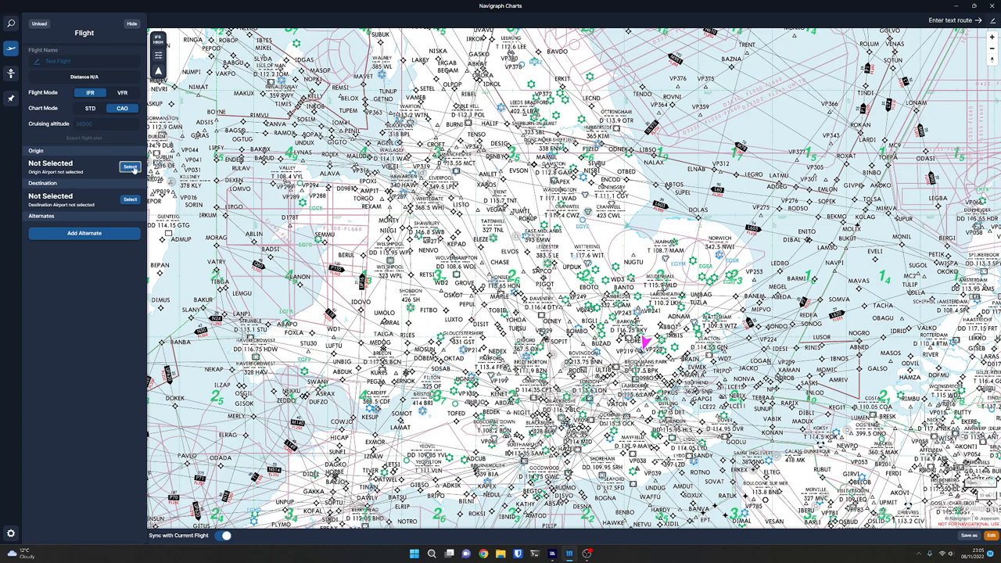
# Set Stansted EGSS as origin, departing runway 22 via BKY5R with D358C transition.
pyautogui.click(130, 166)
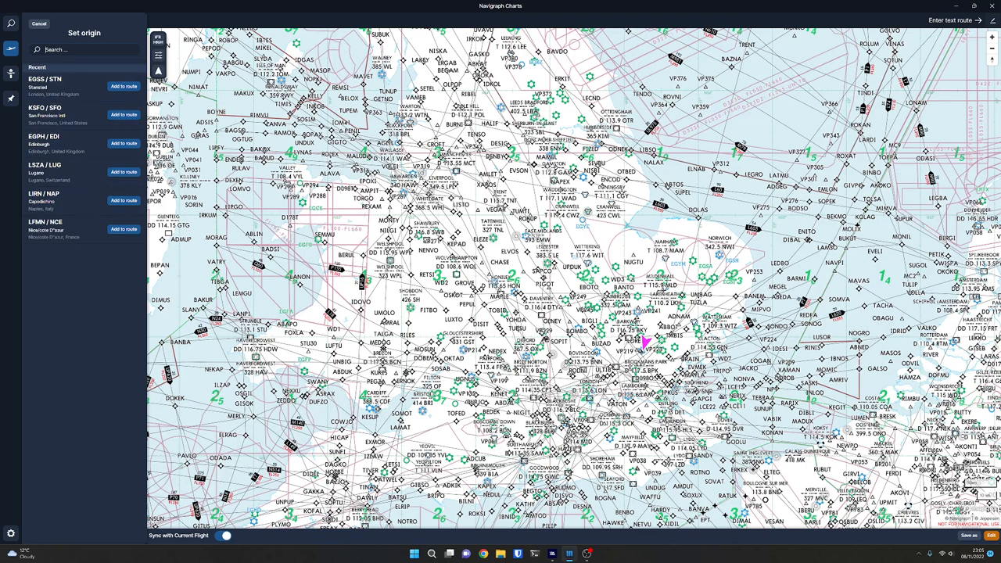
pyautogui.write('egss')
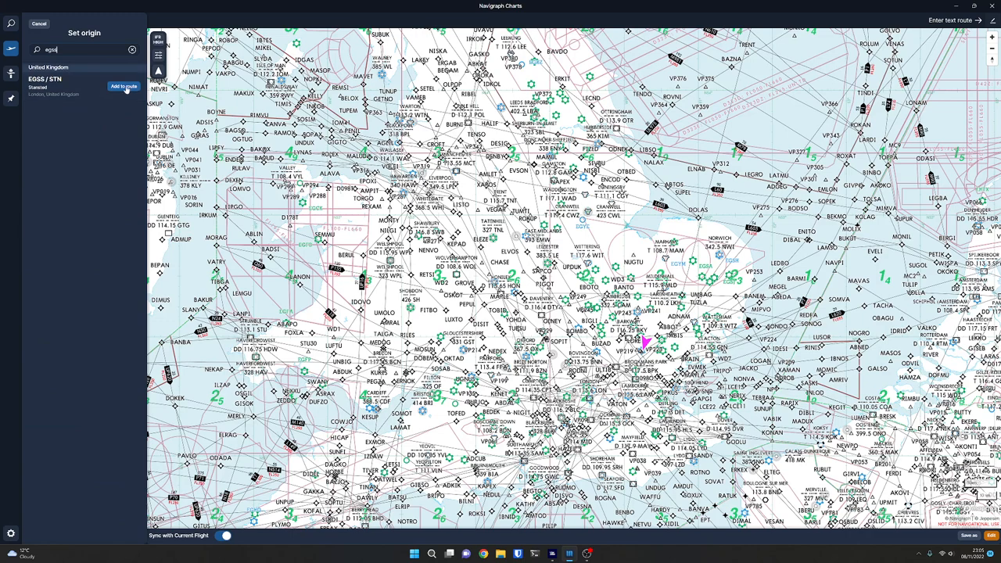
pyautogui.click(123, 86)
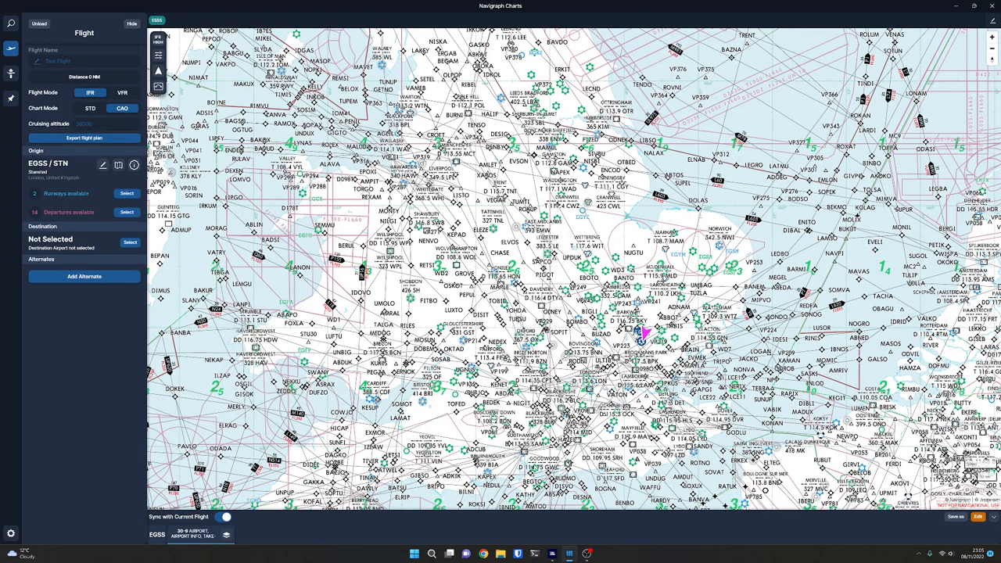
pyautogui.moveTo(4, 172)
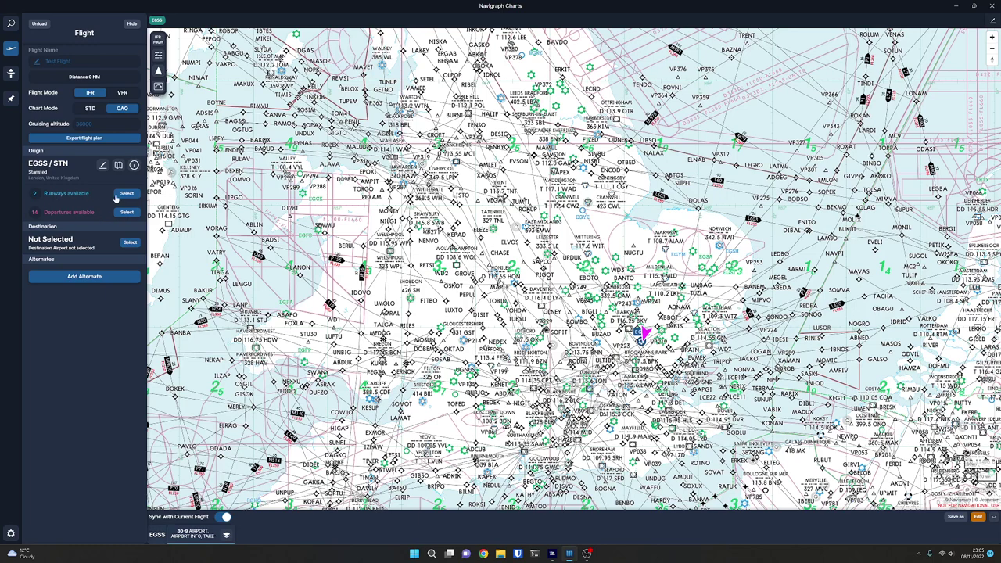
pyautogui.click(127, 193)
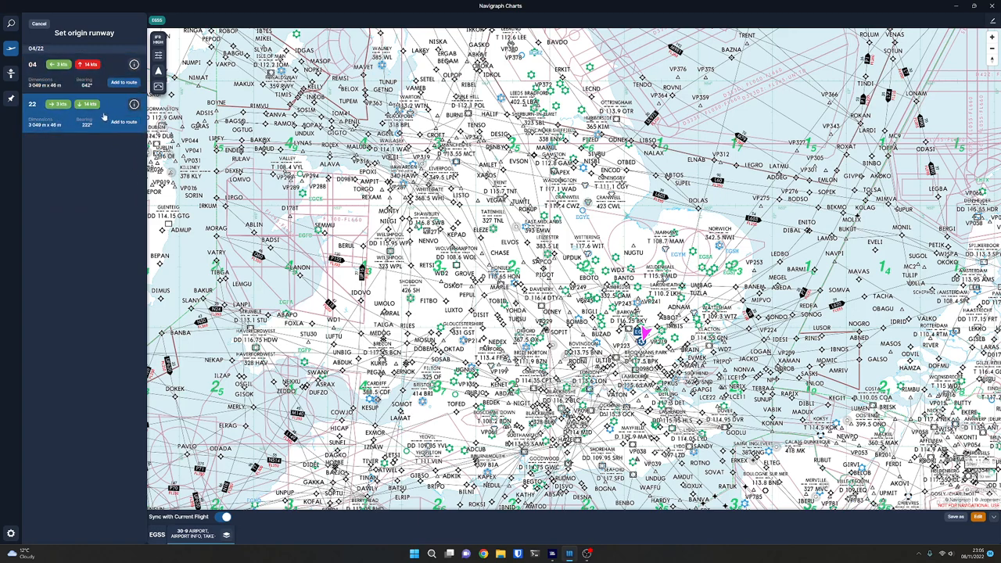
pyautogui.moveTo(92, 122)
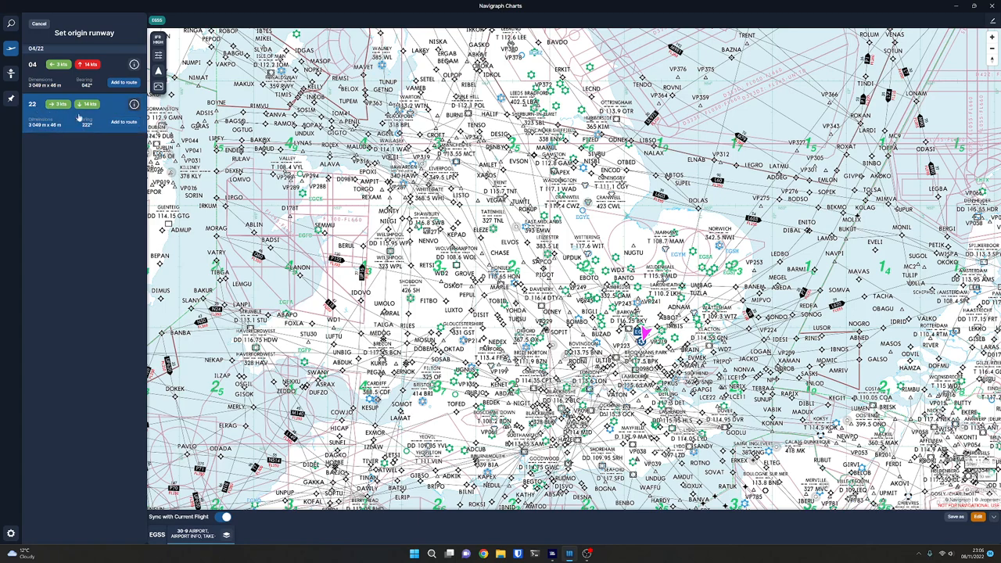
pyautogui.click(70, 105)
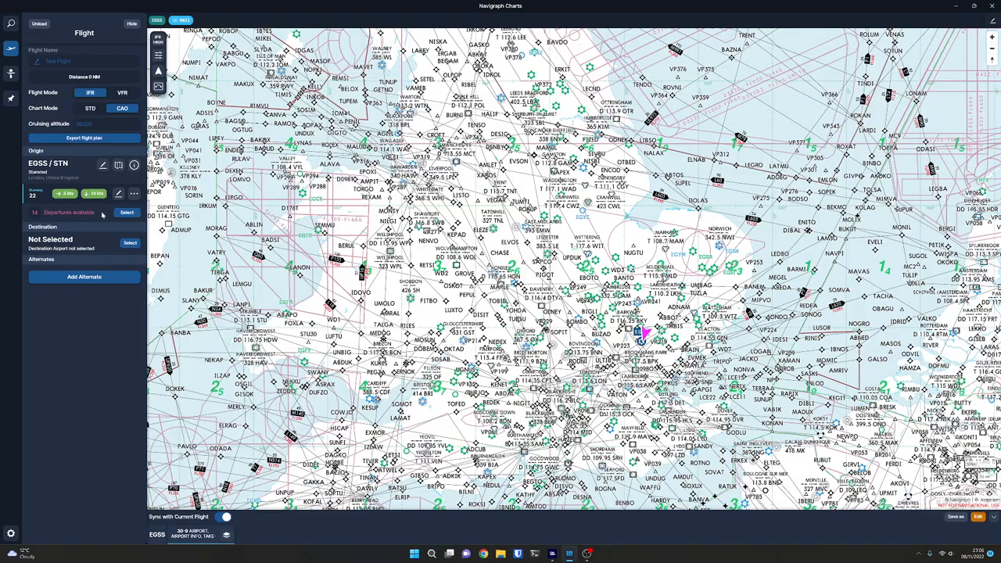
pyautogui.click(127, 213)
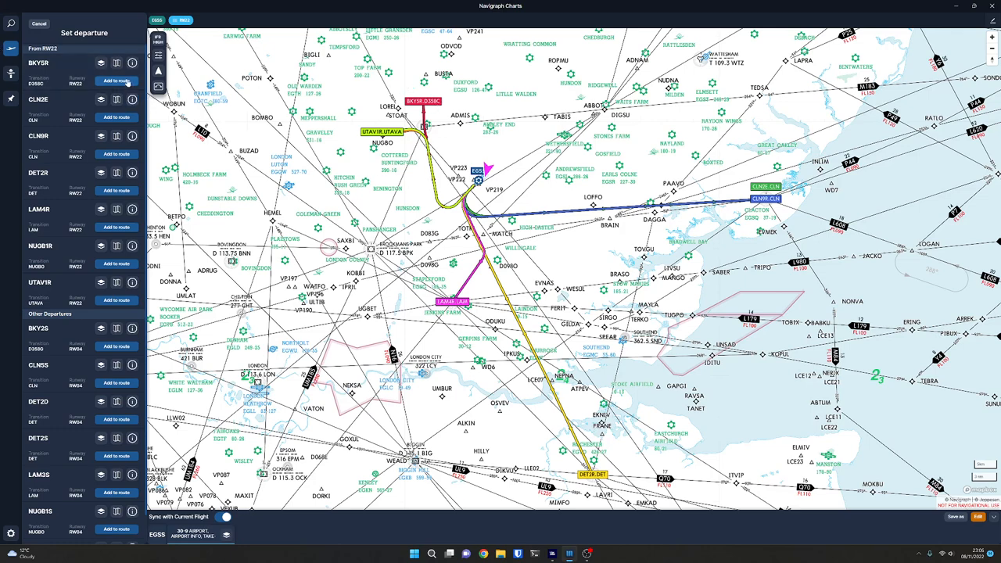
pyautogui.click(112, 80)
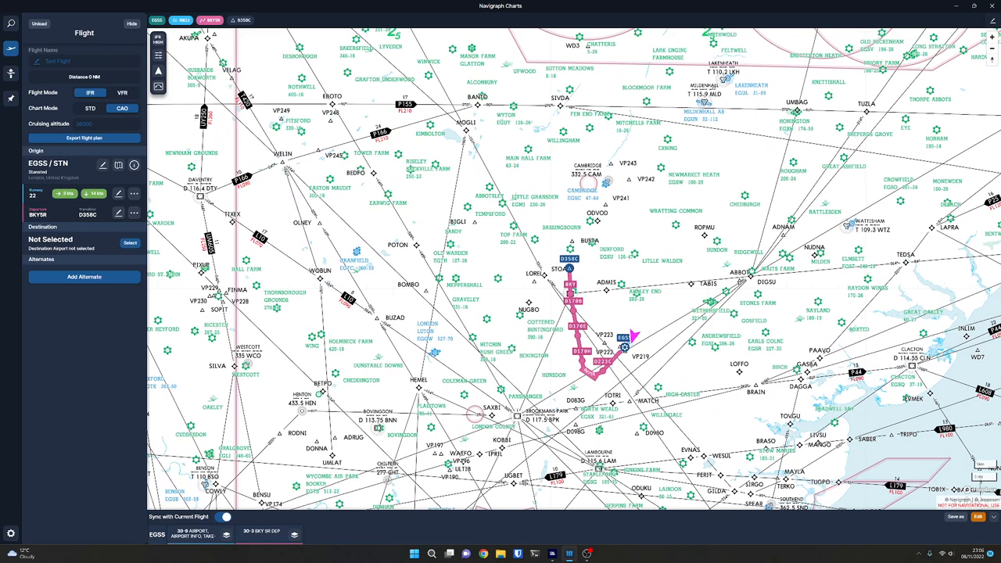
# Begin choosing the destination airport by searching 'eg'.
pyautogui.click(130, 243)
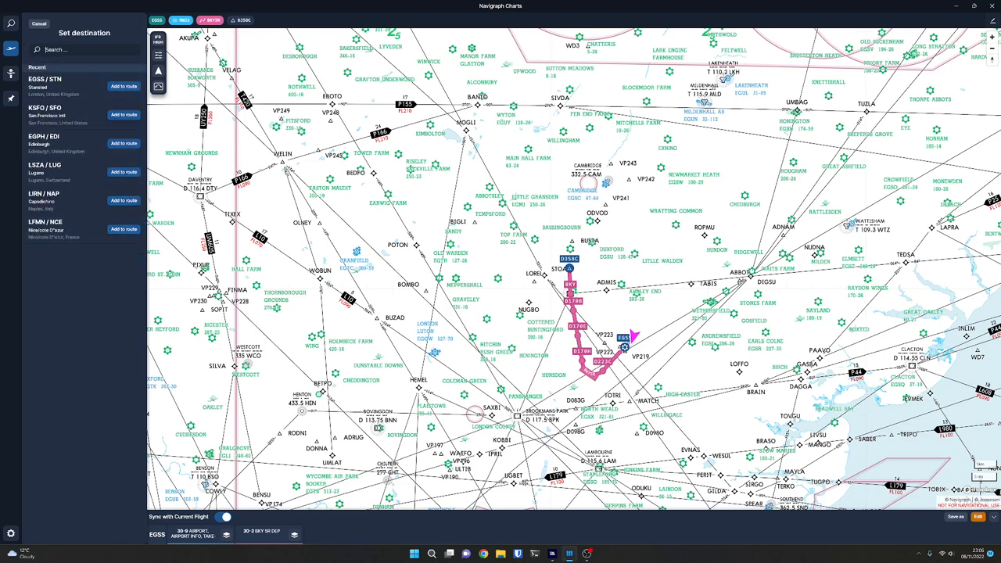
pyautogui.write('eg')
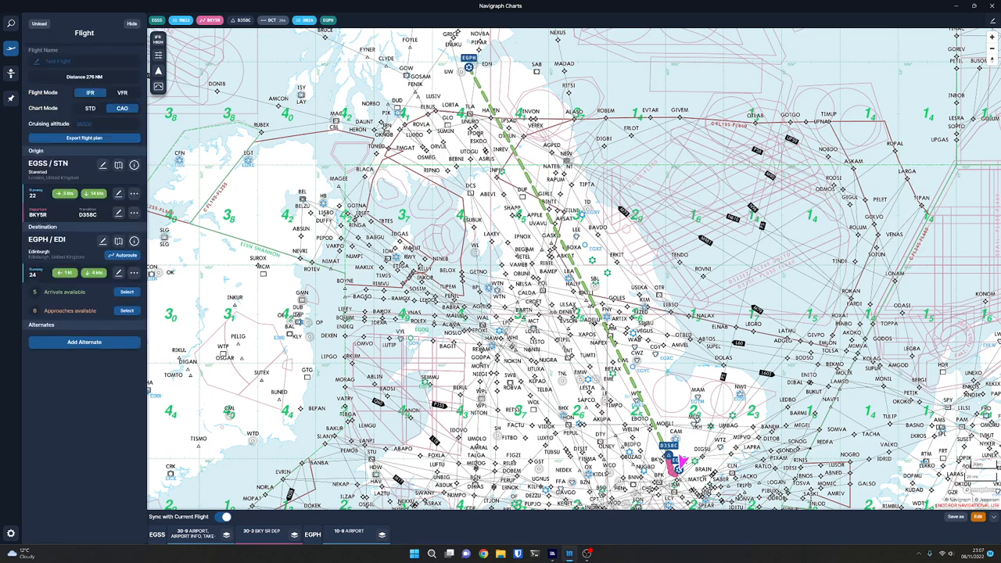
pyautogui.moveTo(106, 311)
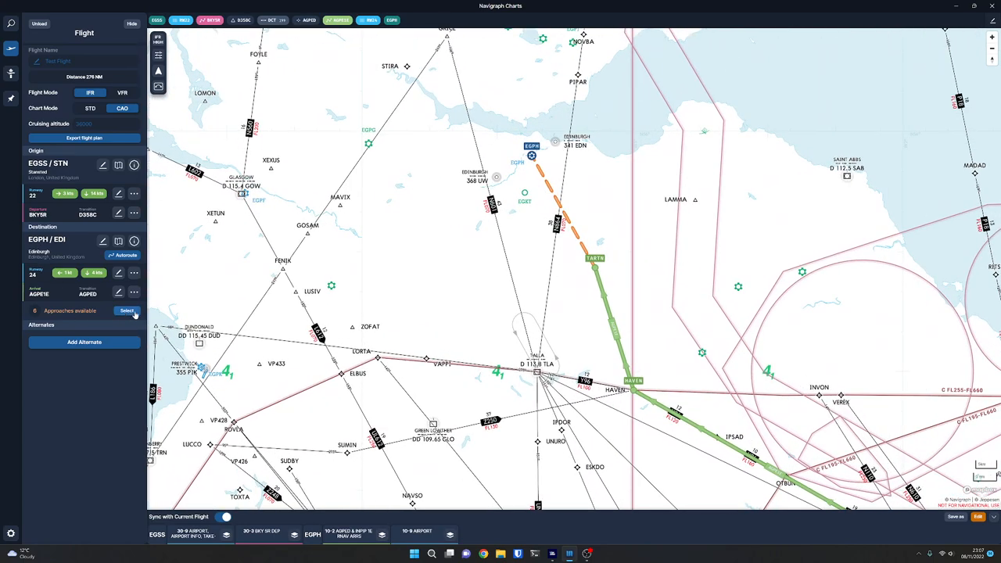
# Browse Edinburgh's approaches and add NDB RWY 24 with the Final transition to the route.
pyautogui.click(126, 311)
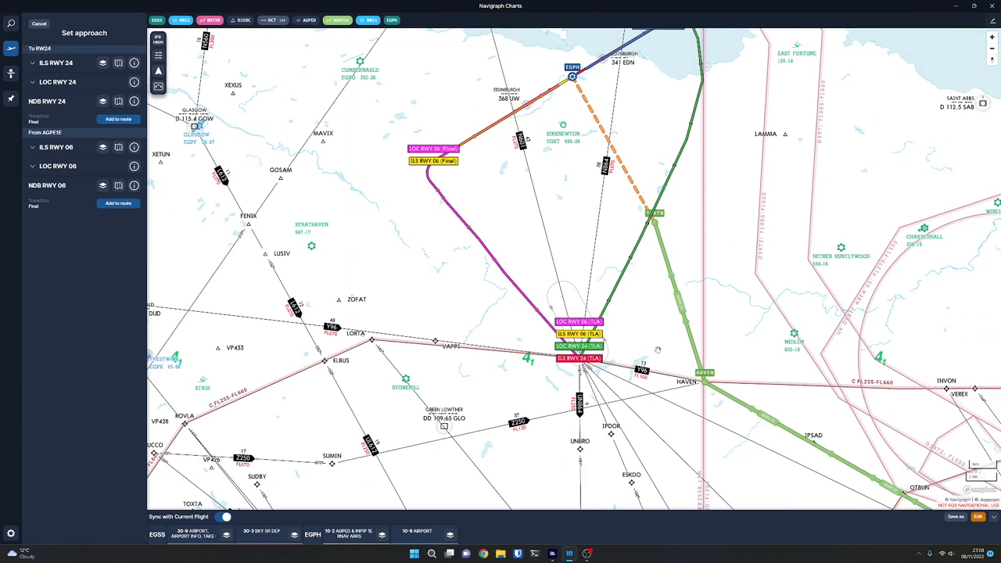
pyautogui.moveTo(590, 358)
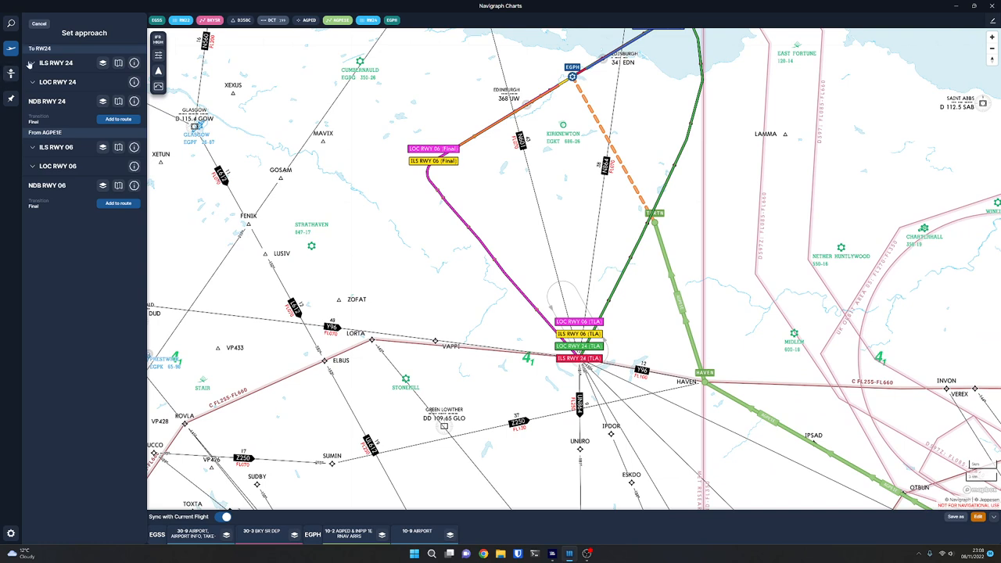
pyautogui.click(56, 63)
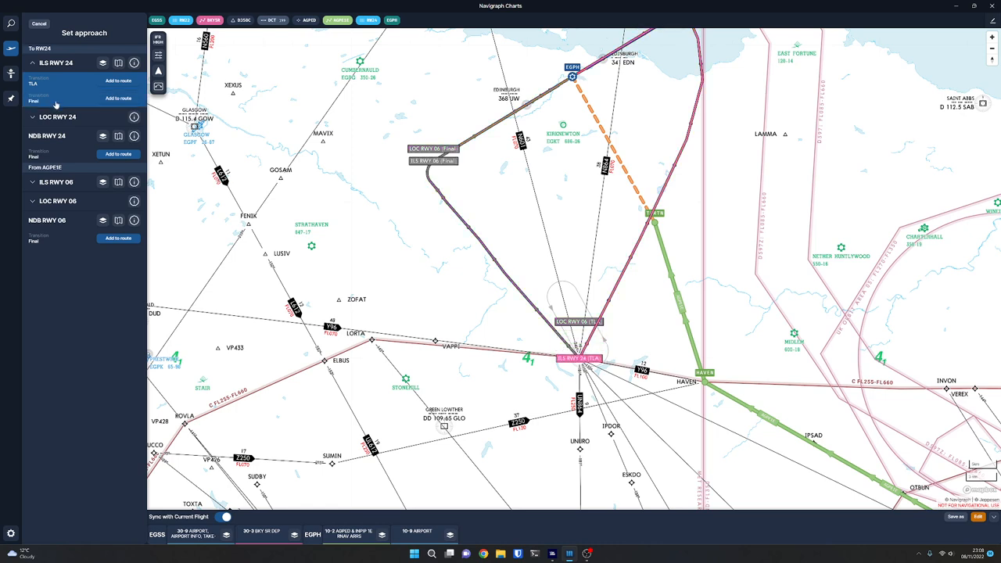
pyautogui.click(47, 135)
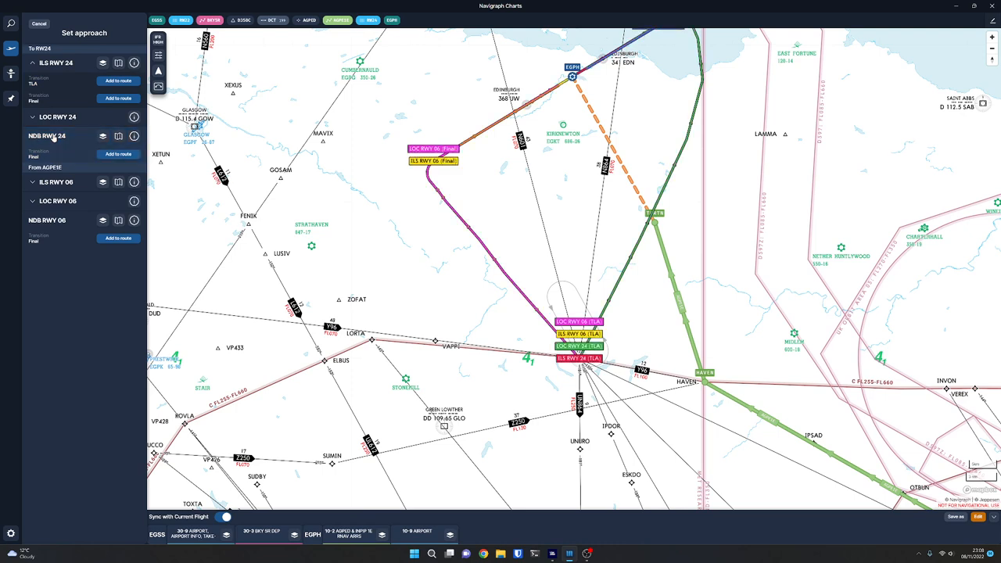
pyautogui.click(56, 182)
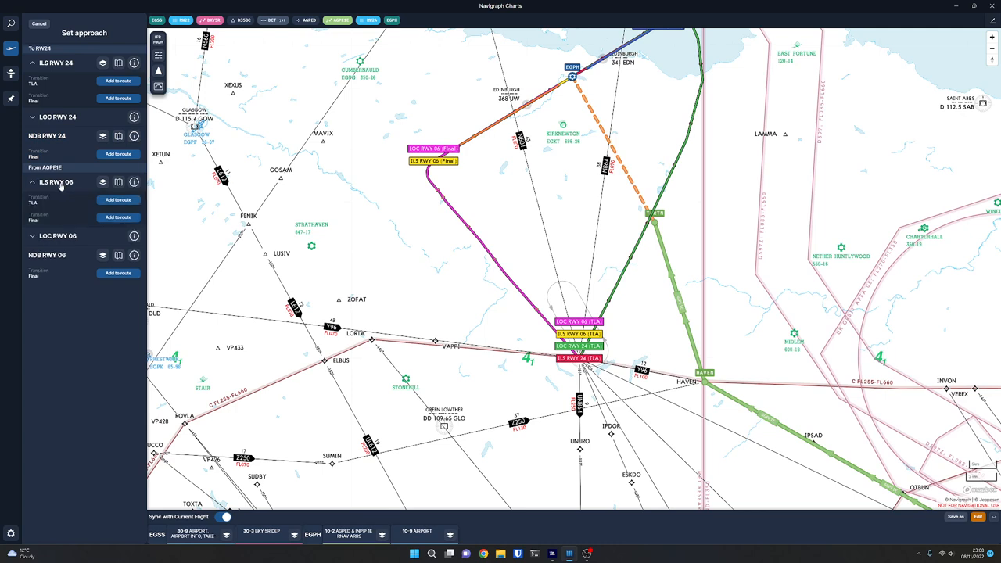
pyautogui.click(33, 207)
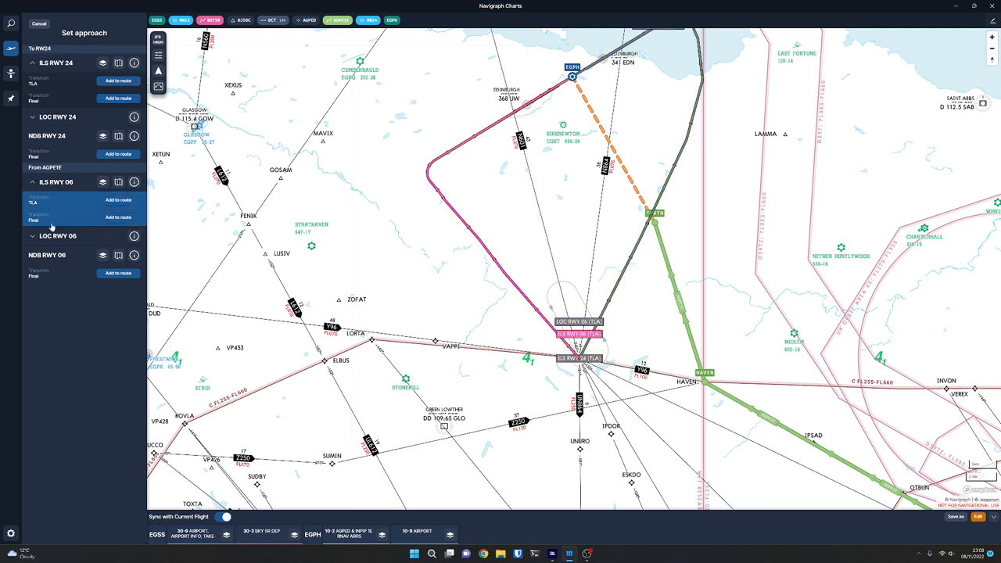
pyautogui.click(38, 216)
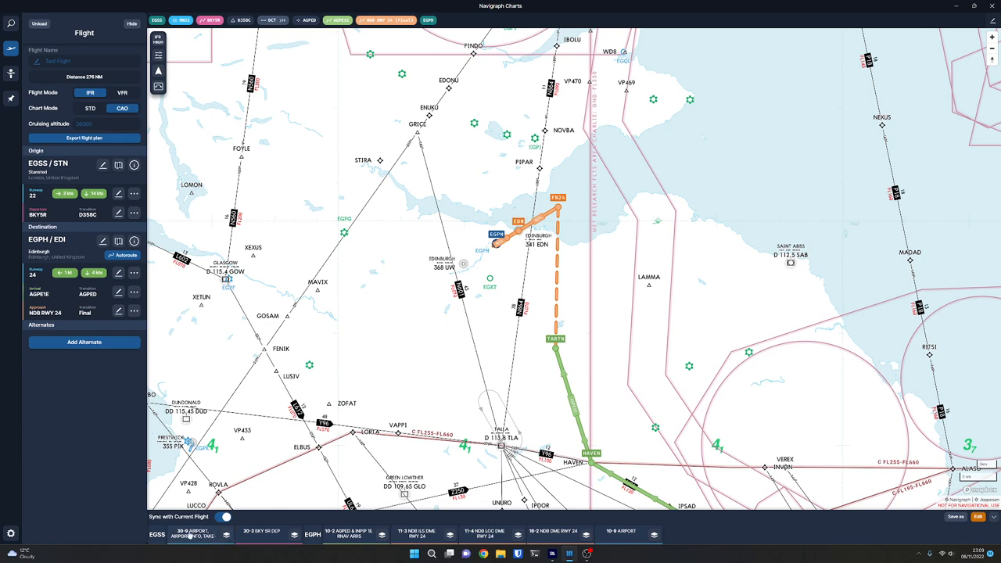
# Page through the Stansted, BKY 5R, AGPED and RWY 24 charts, then show the pinboards list.
pyautogui.click(191, 536)
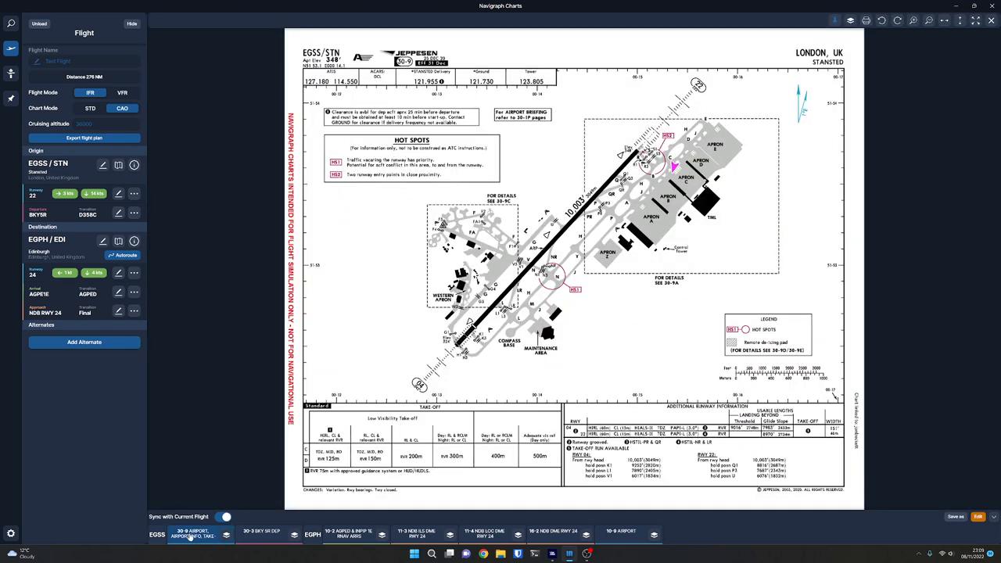
pyautogui.click(260, 535)
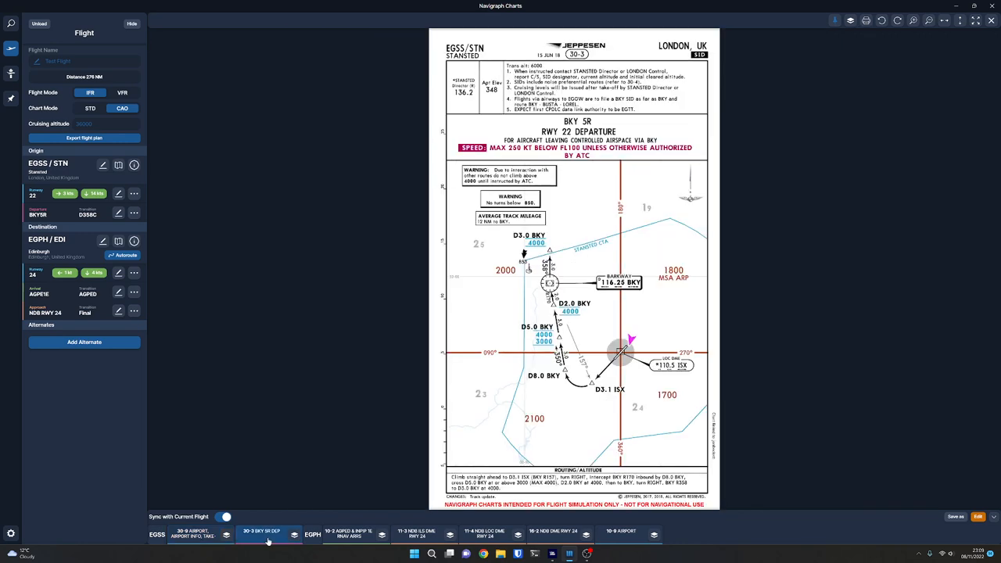
pyautogui.click(347, 536)
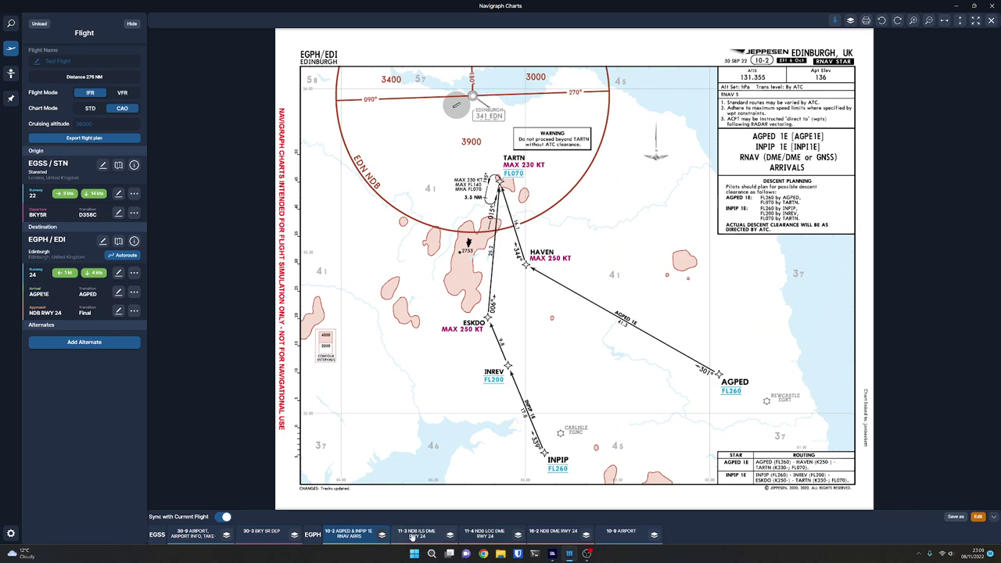
pyautogui.click(418, 535)
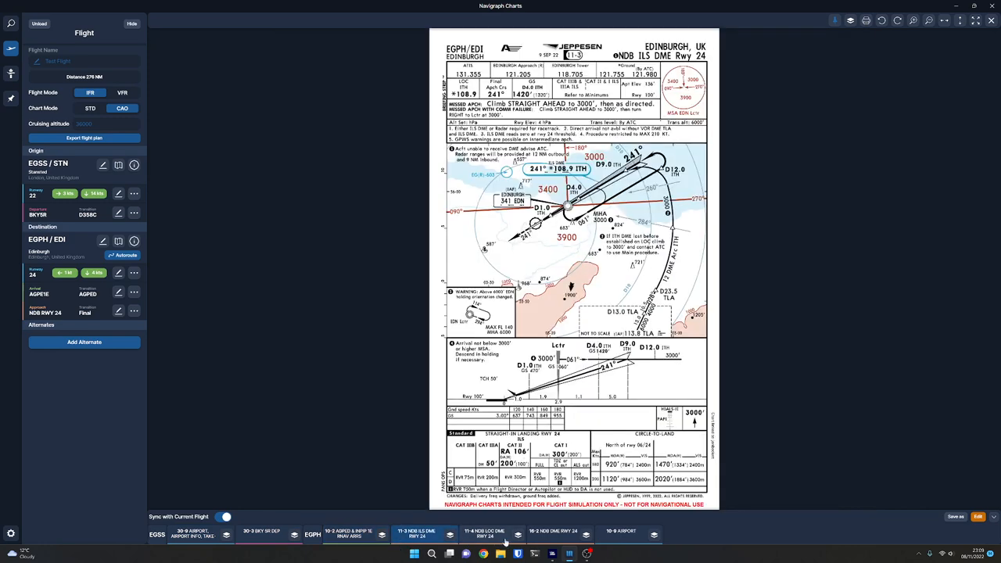
pyautogui.click(550, 533)
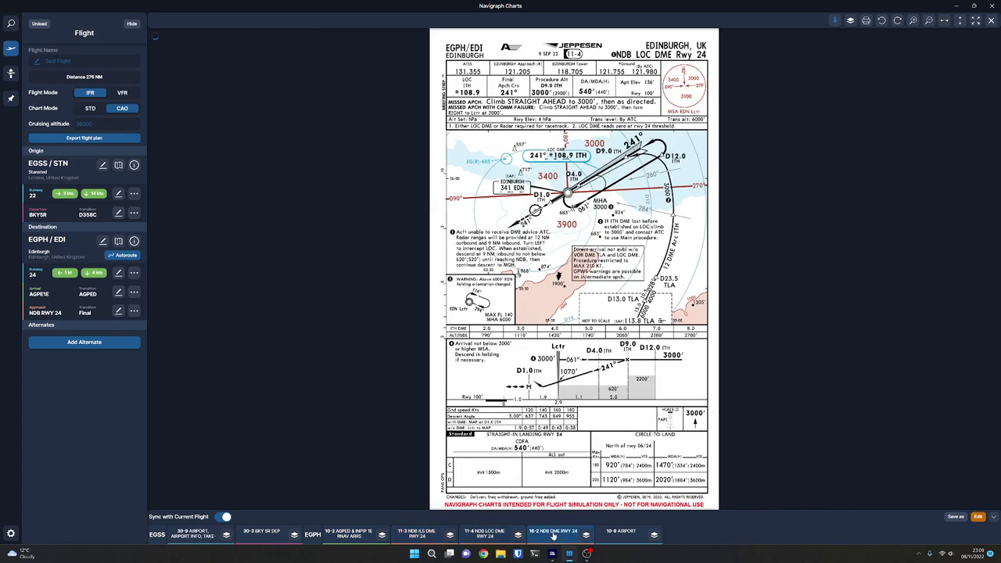
pyautogui.click(620, 533)
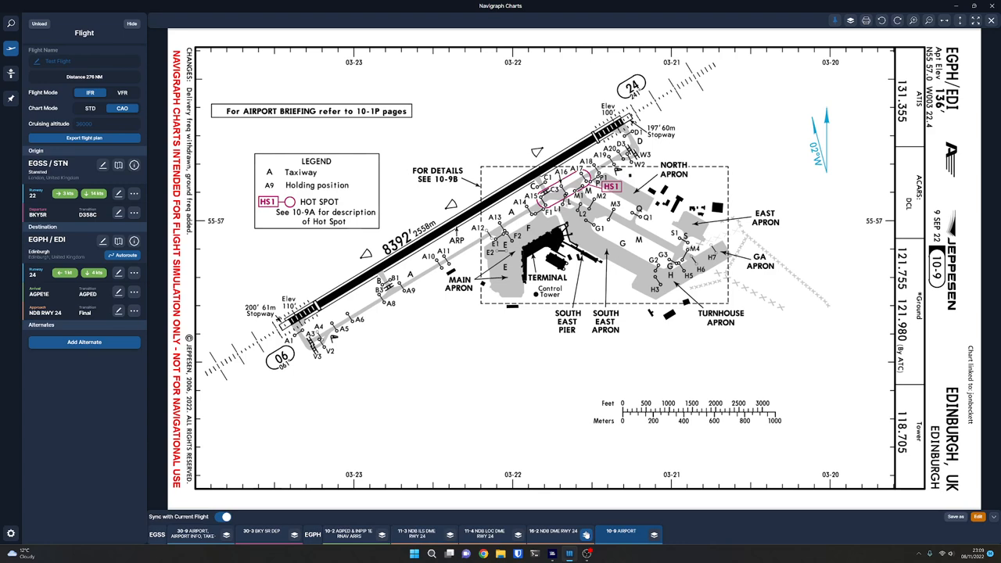
pyautogui.click(9, 99)
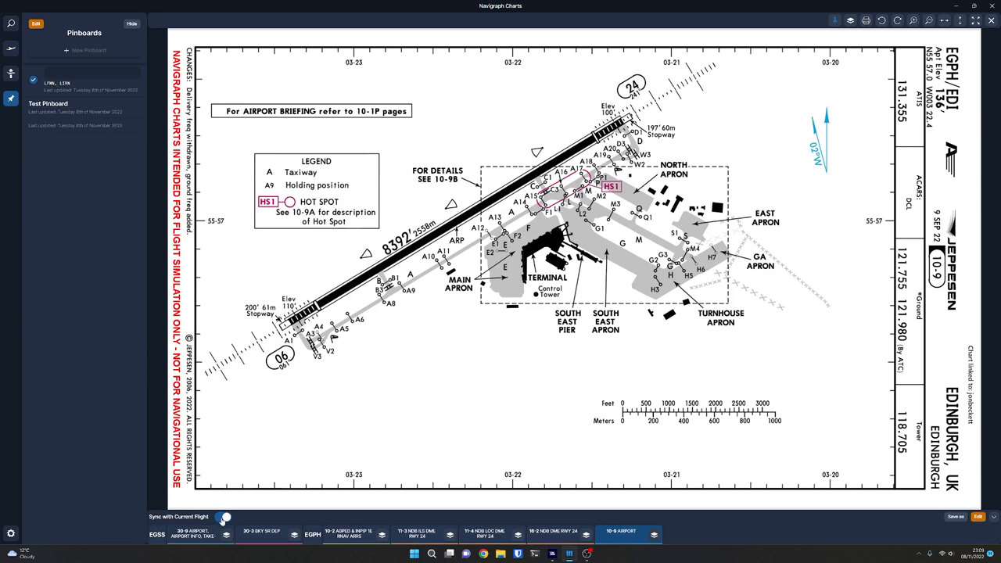
# Toggle flight syncing off and on, then create a pinboard named 'EGSS to EGPH'.
pyautogui.click(225, 517)
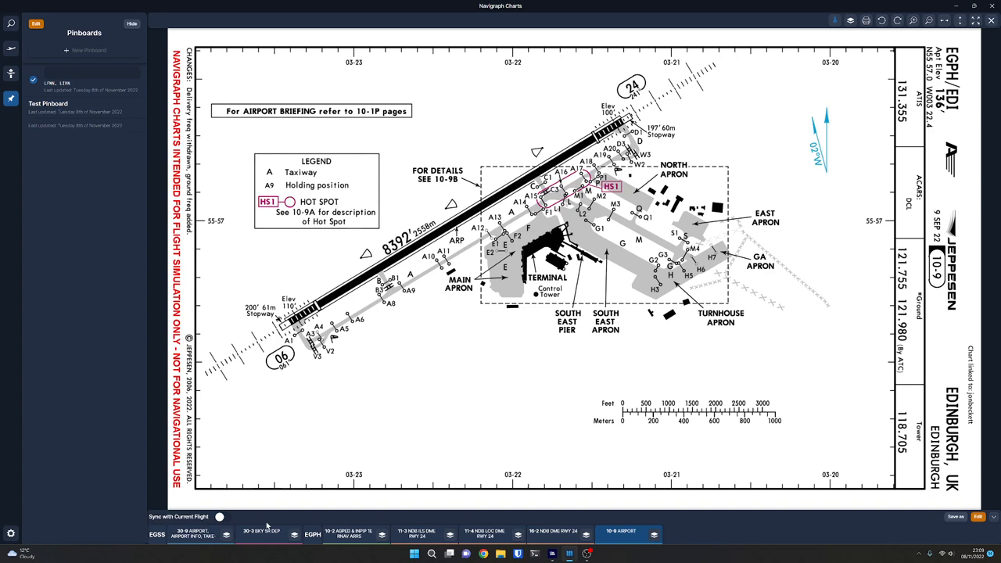
pyautogui.click(221, 516)
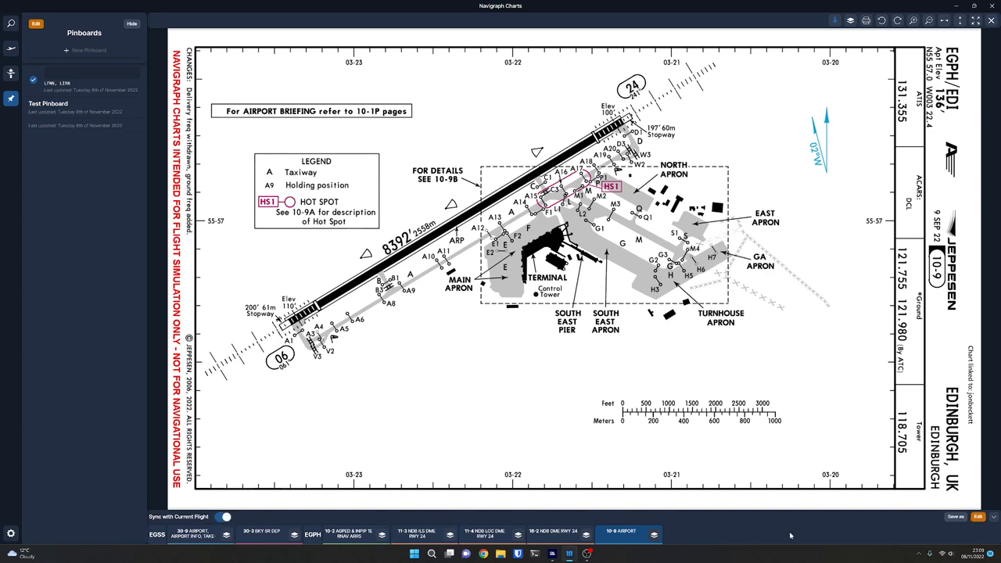
pyautogui.click(88, 49)
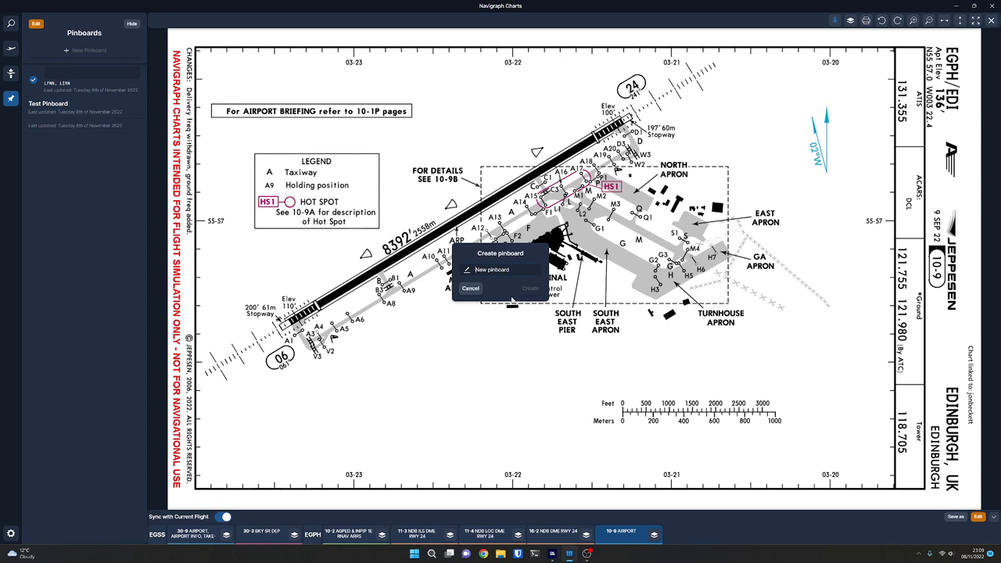
pyautogui.write('t')
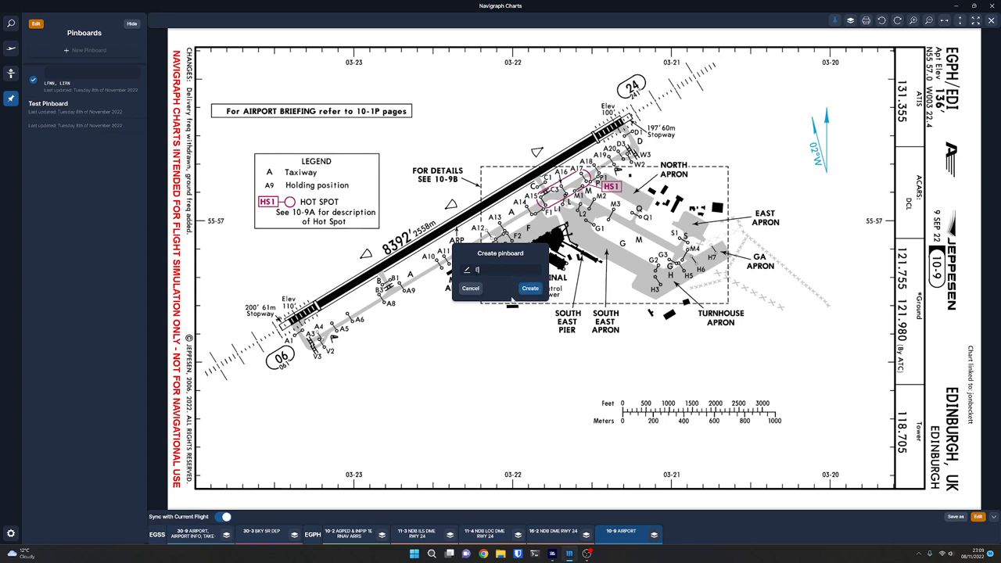
pyautogui.write('EGSS to EGPH')
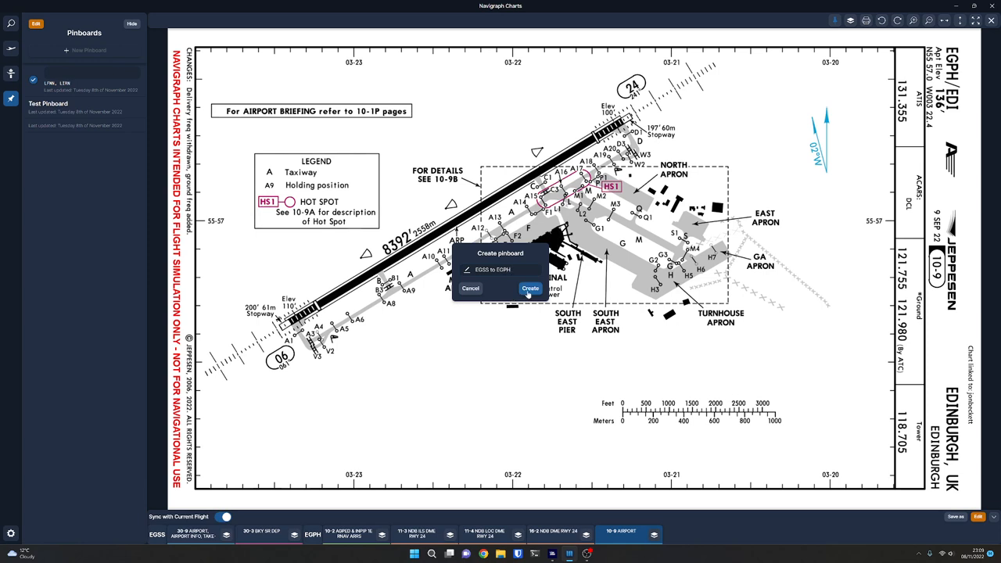
pyautogui.click(530, 288)
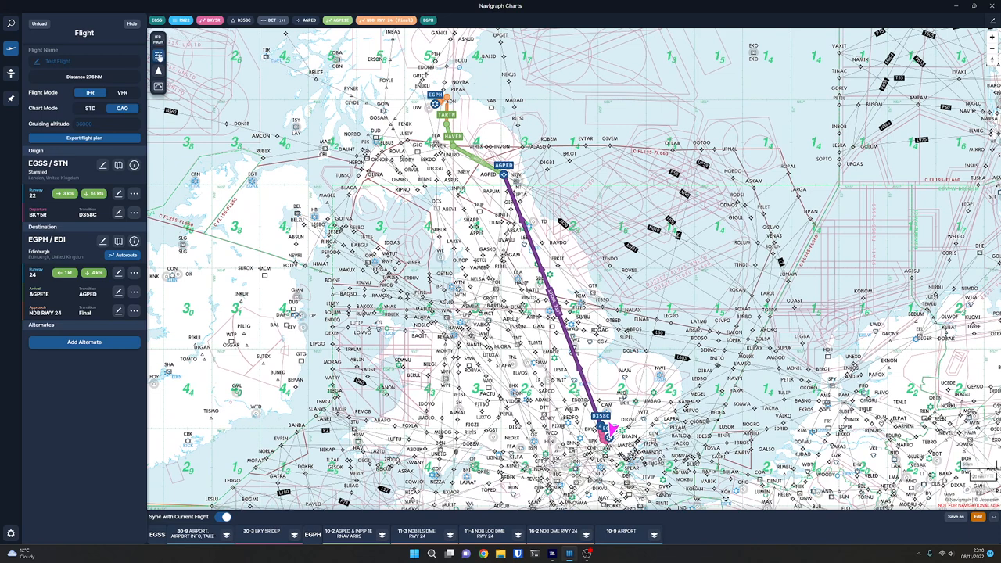
pyautogui.click(158, 55)
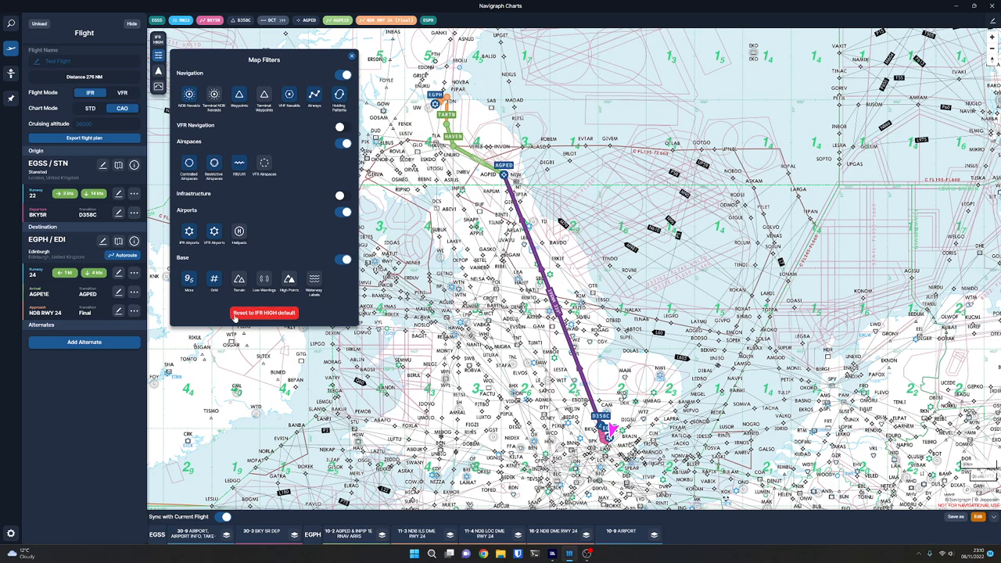
pyautogui.moveTo(275, 318)
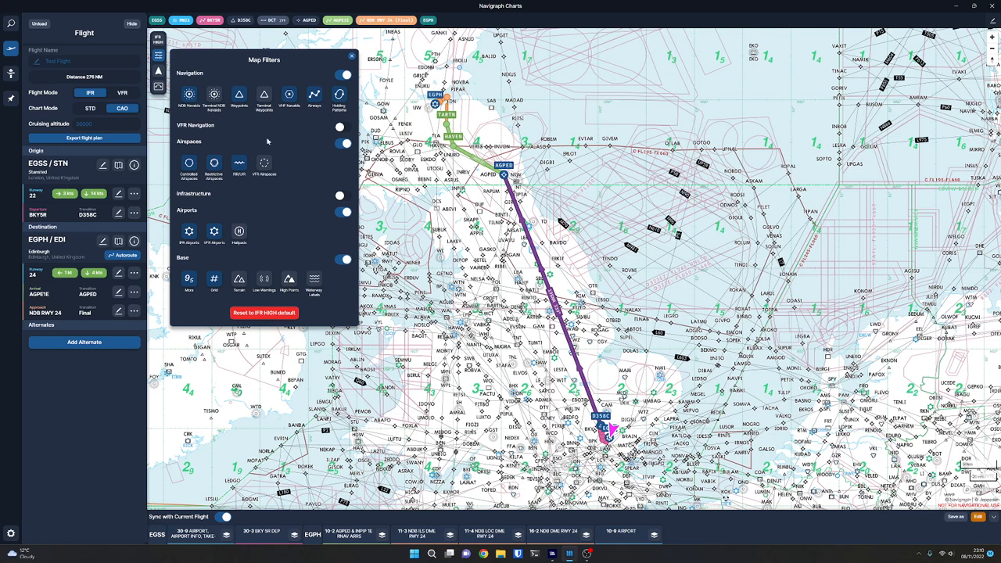
pyautogui.click(342, 143)
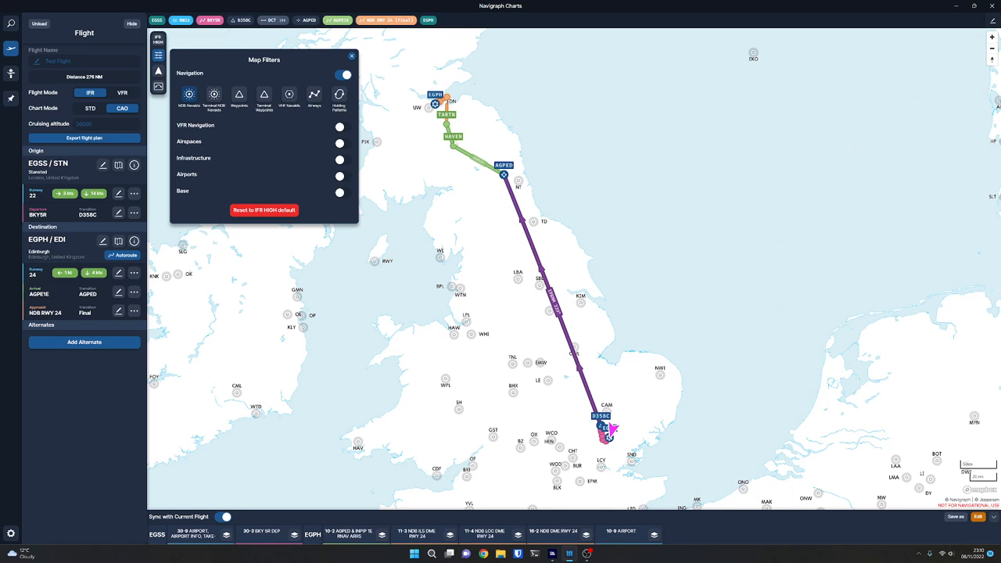
pyautogui.moveTo(276, 215)
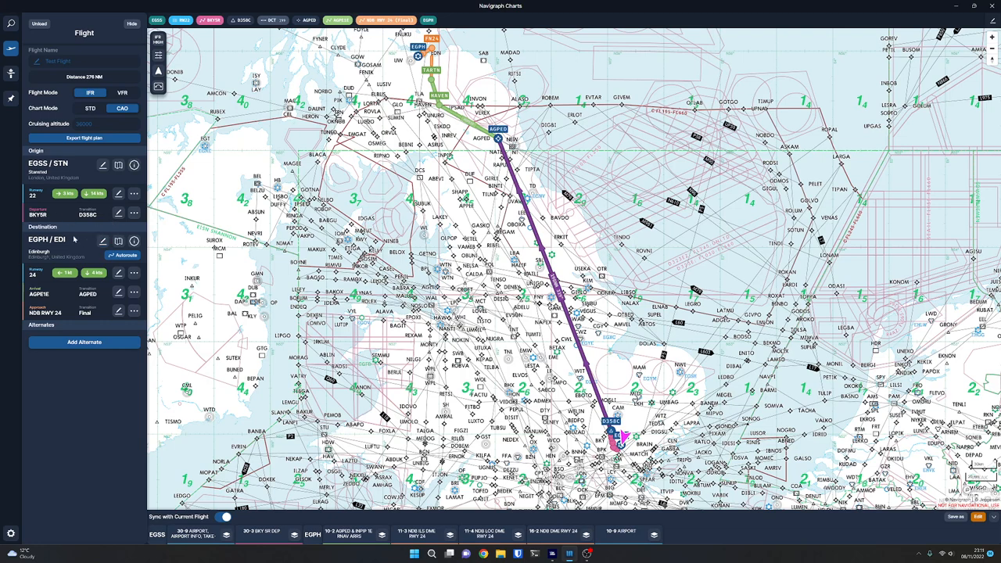
# Autoroute Test Flight between EGSS and EGPH using high airways.
pyautogui.click(123, 256)
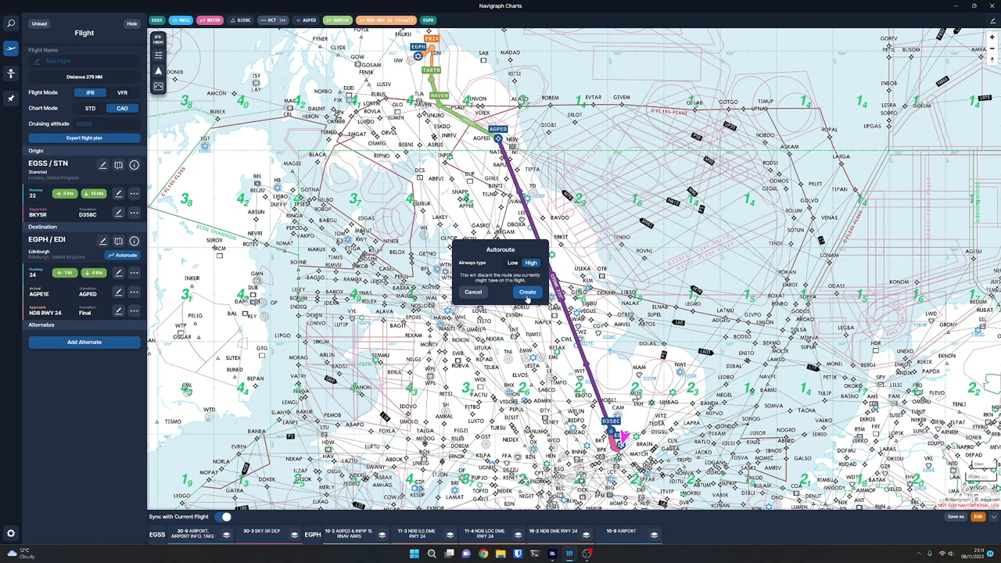
pyautogui.click(527, 292)
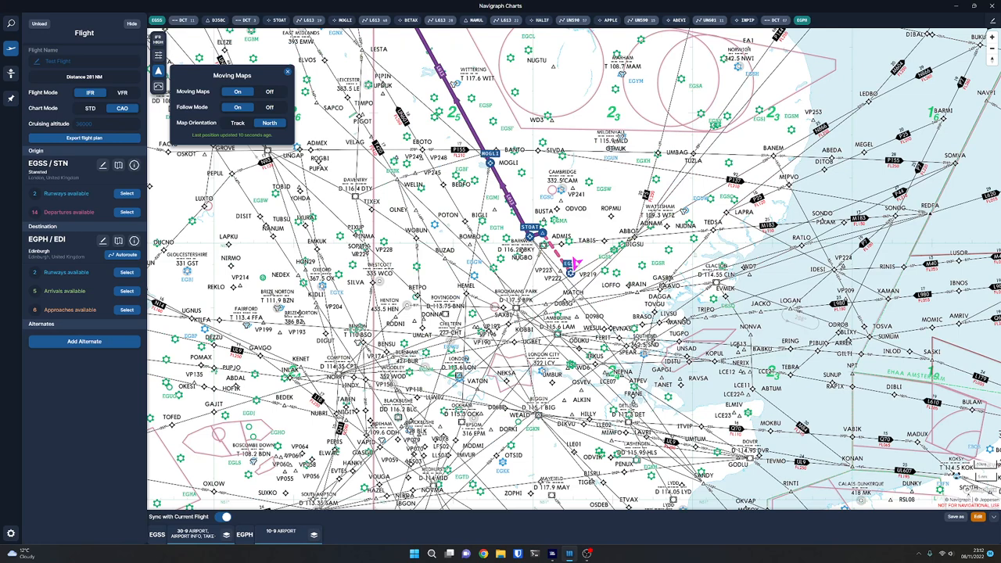
pyautogui.moveTo(197, 107)
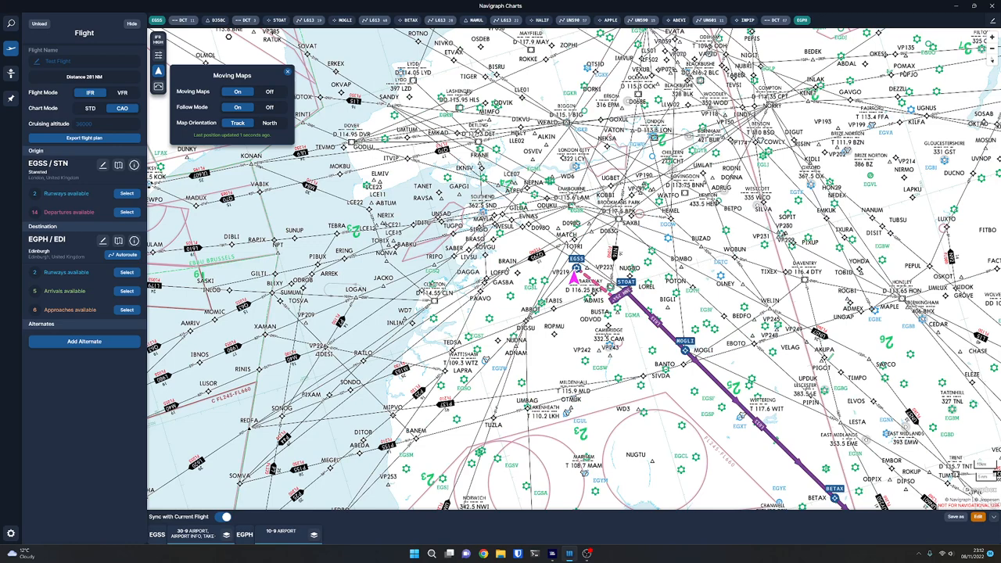
# Set the moving map orientation to North and close its settings.
pyautogui.click(269, 123)
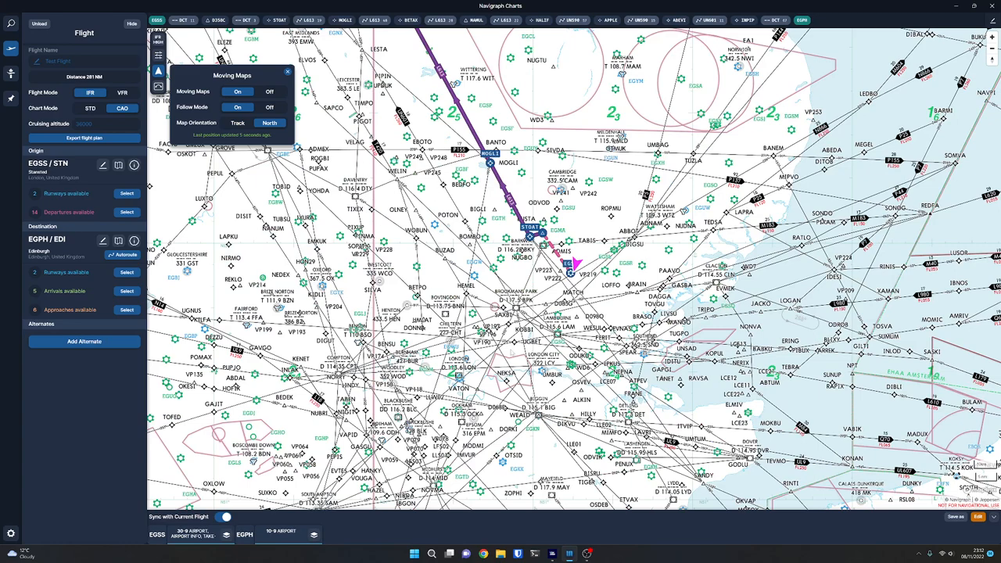
pyautogui.click(285, 71)
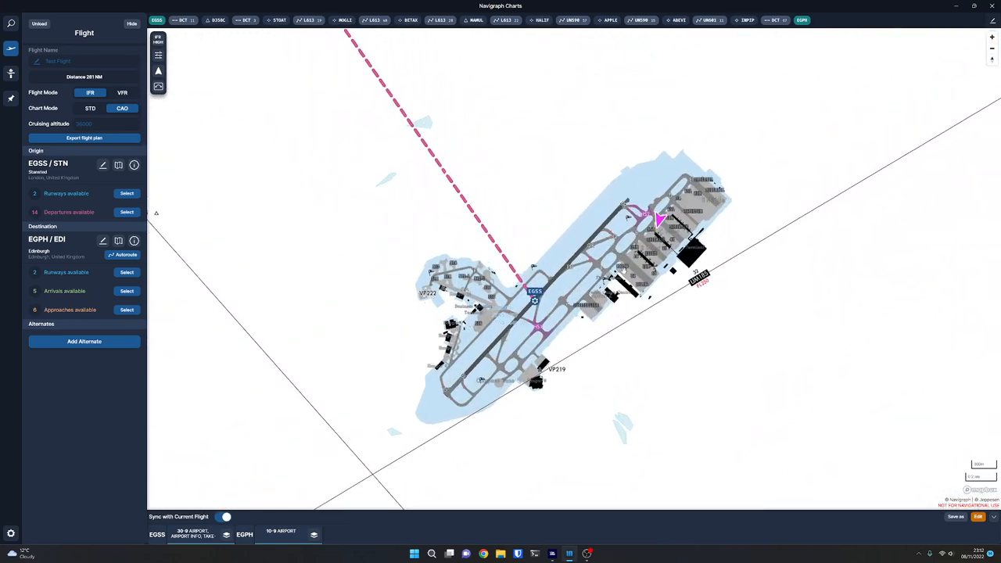
# Switch the moving map orientation to Track and close the settings popup.
pyautogui.click(158, 86)
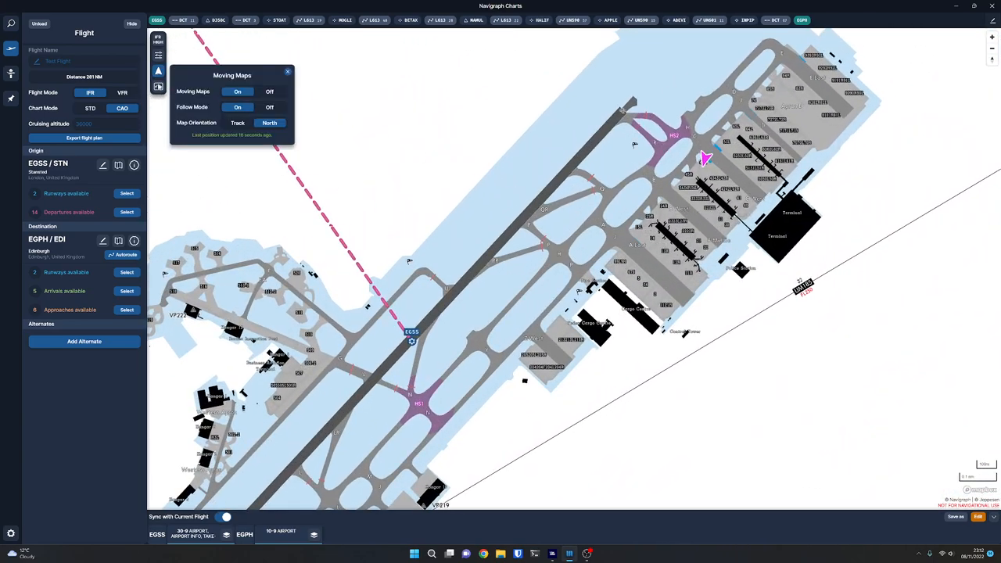
pyautogui.click(237, 123)
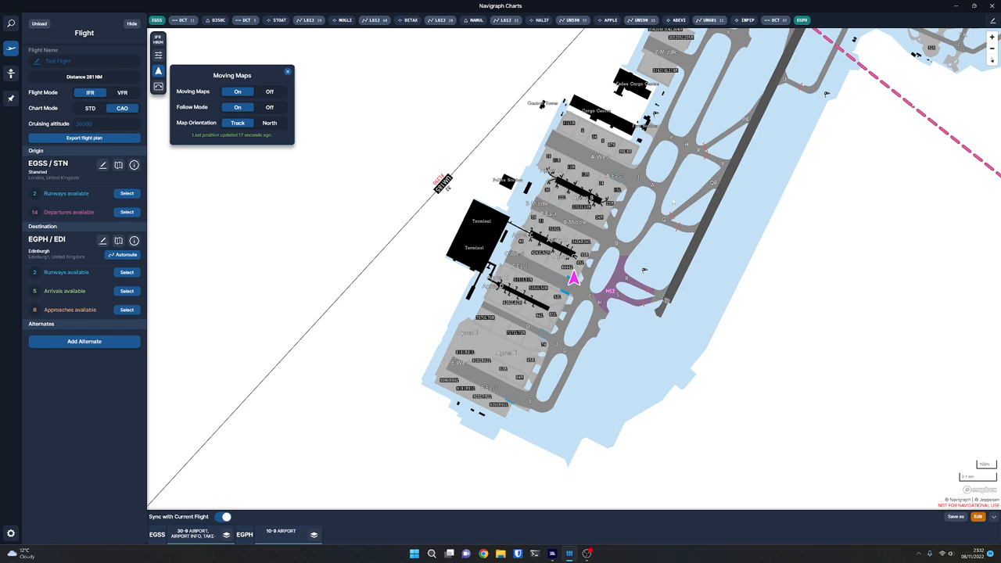
pyautogui.click(285, 71)
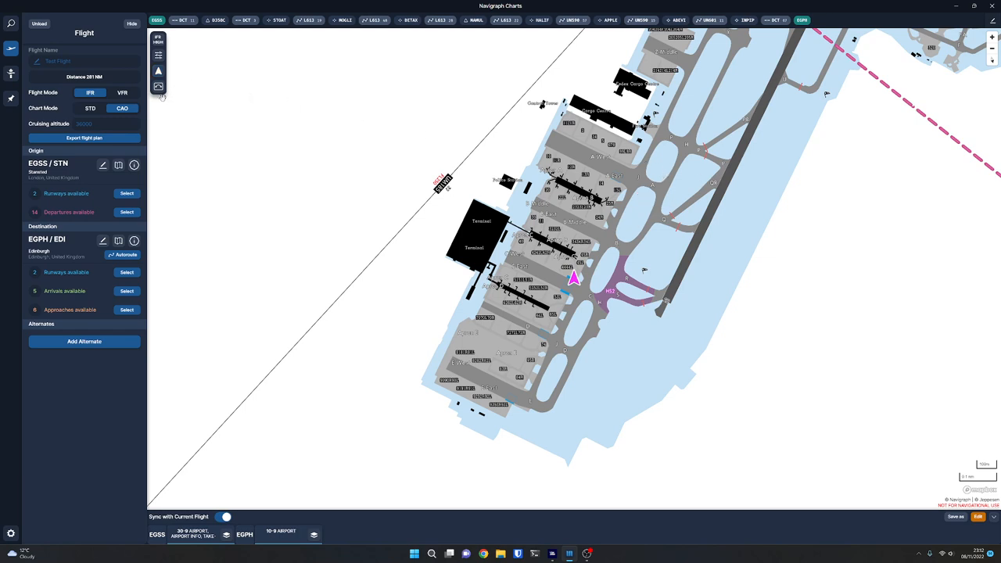
pyautogui.click(158, 86)
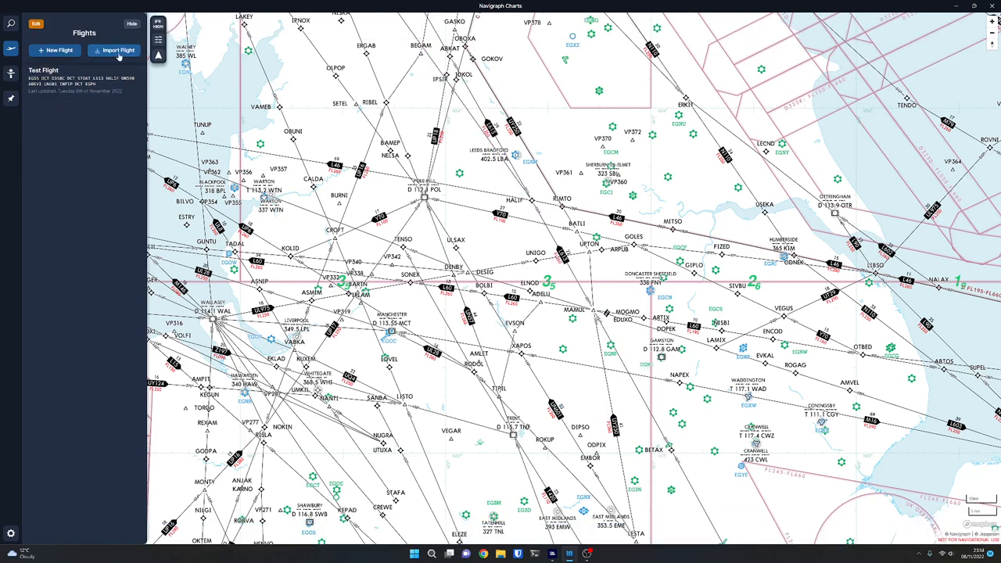
# Show the Import Flight options: import from file or from SimBrief.
pyautogui.click(117, 50)
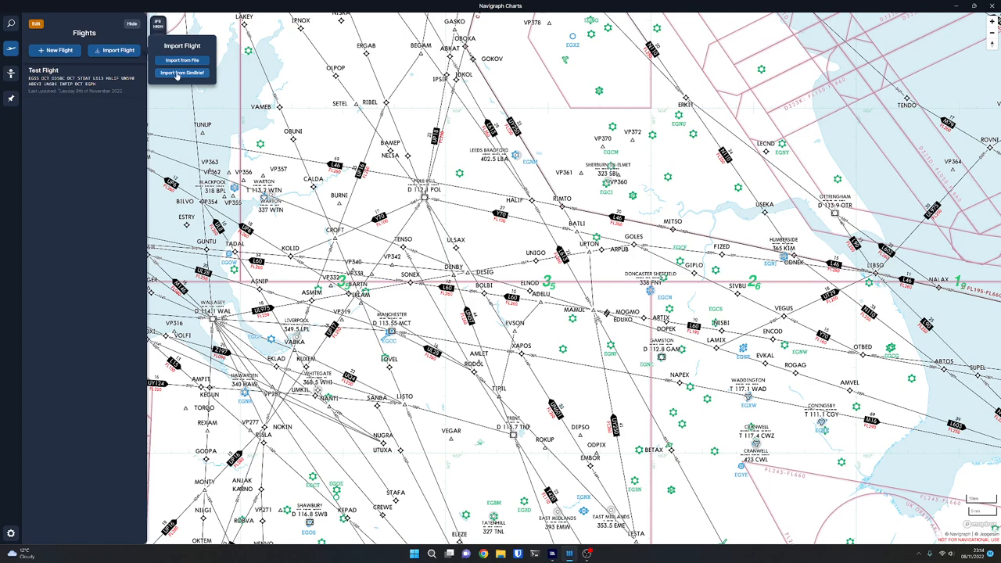
pyautogui.moveTo(133, 111)
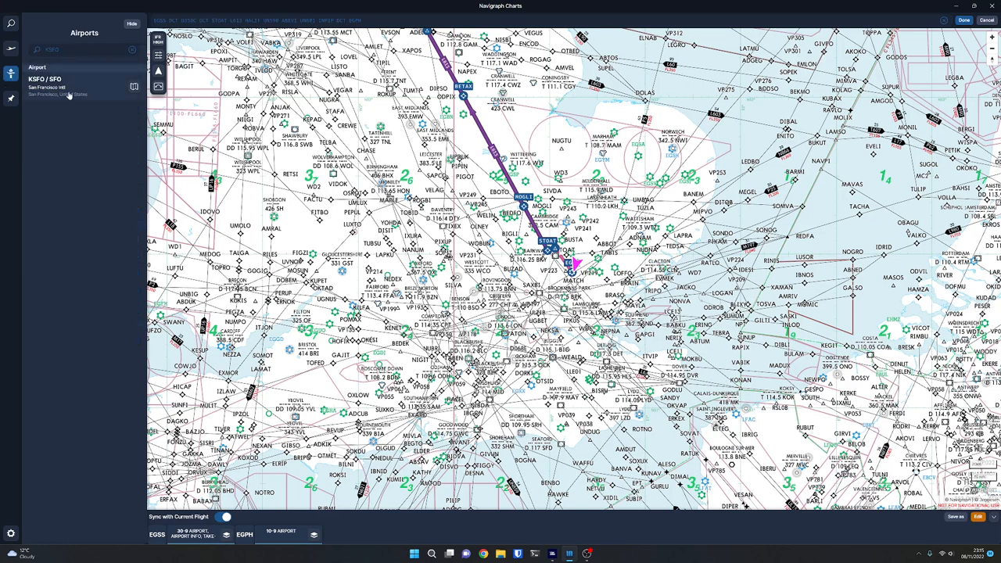
pyautogui.moveTo(65, 114)
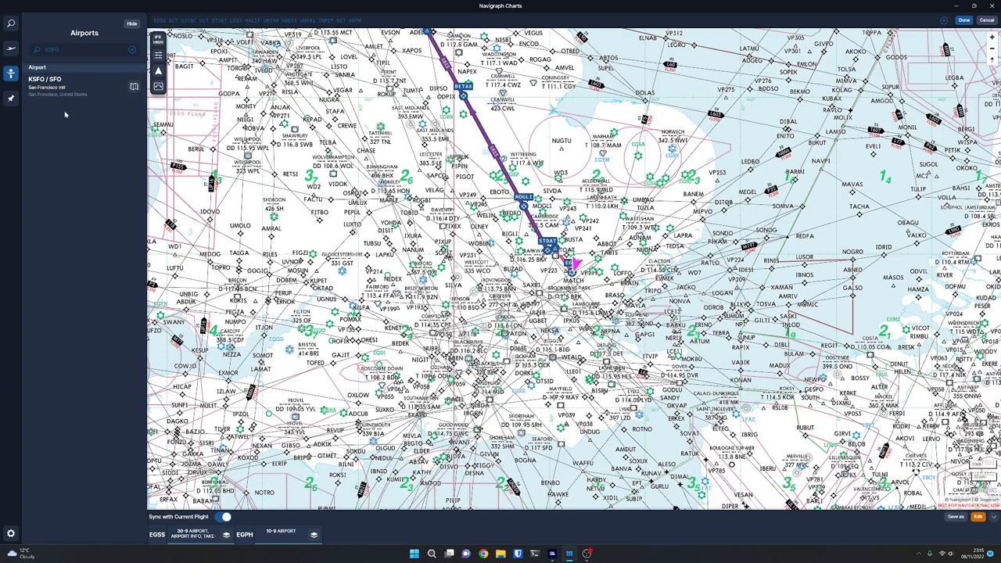
pyautogui.moveTo(139, 180)
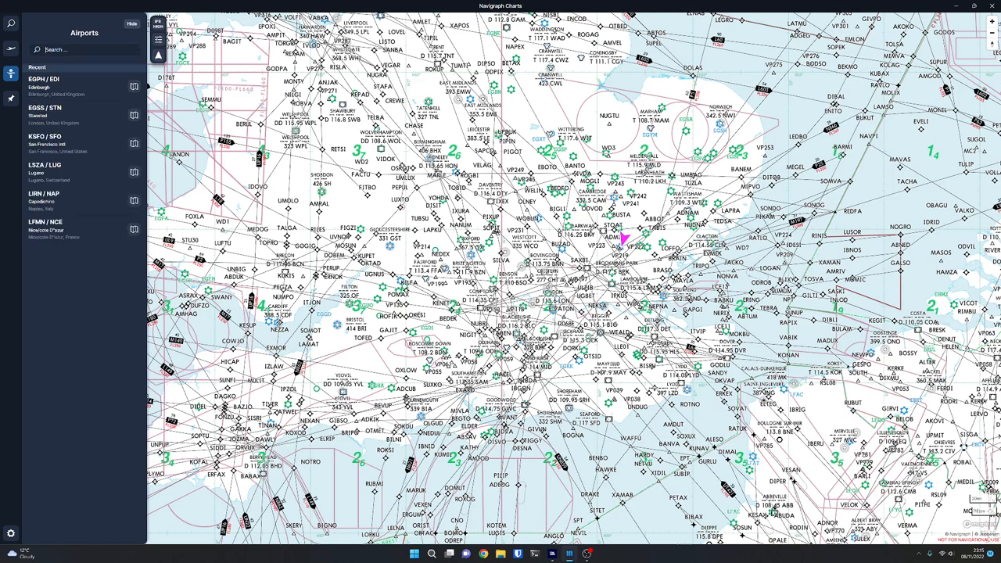
# Search the airports for EGTB.
pyautogui.write('EGTB')
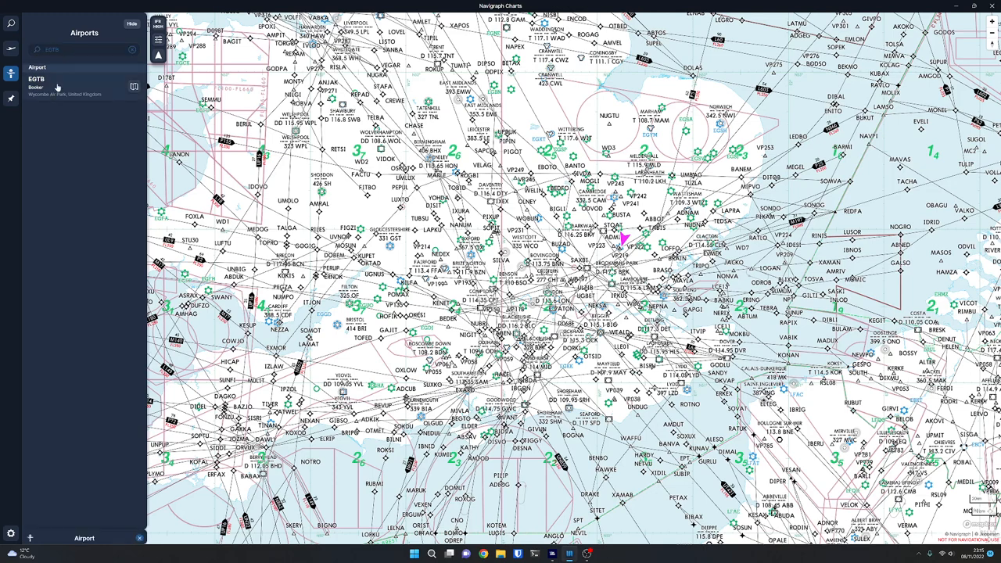
# Open Booker EGTB's page and browse its charts, information, runways, frequencies and procedures.
pyautogui.click(58, 82)
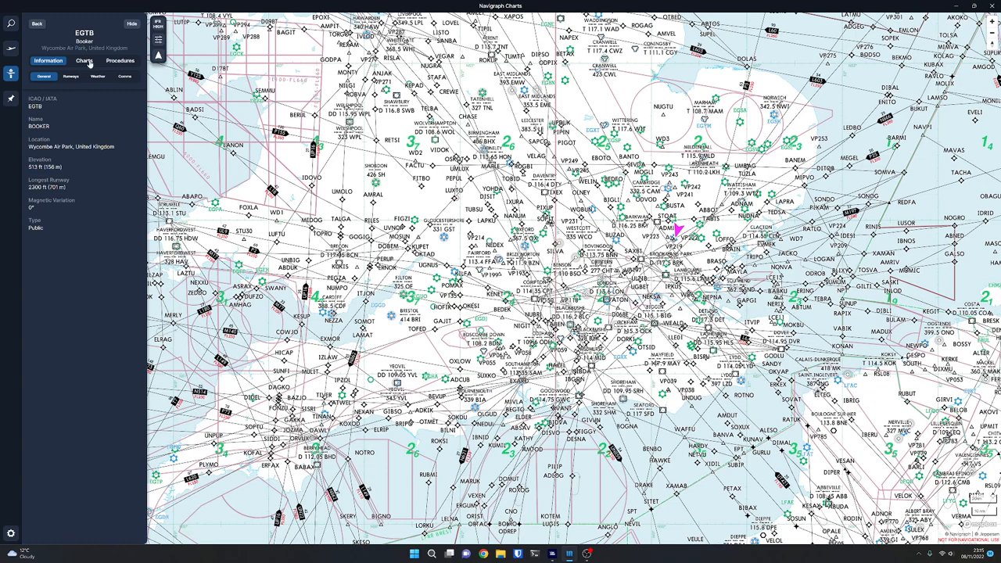
pyautogui.click(83, 61)
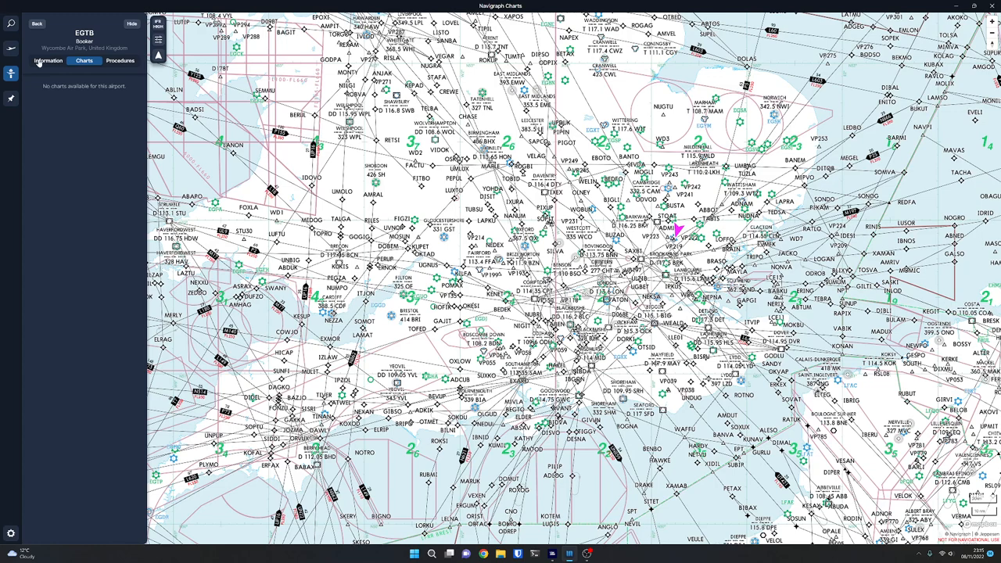
pyautogui.click(48, 61)
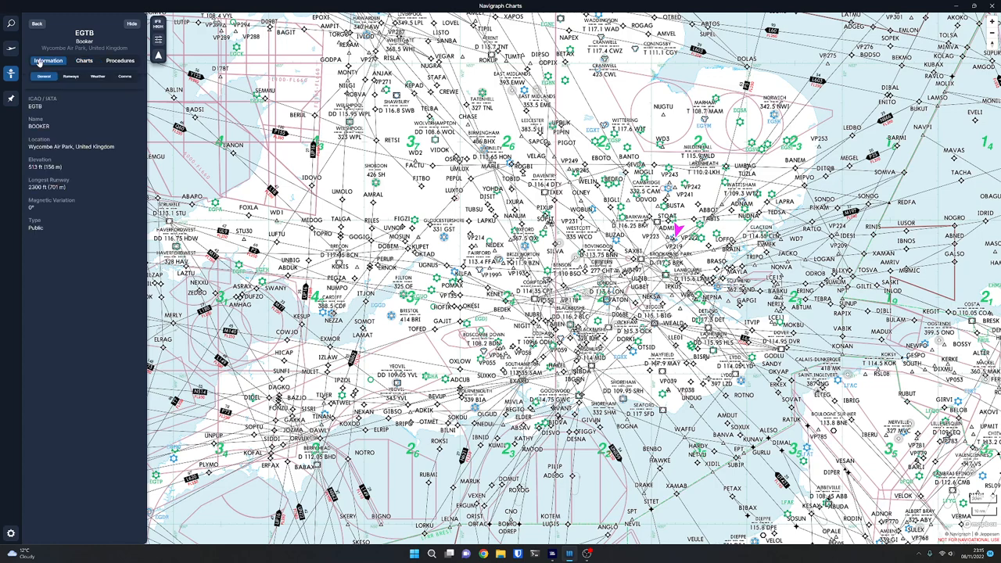
pyautogui.click(79, 76)
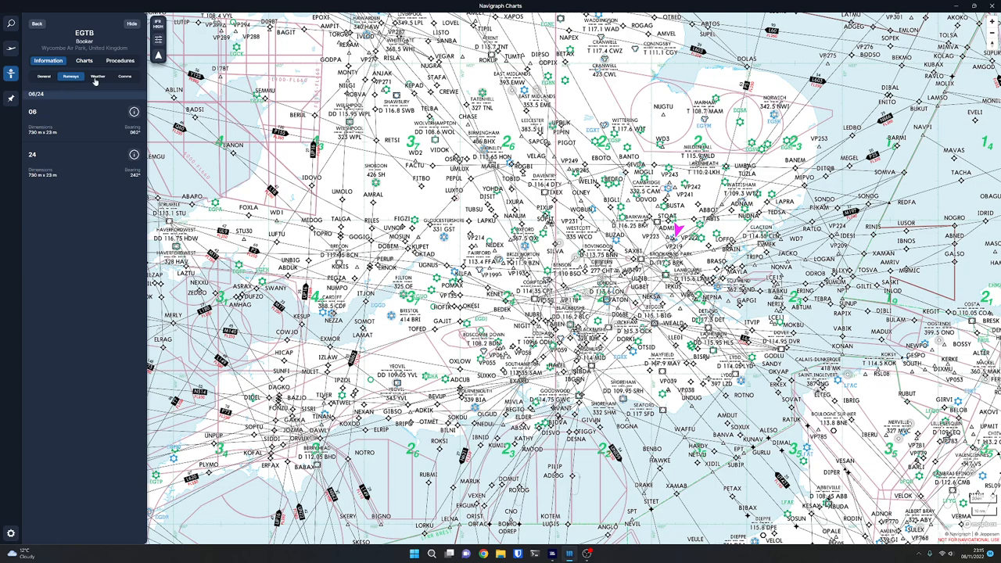
pyautogui.click(123, 75)
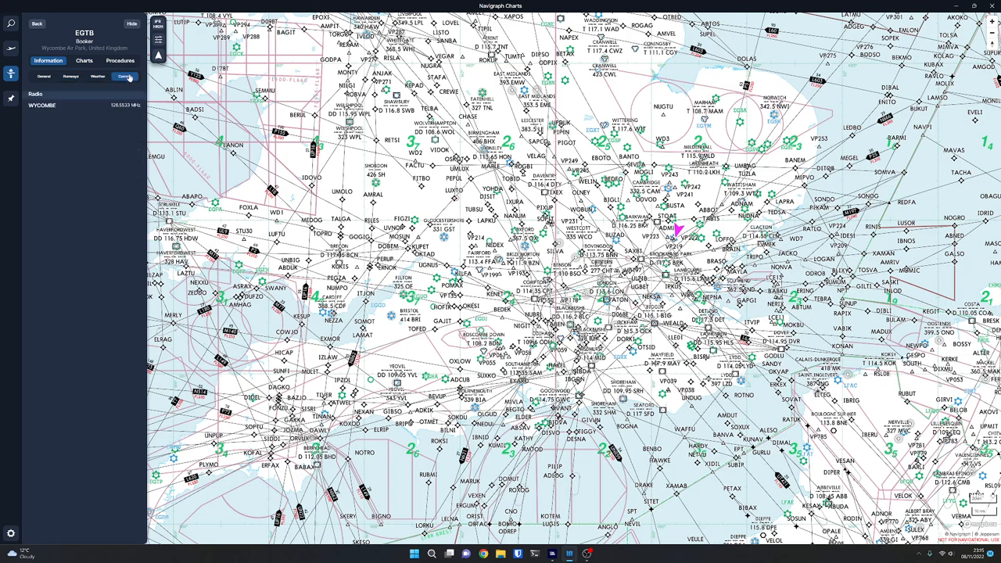
pyautogui.click(119, 61)
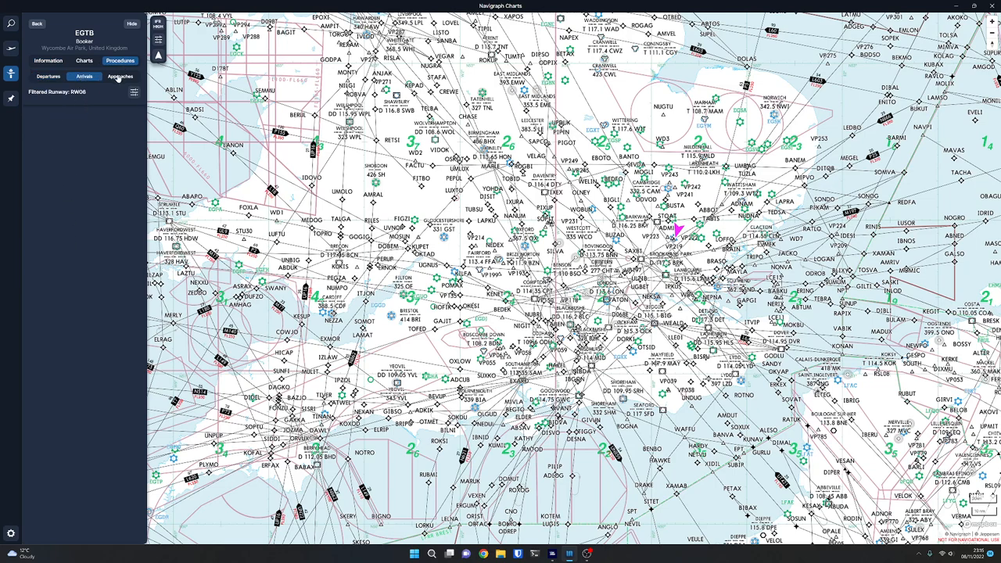
pyautogui.click(48, 61)
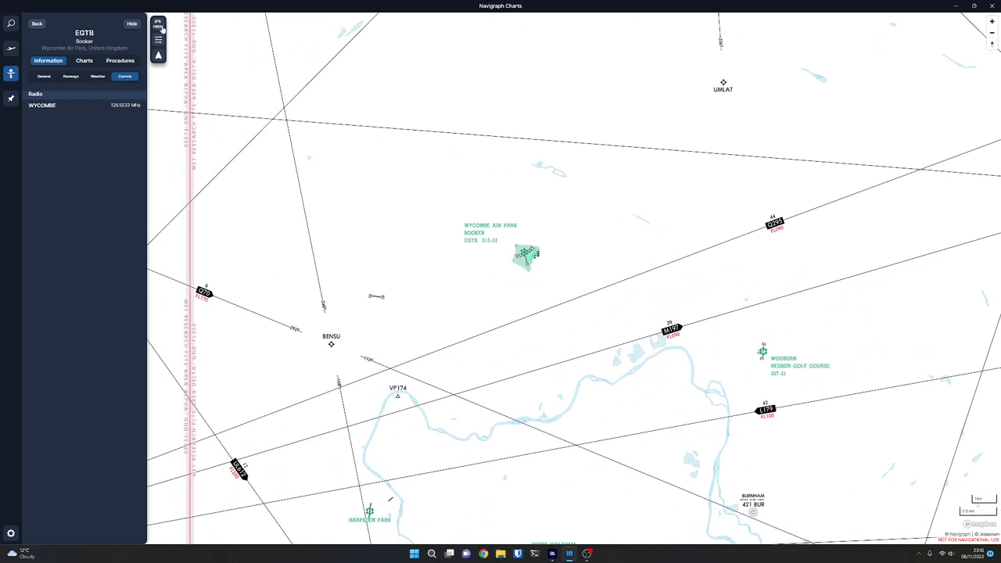
# Switch the map layer to the VFR chart.
pyautogui.click(157, 25)
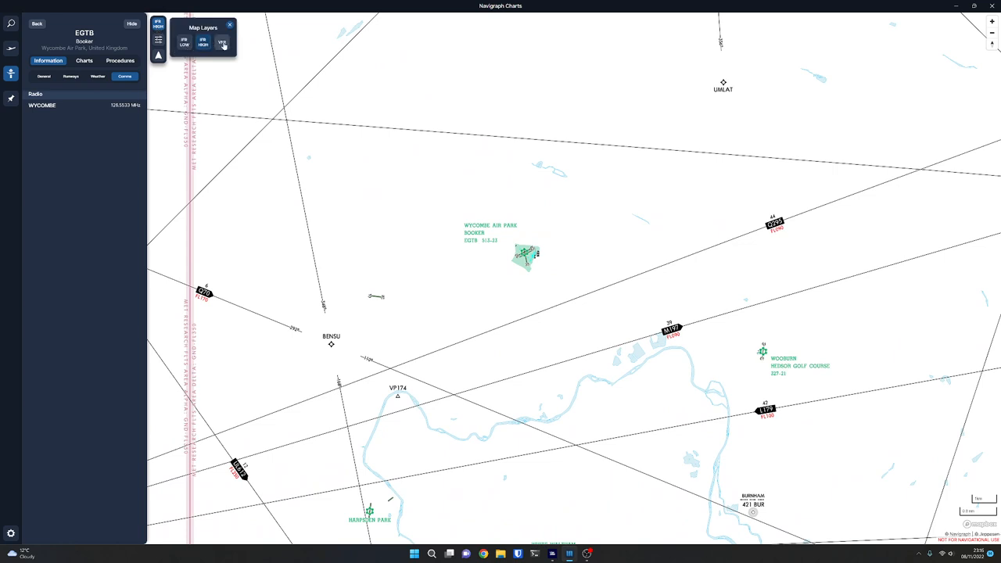
pyautogui.click(223, 41)
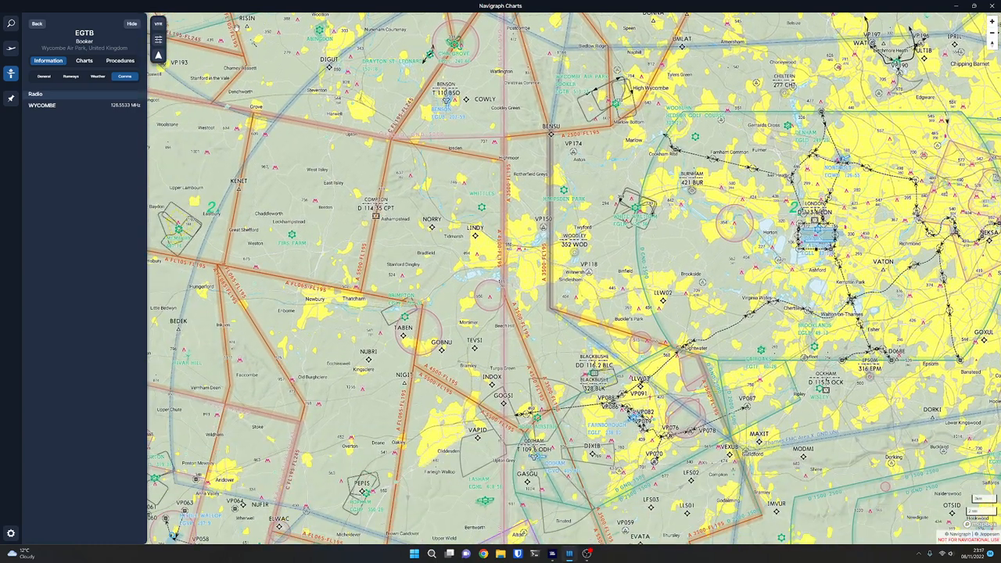
# Toggle the Airspaces map filter off and back on, leaving every VFR layer enabled.
pyautogui.click(158, 41)
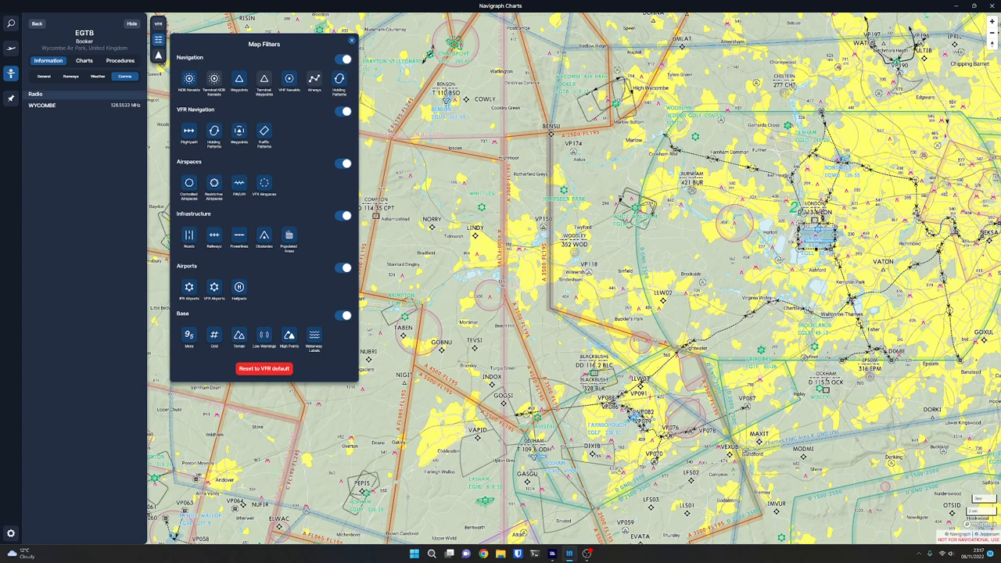
pyautogui.click(342, 162)
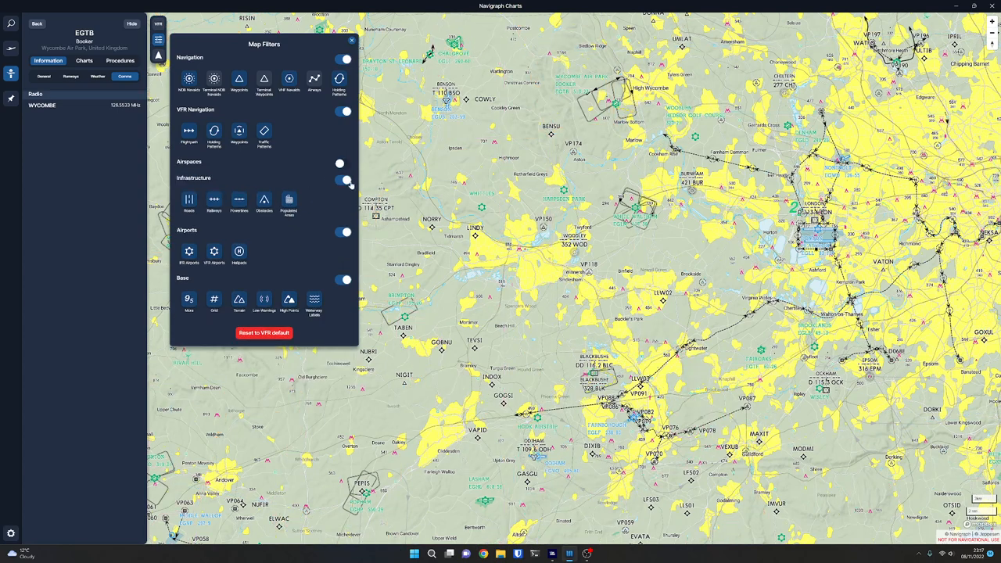
pyautogui.click(343, 164)
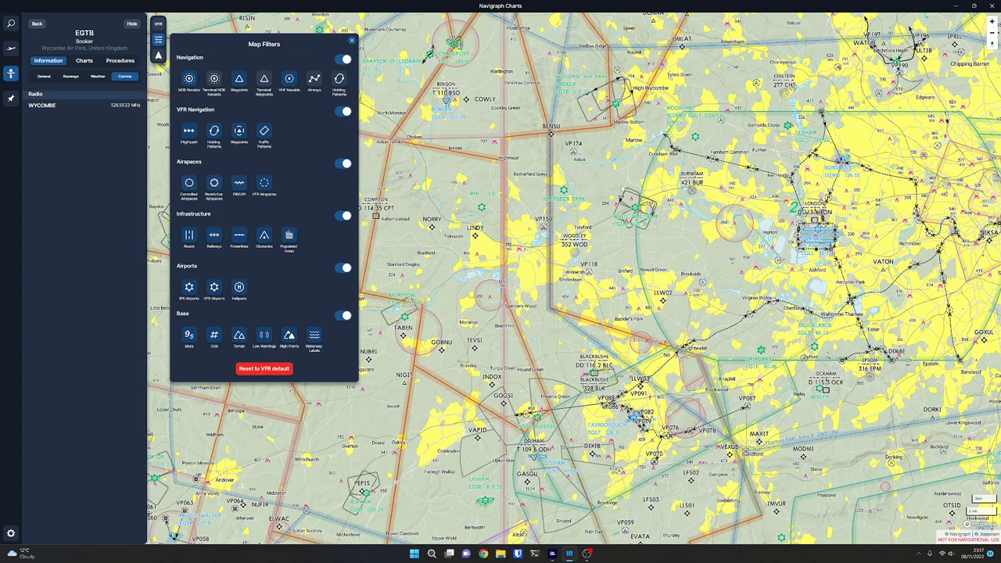
pyautogui.click(349, 43)
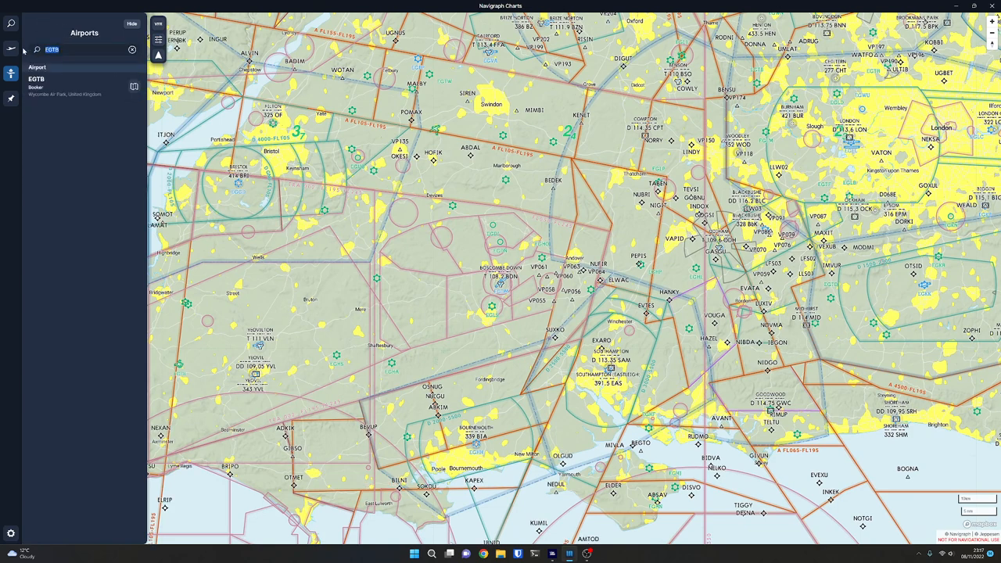
# Search 'ksfo' and open the San Francisco Intl (KSFO) airport entry.
pyautogui.write('ksfo')
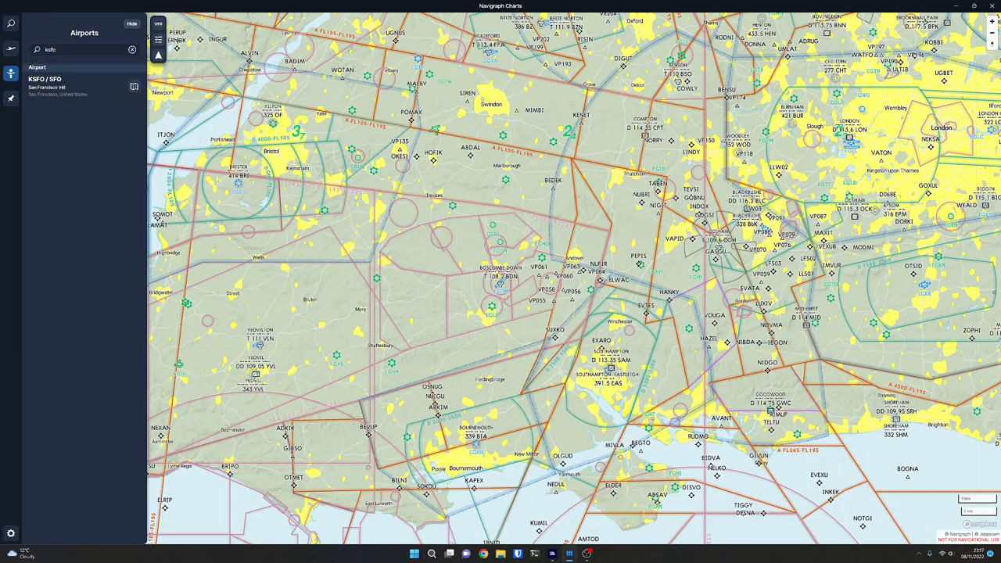
pyautogui.click(55, 84)
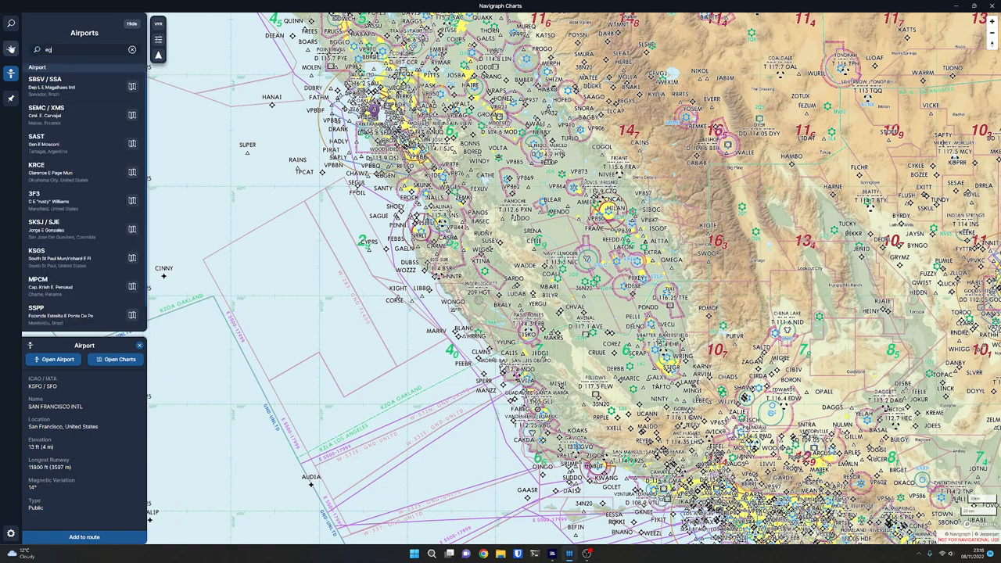
# Search 'egtb' to bring Booker (EGTB) back up.
pyautogui.write('egtb')
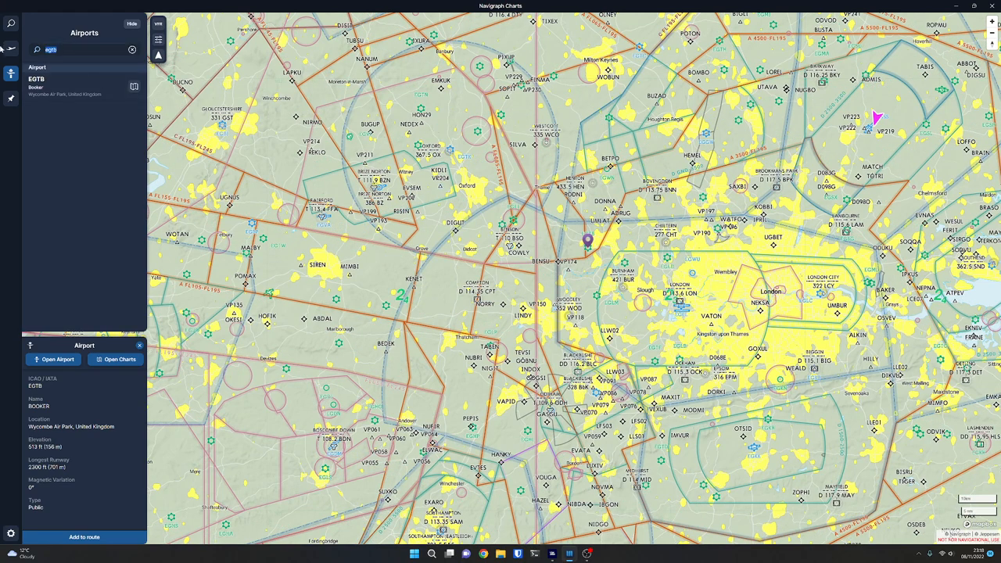
# Search 'lowi', pan toward Innsbruck and zoom out over the Alps.
pyautogui.write('lowi')
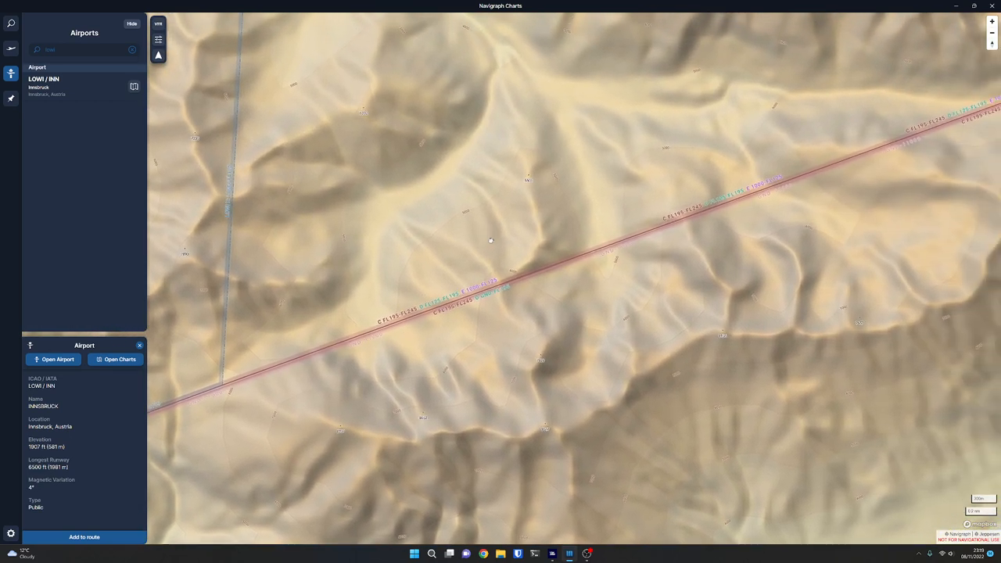
pyautogui.moveTo(492, 240); pyautogui.dragTo(400, 383)
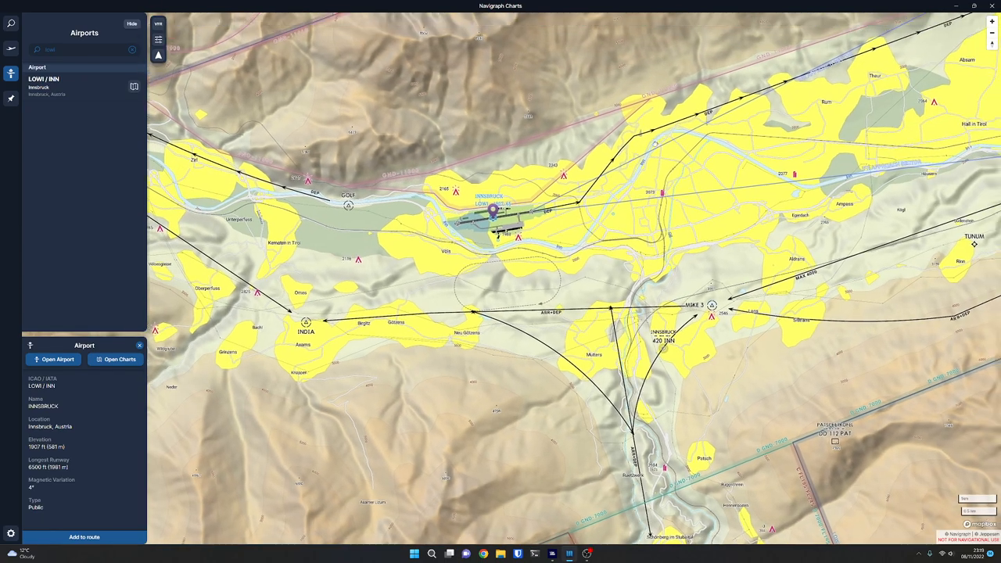
pyautogui.scroll(-3)
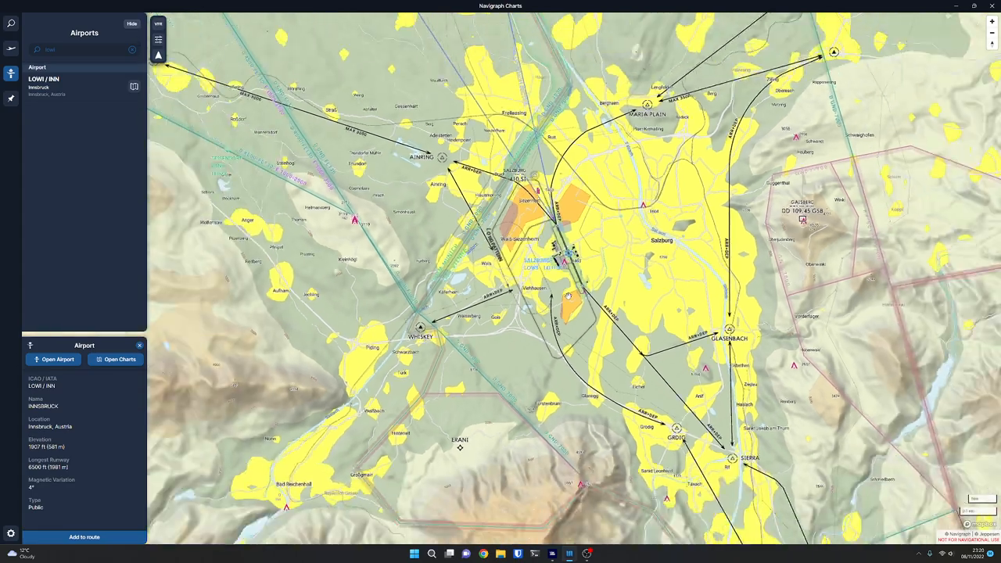
pyautogui.scroll(-3)
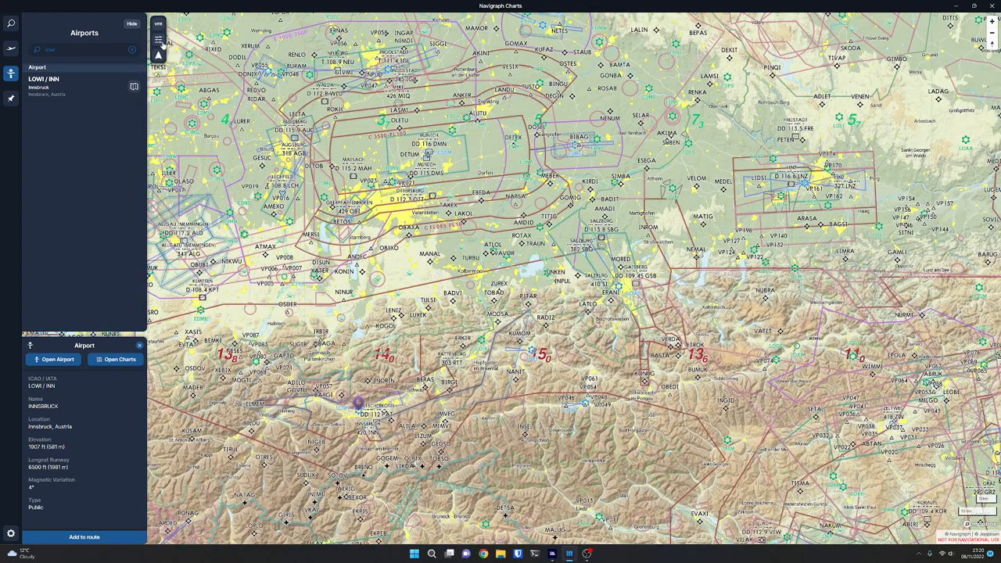
# Open and close the Map Filters panel, arriving at the What's New welcome screen.
pyautogui.click(158, 41)
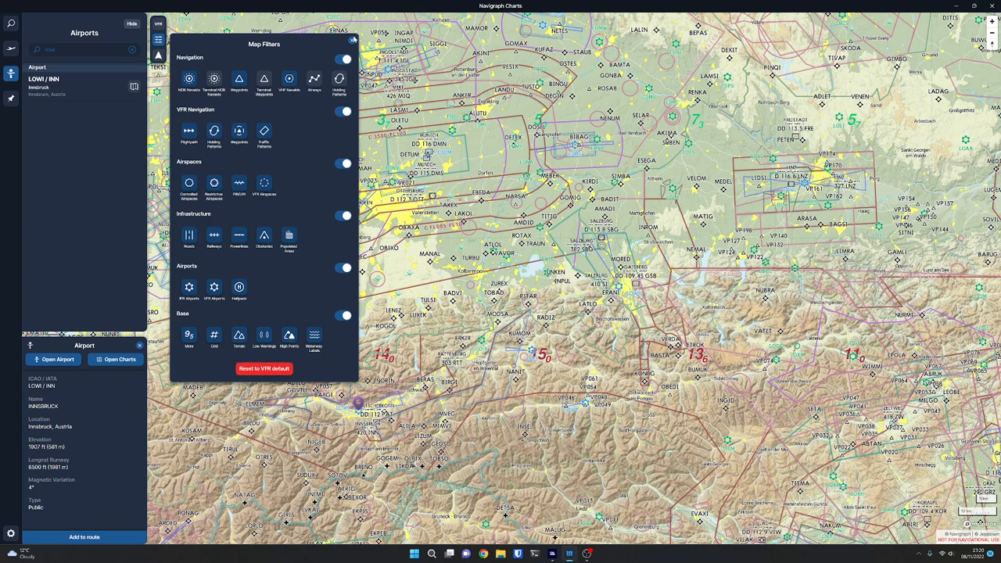
pyautogui.click(356, 43)
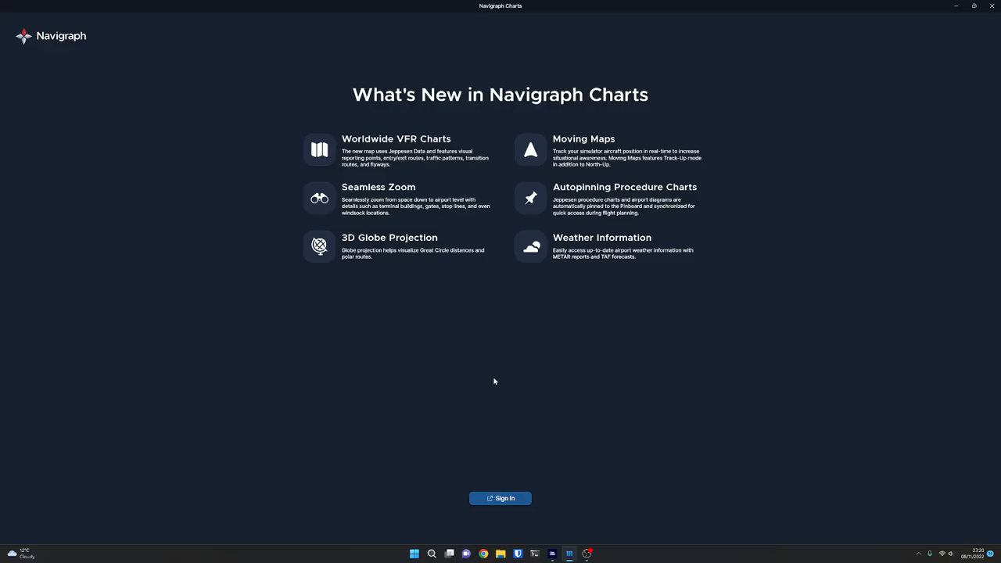
# Sign in to Navigraph in Chrome, allowing account linking and the requested permissions.
pyautogui.click(500, 499)
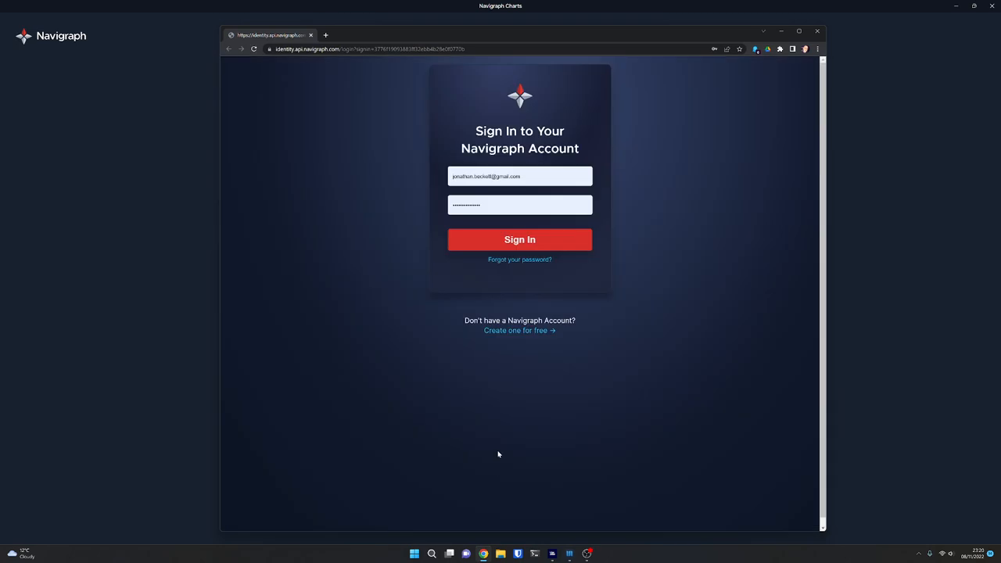
pyautogui.click(519, 239)
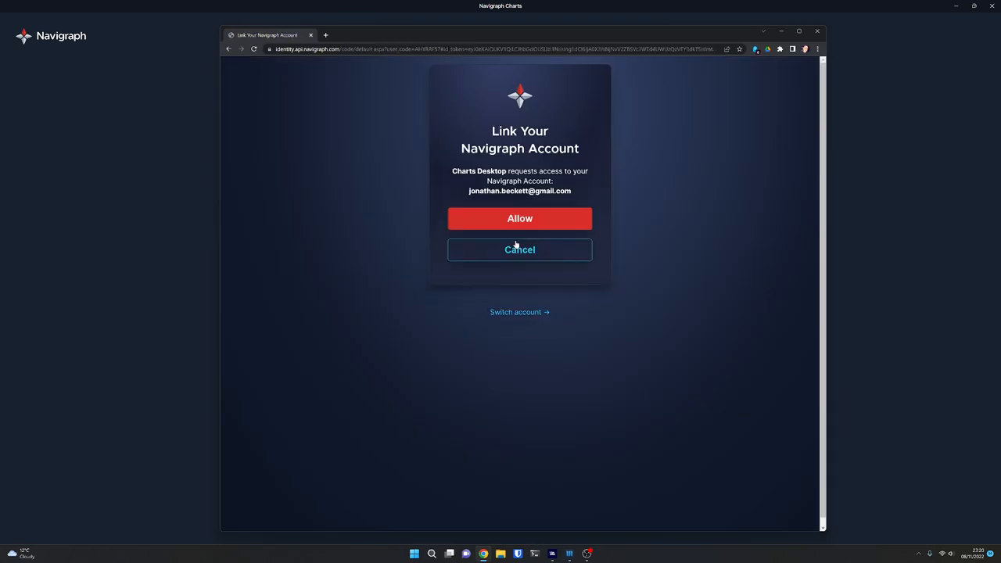
pyautogui.click(519, 218)
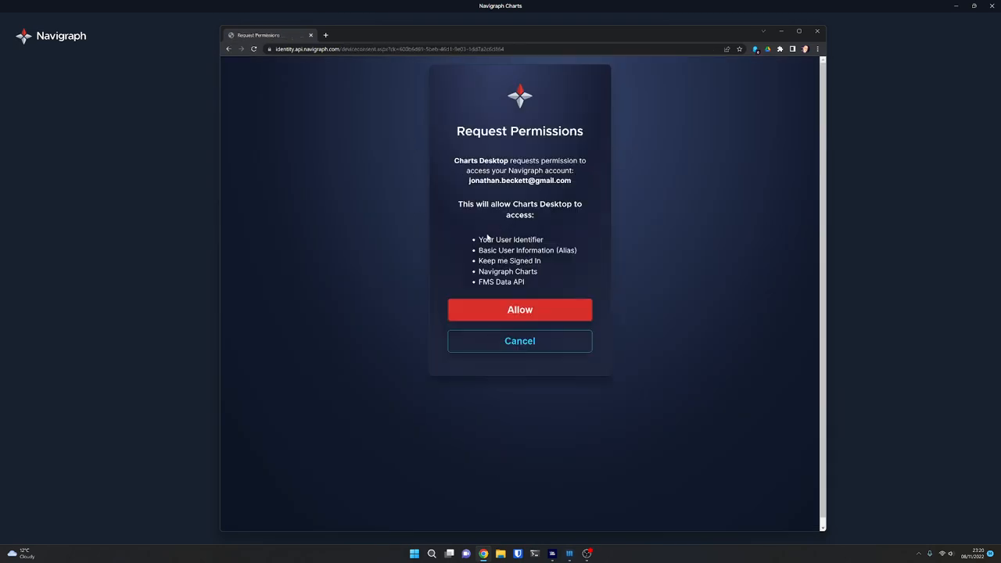
pyautogui.click(519, 310)
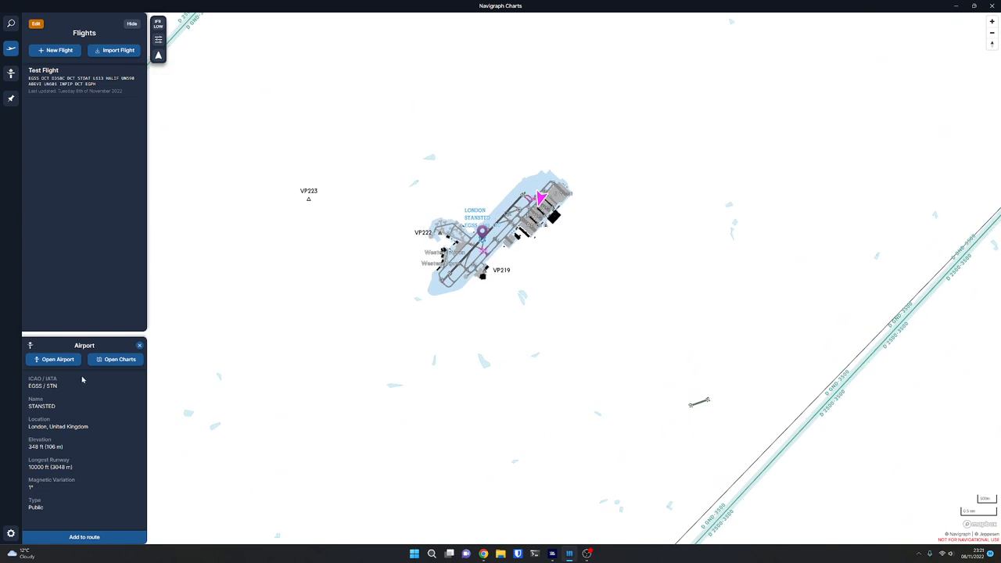
# Open Stansted's chart list and overlay the BKY & BPK 1X RNAV arrival chart.
pyautogui.click(115, 359)
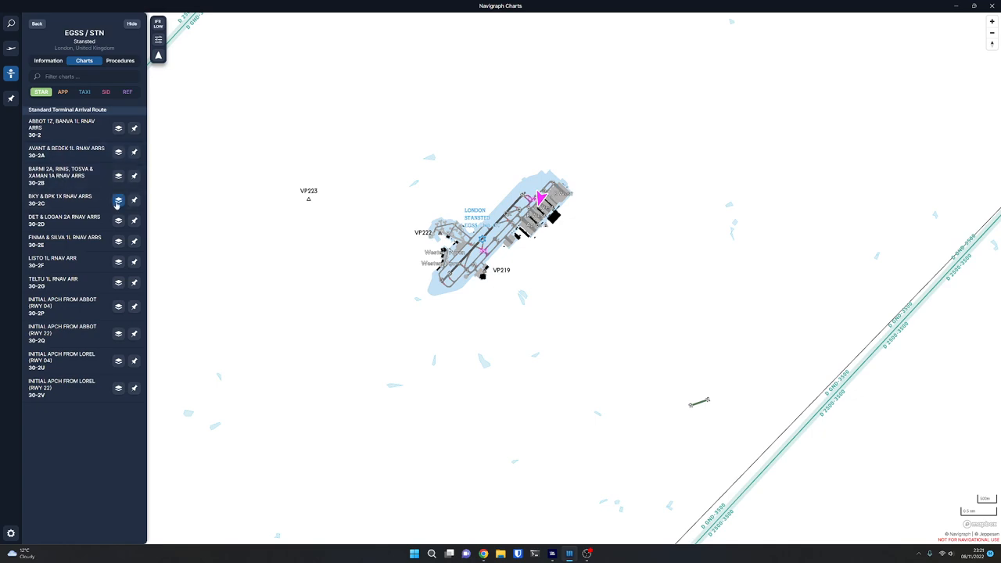
pyautogui.click(118, 201)
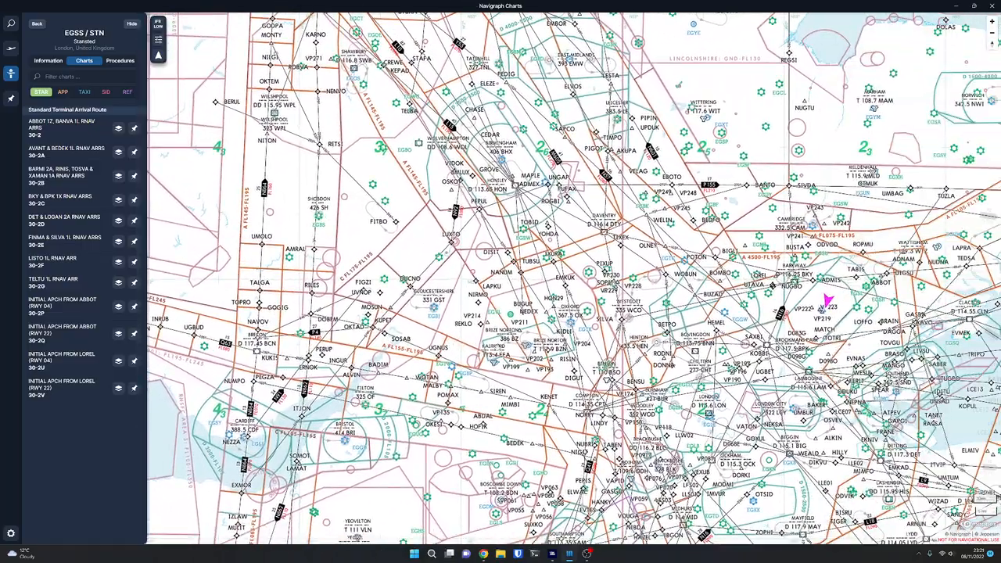
pyautogui.press('alt+tab')
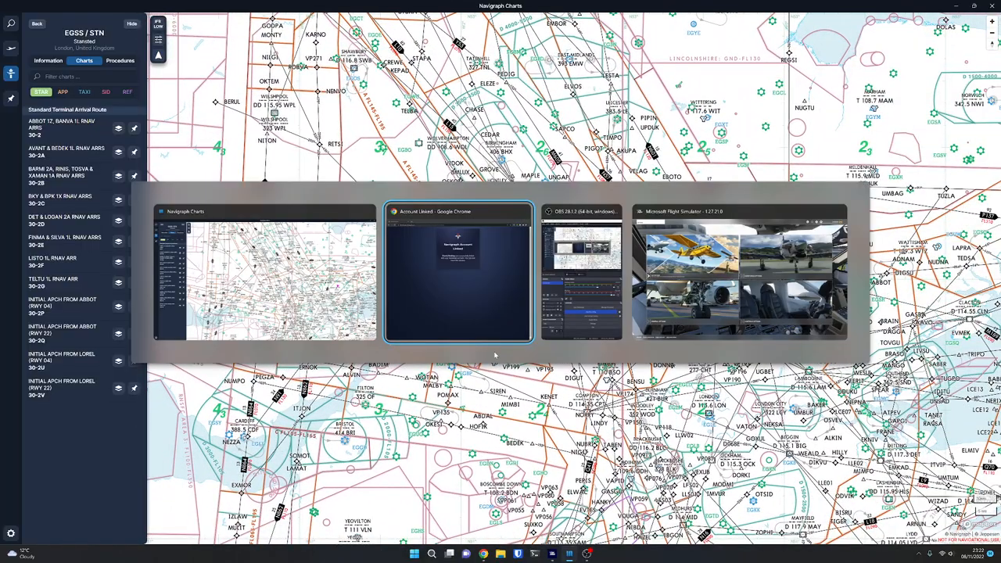
pyautogui.click(742, 271)
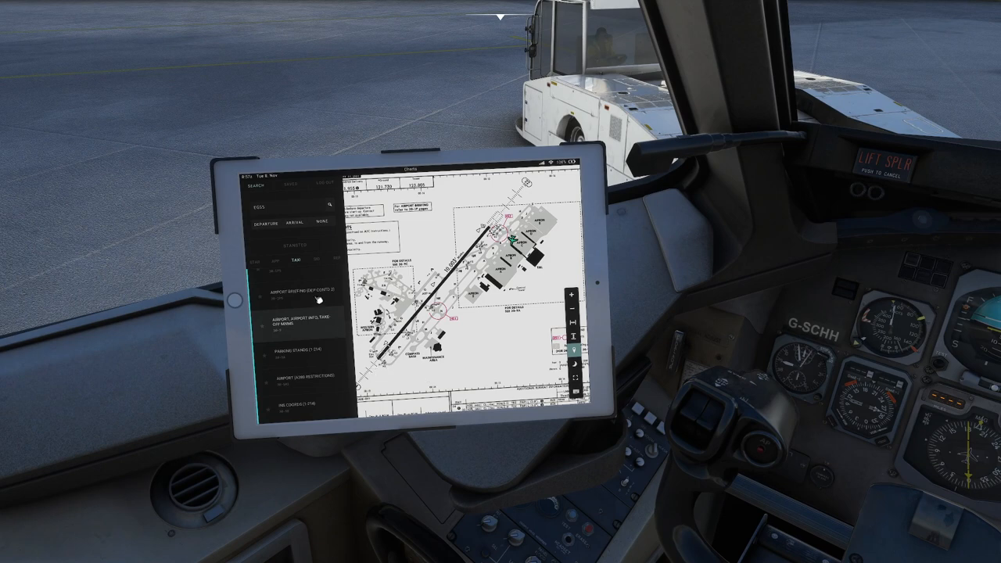
pyautogui.click(301, 308)
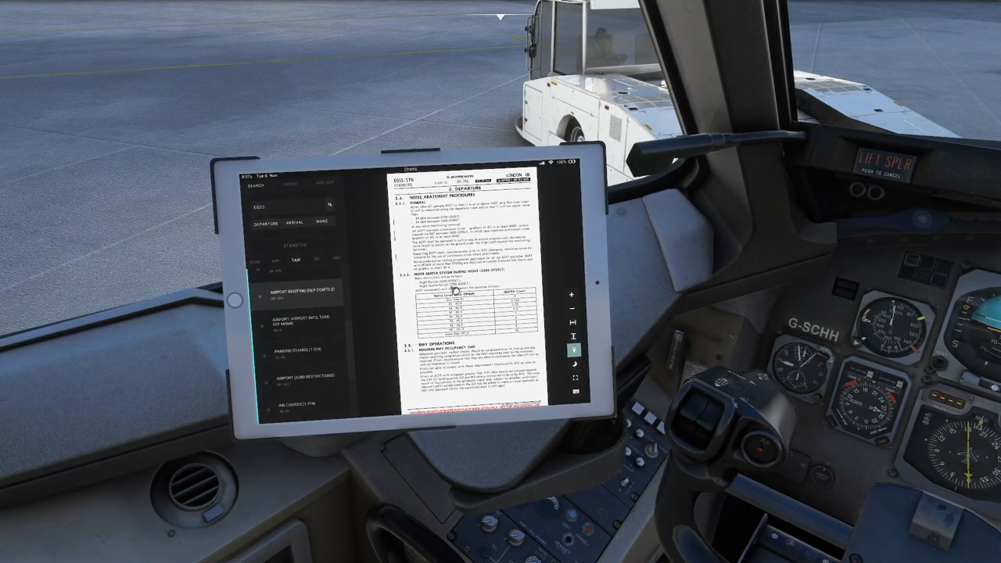
pyautogui.click(297, 350)
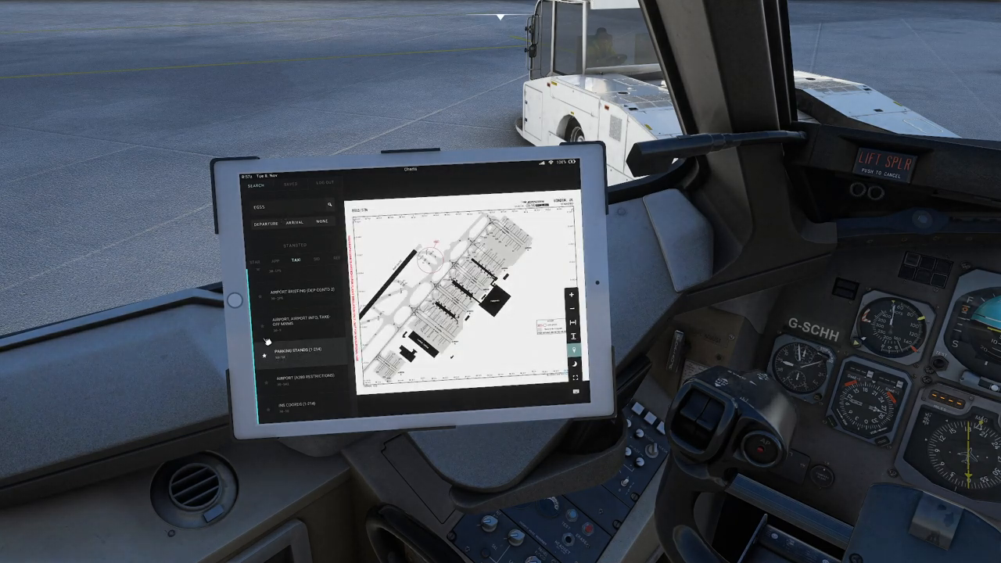
pyautogui.click(295, 348)
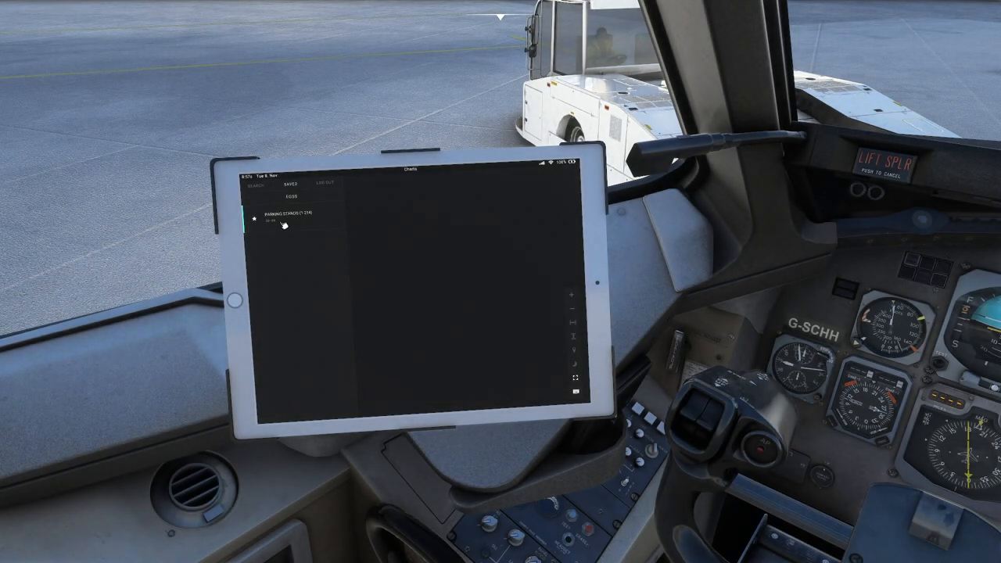
pyautogui.click(285, 218)
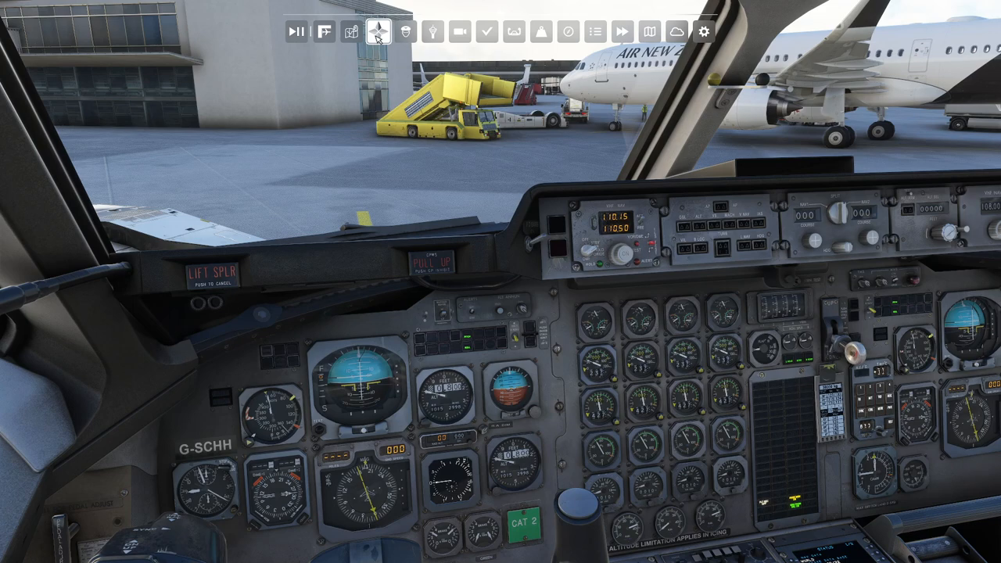
pyautogui.moveTo(377, 30)
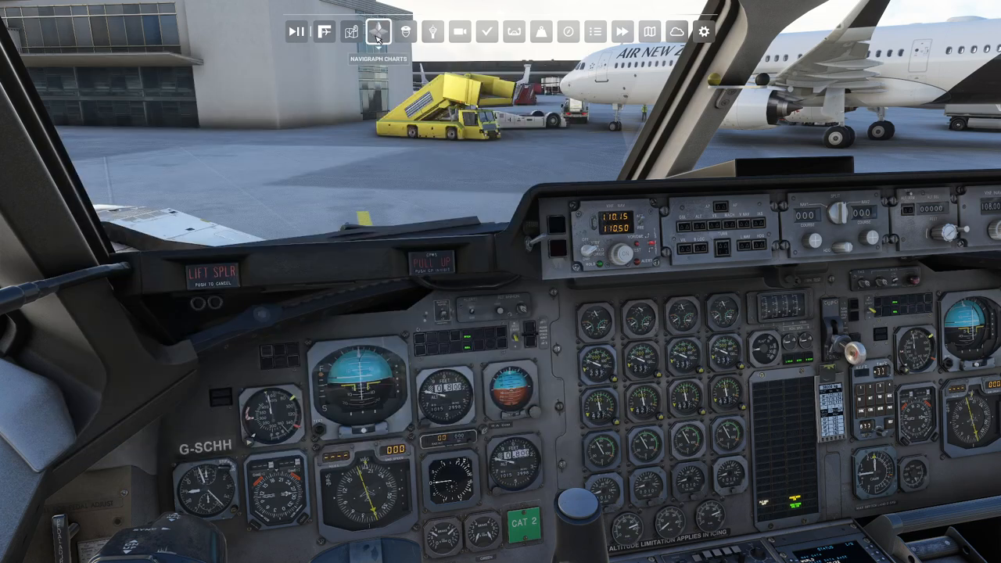
# Open the in-sim Navigraph panel and switch from high to low enroute charts.
pyautogui.click(376, 32)
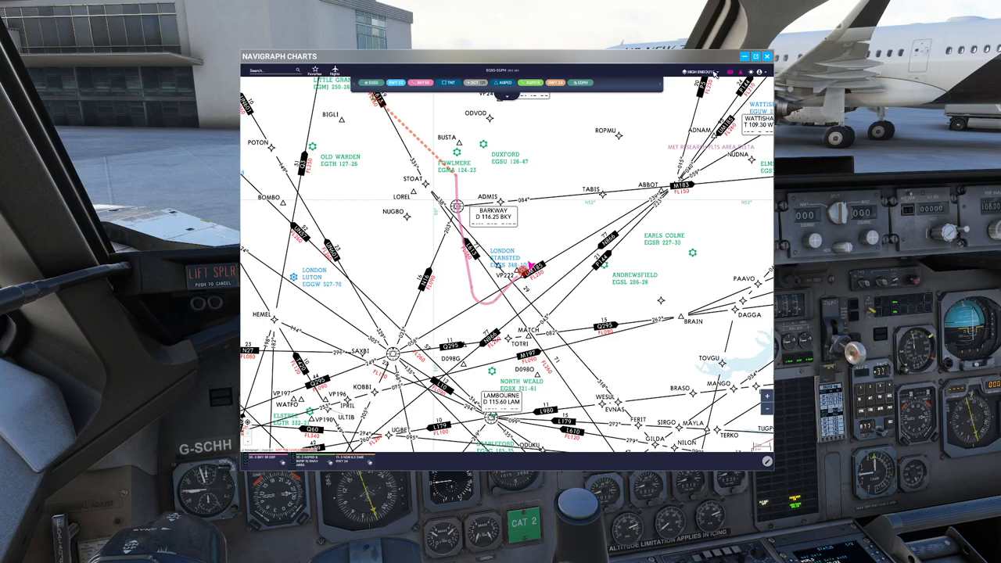
pyautogui.click(696, 65)
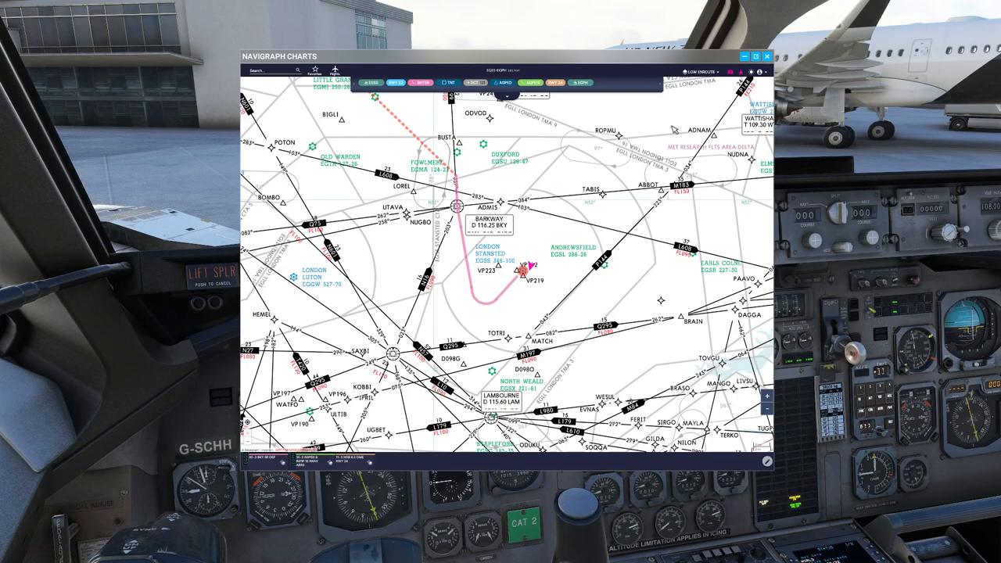
pyautogui.moveTo(782, 54)
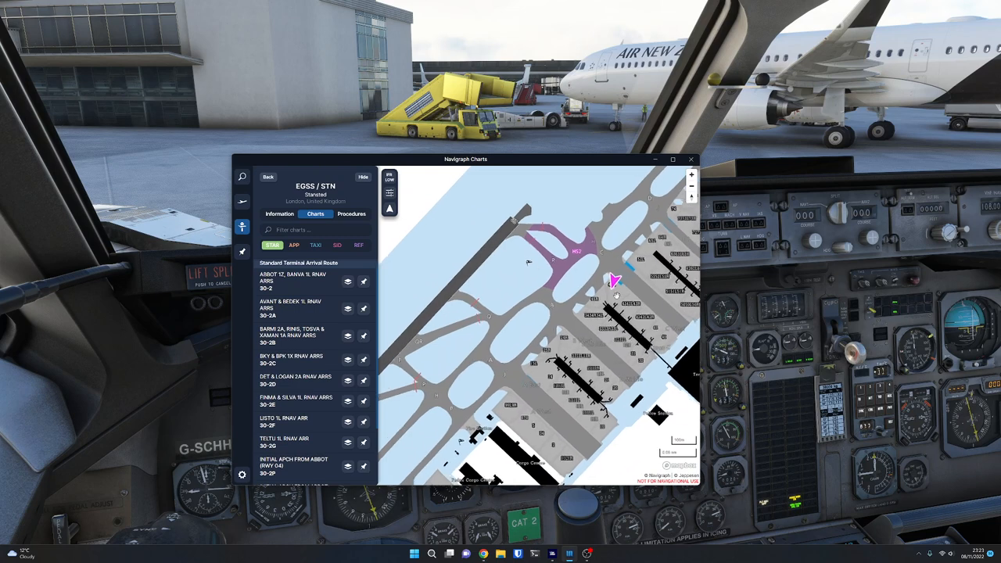
# Pan the map across Stansted's terminal stands, then hide the Charts window.
pyautogui.click(389, 210)
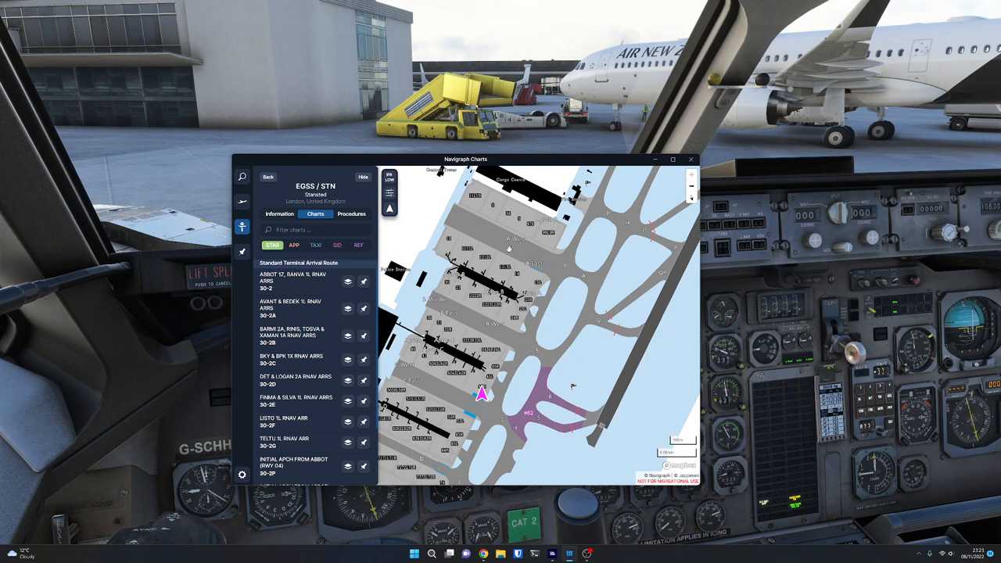
pyautogui.moveTo(507, 249); pyautogui.dragTo(551, 325)
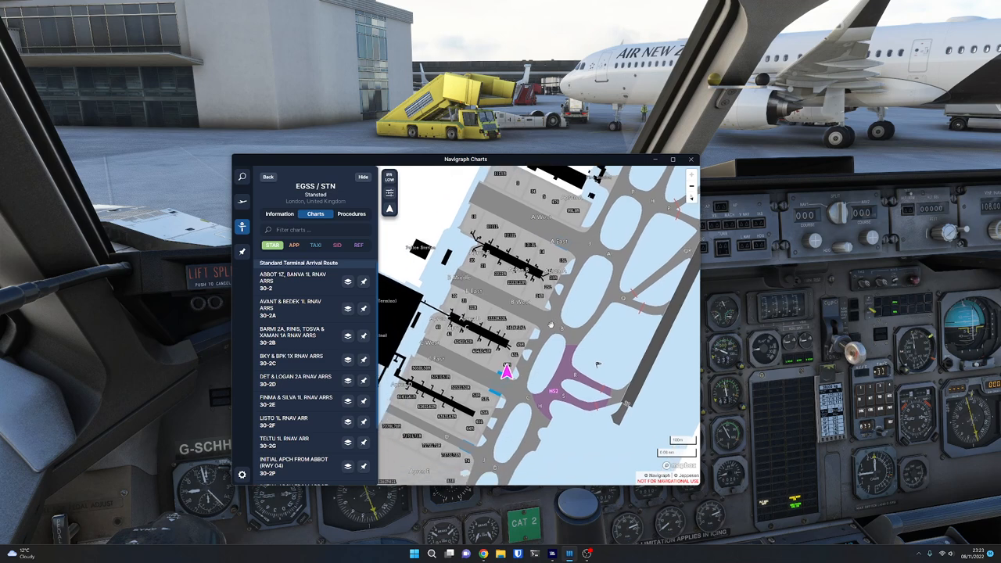
pyautogui.moveTo(549, 315)
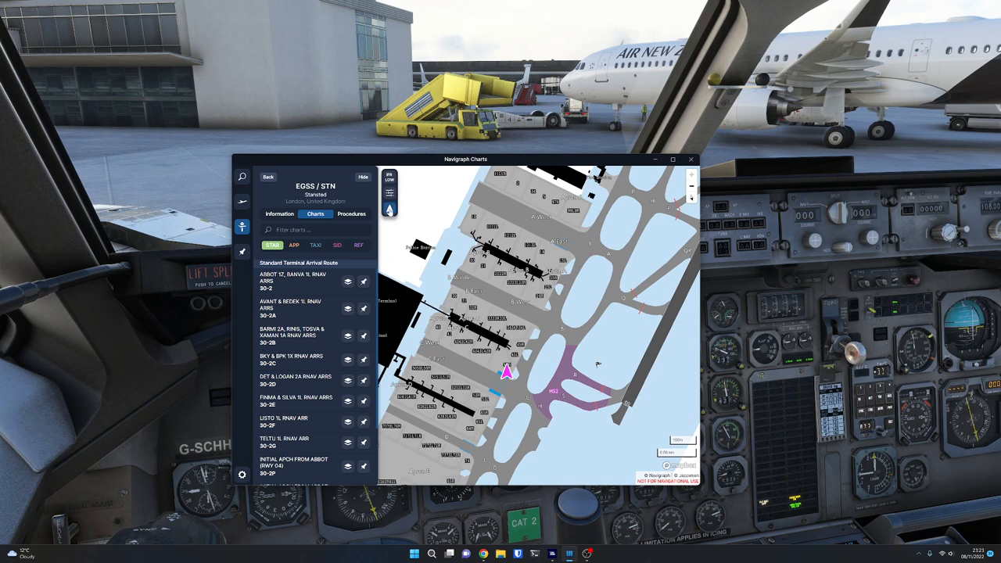
pyautogui.click(390, 208)
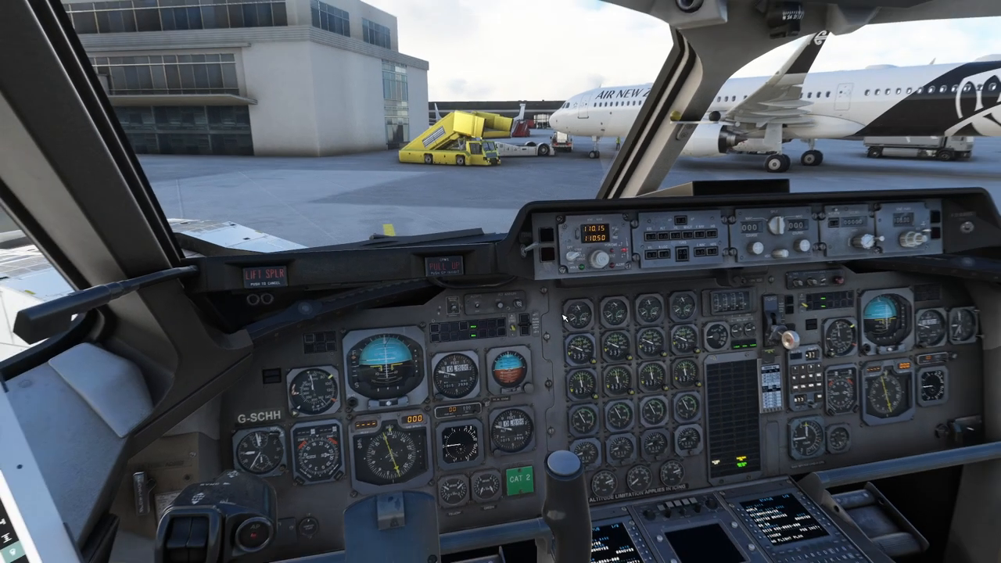
# Shift the cockpit camera view and bring the Navigraph Charts window back over the cockpit.
pyautogui.press('alt+tab')
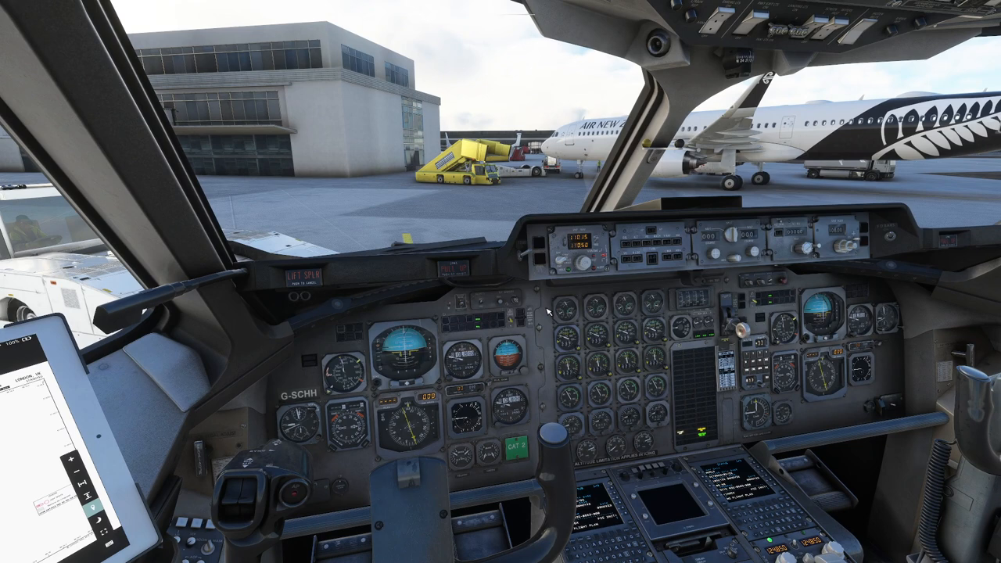
pyautogui.click(412, 550)
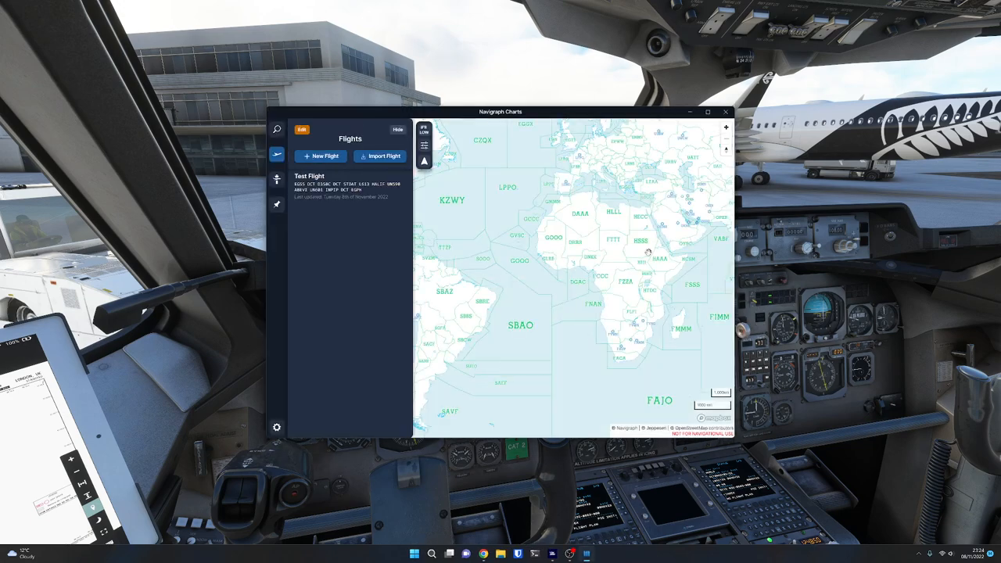
# Load the saved Test Flight, drawing its 281 NM Stansted–Edinburgh route, then switch windows.
pyautogui.click(707, 112)
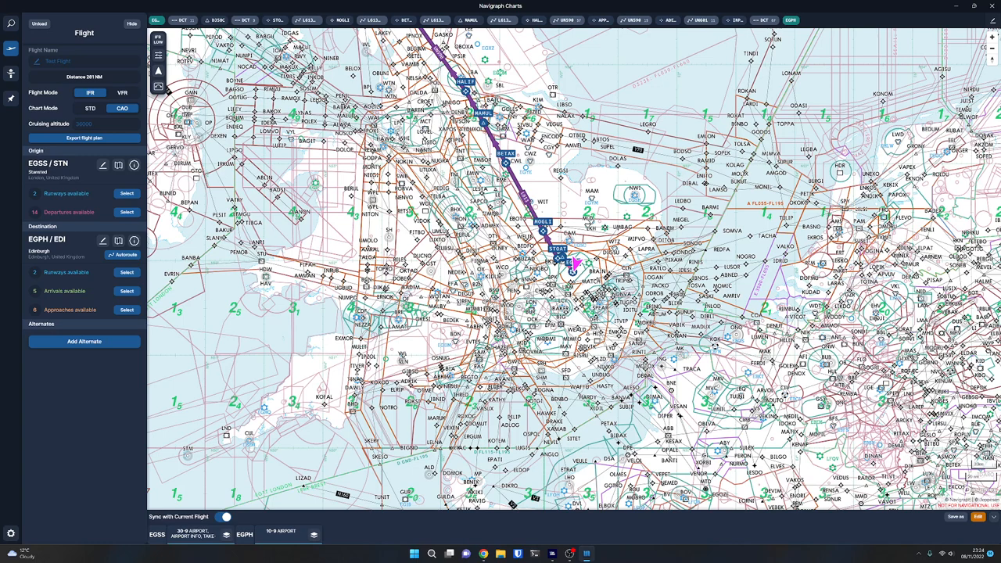
pyautogui.press('alt+tab')
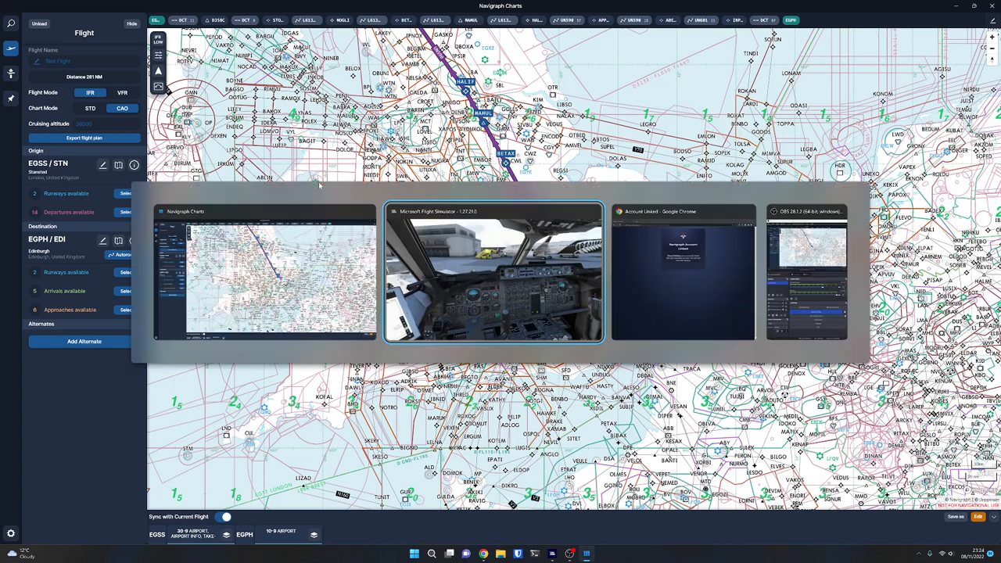